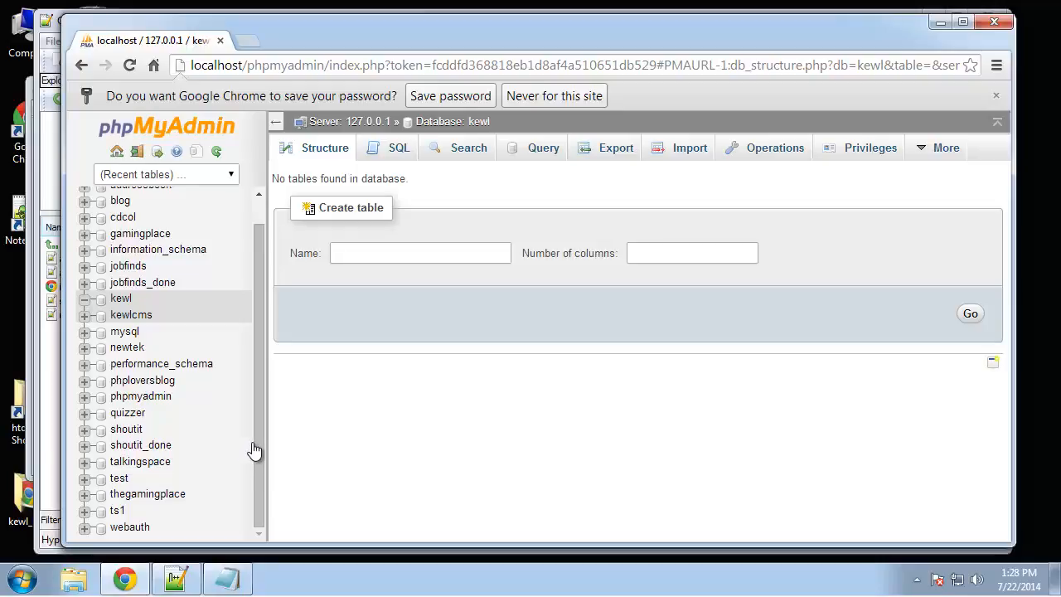
pyautogui.moveTo(303, 438)
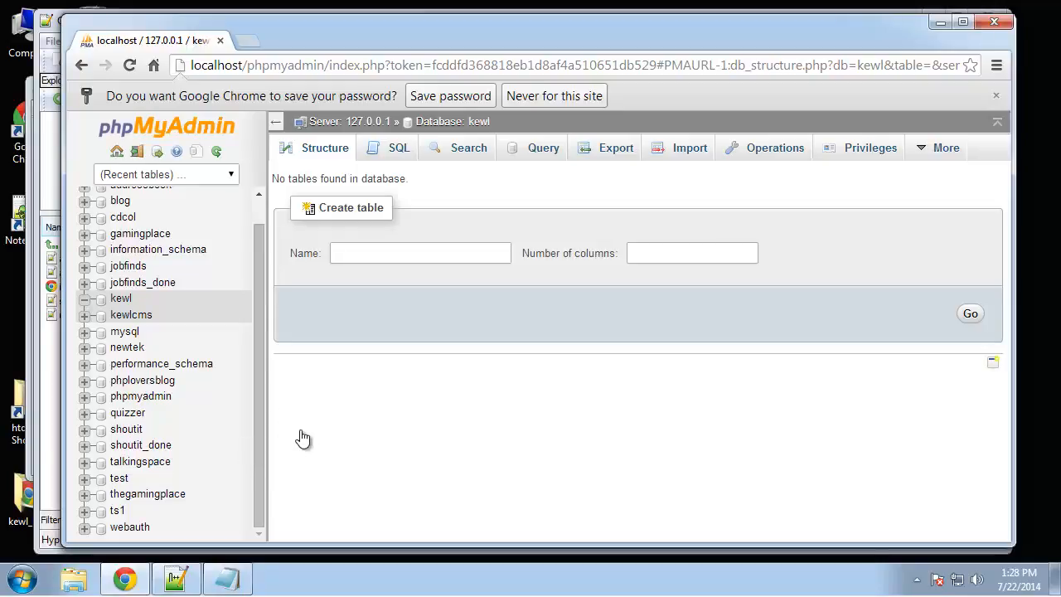
pyautogui.moveTo(404, 165)
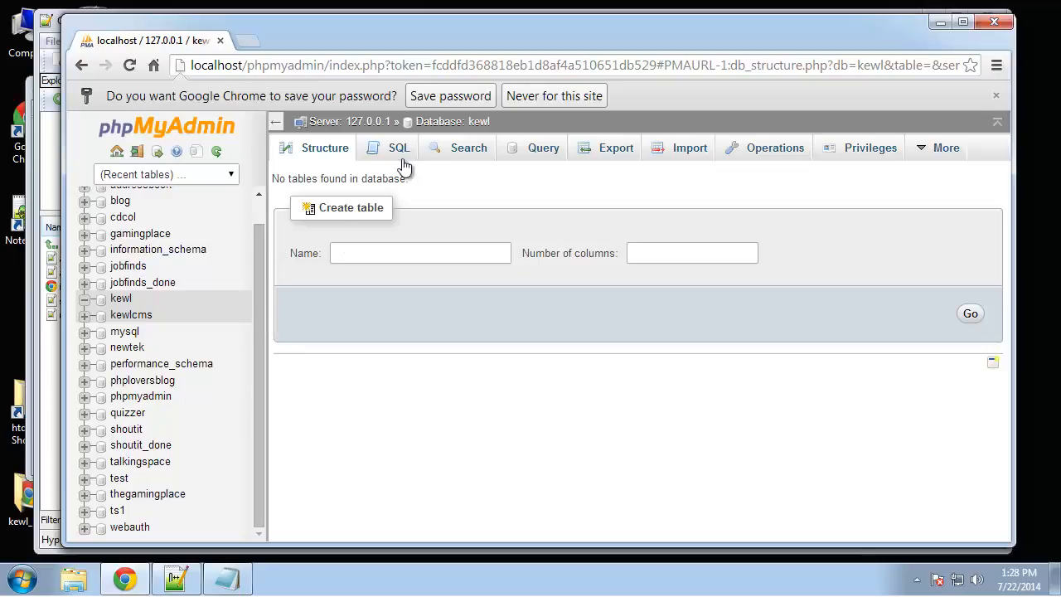
pyautogui.moveTo(396, 266)
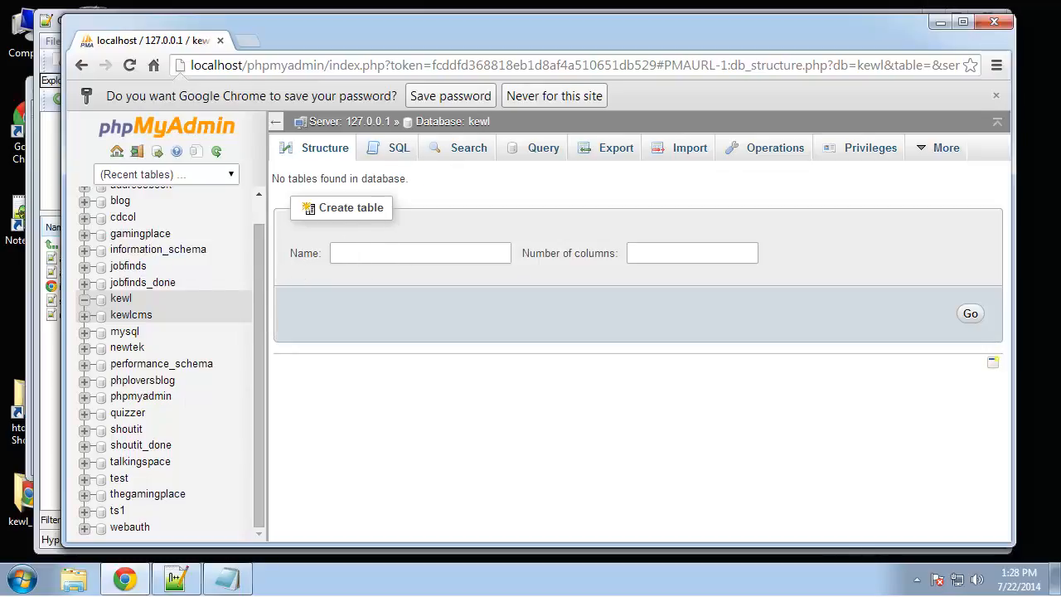
# - Name the new table 'categories' and give it 3 columns
pyautogui.click(421, 253)
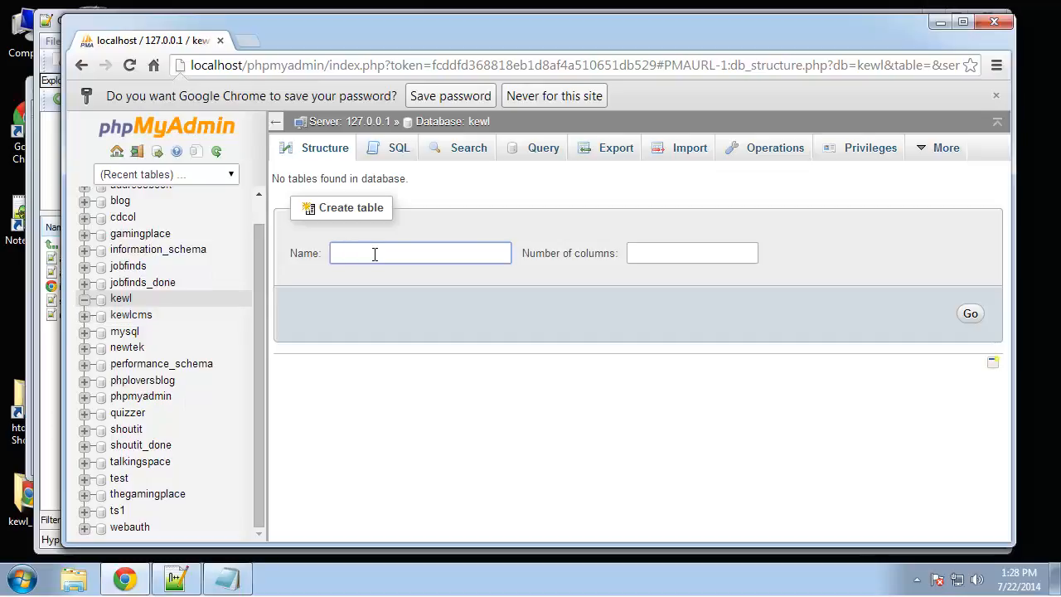
pyautogui.write('categories')
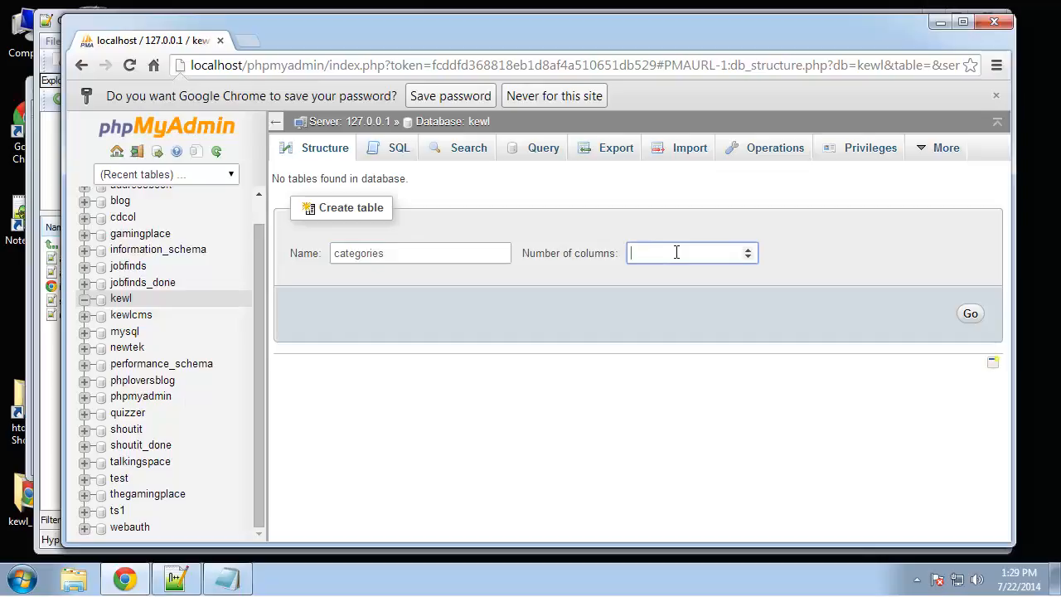
pyautogui.write('3')
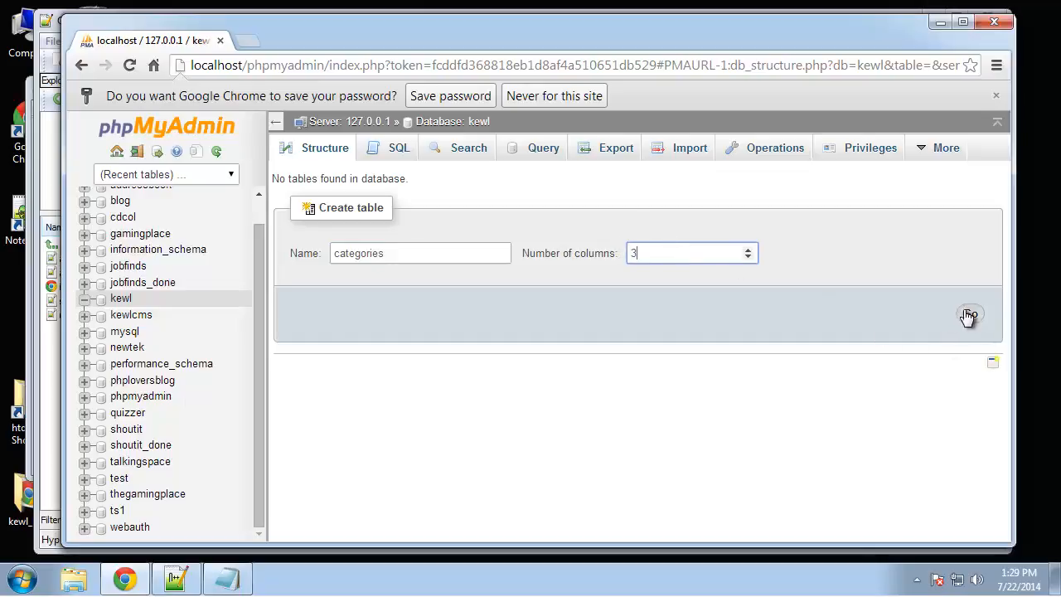
# - Define the id column as INT(11) and the name column as VARCHAR(100)
pyautogui.click(970, 315)
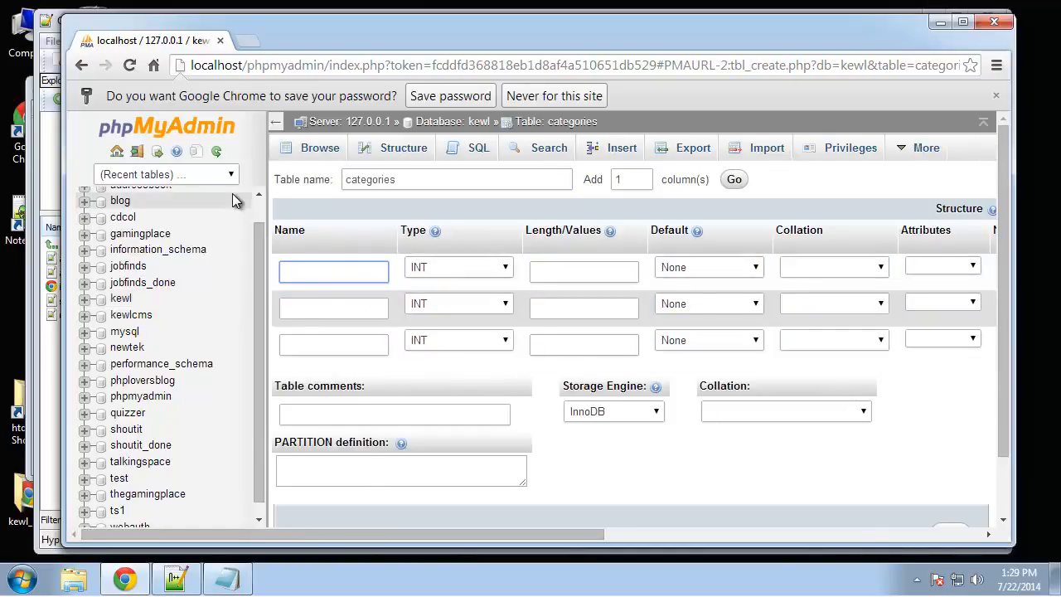
pyautogui.write('id')
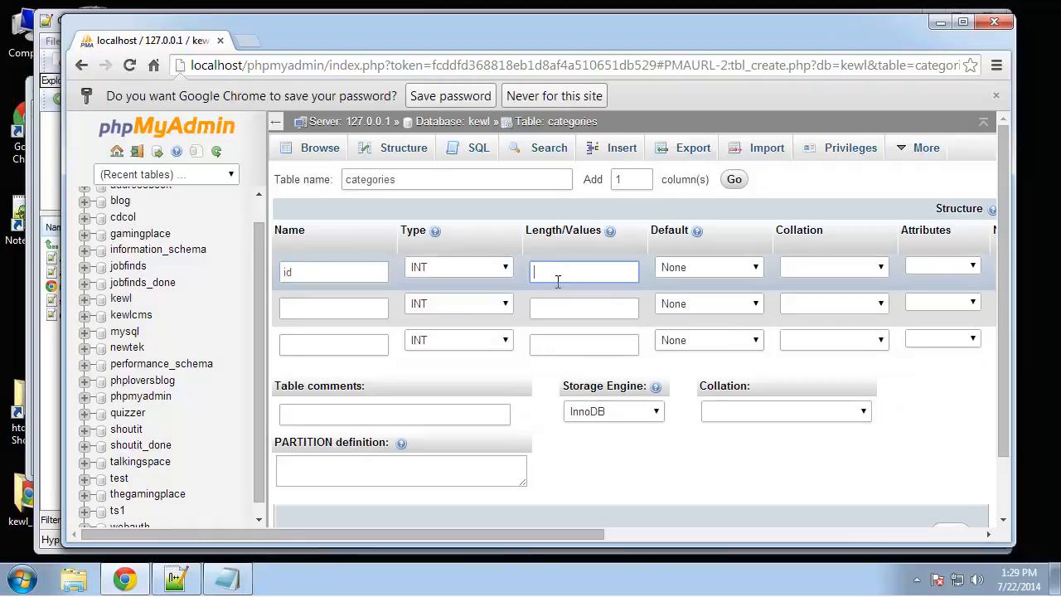
pyautogui.write('11')
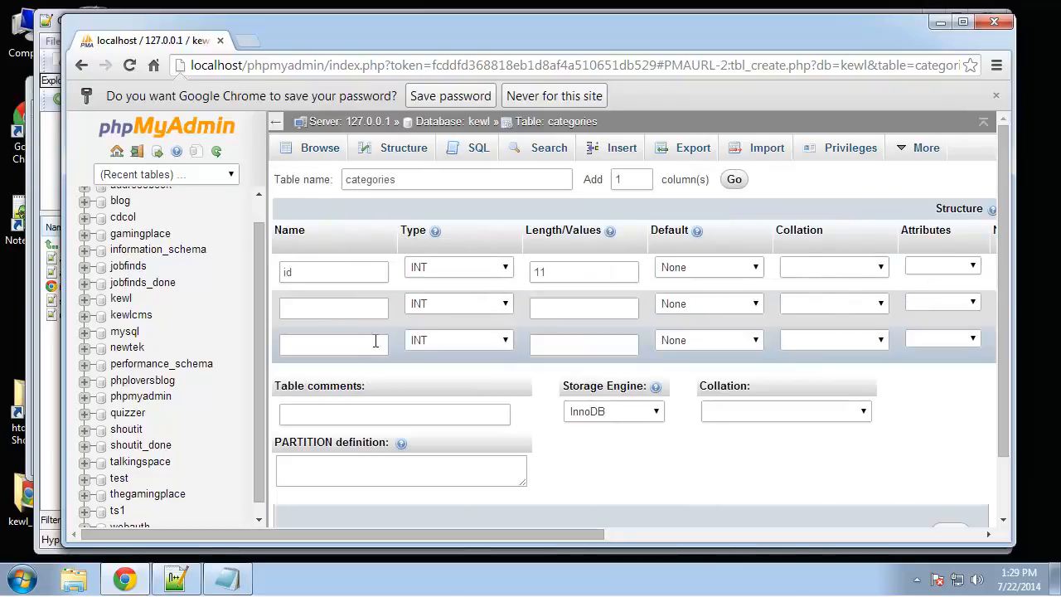
pyautogui.write('name')
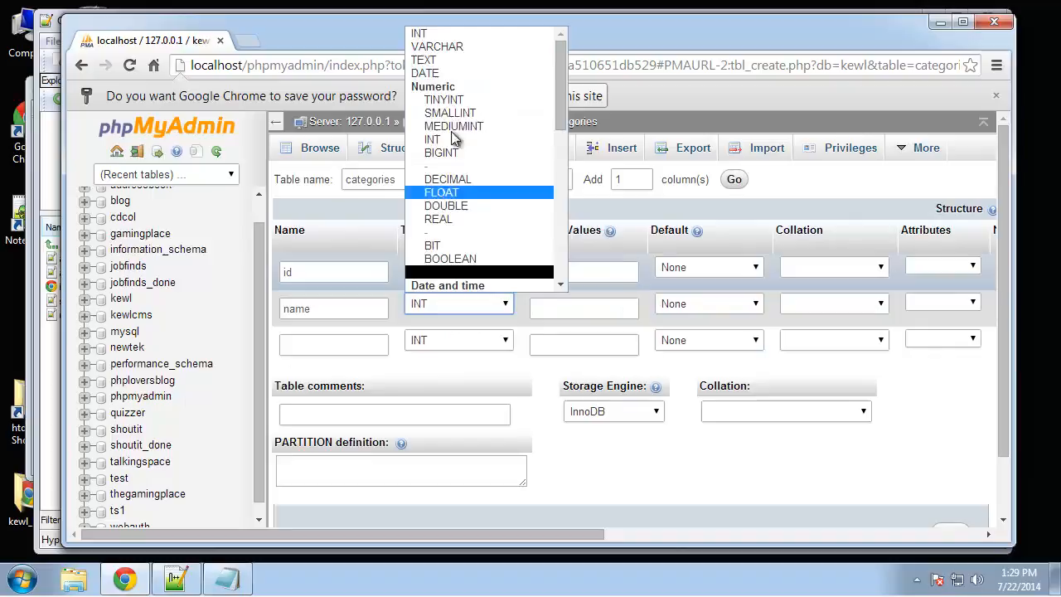
pyautogui.click(438, 45)
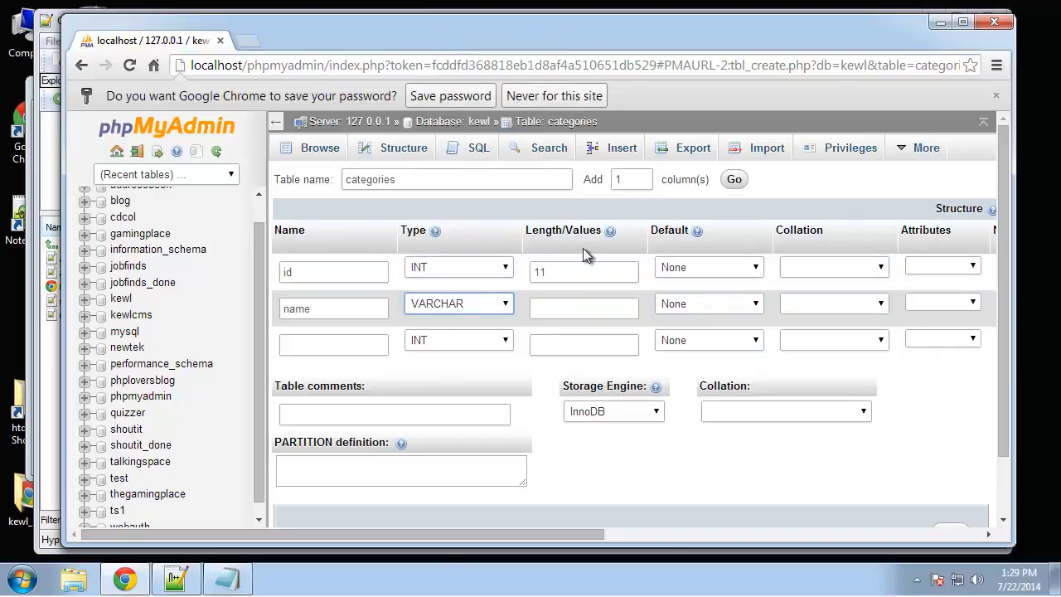
pyautogui.write('100')
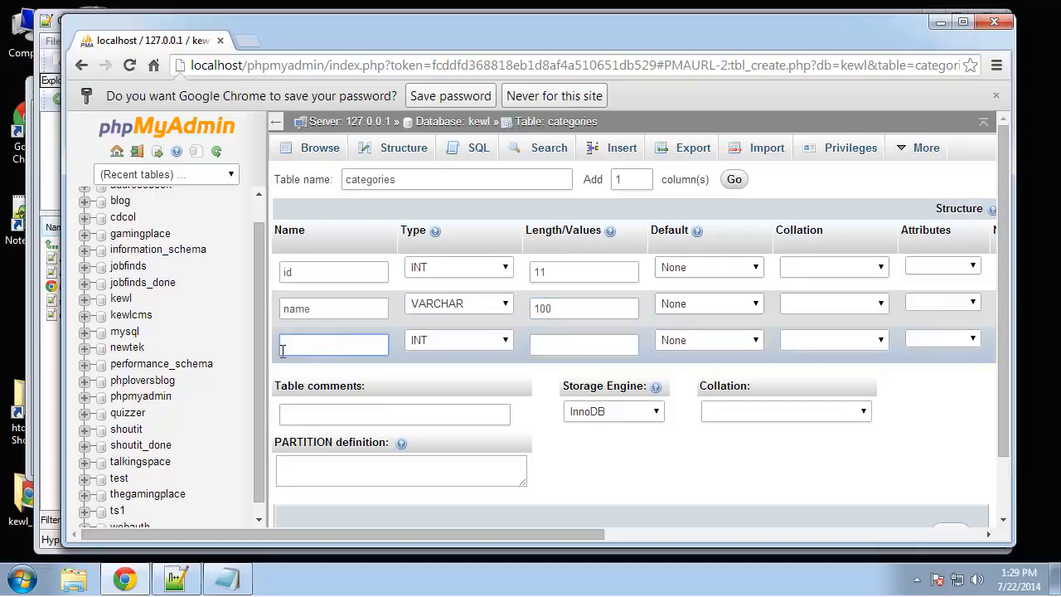
# - Add a created TIMESTAMP column defaulting to CURRENT_TIMESTAMP and save the categories table
pyautogui.write('created')
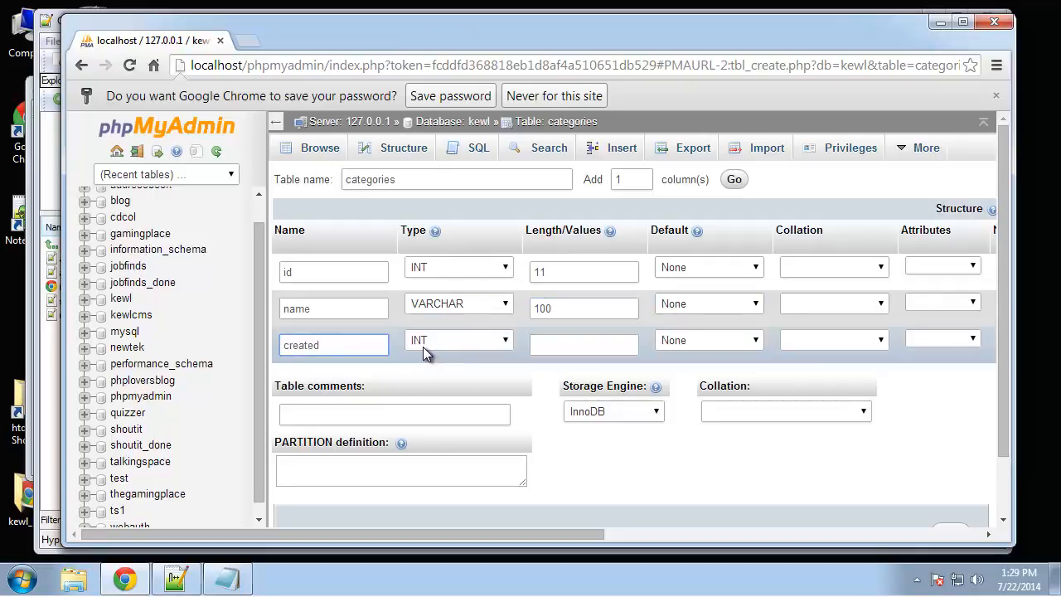
pyautogui.click(458, 338)
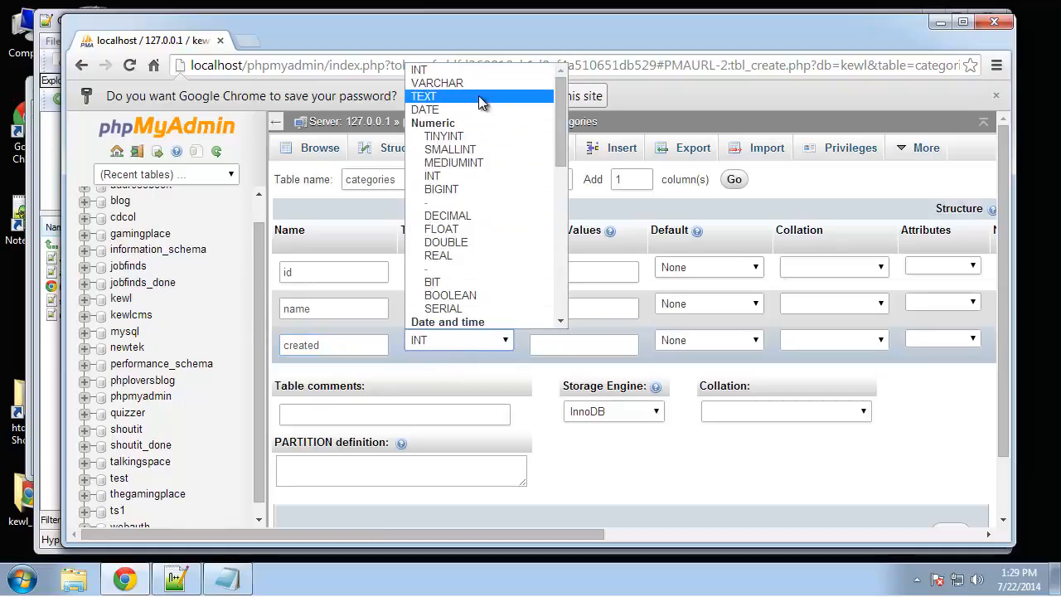
pyautogui.click(447, 322)
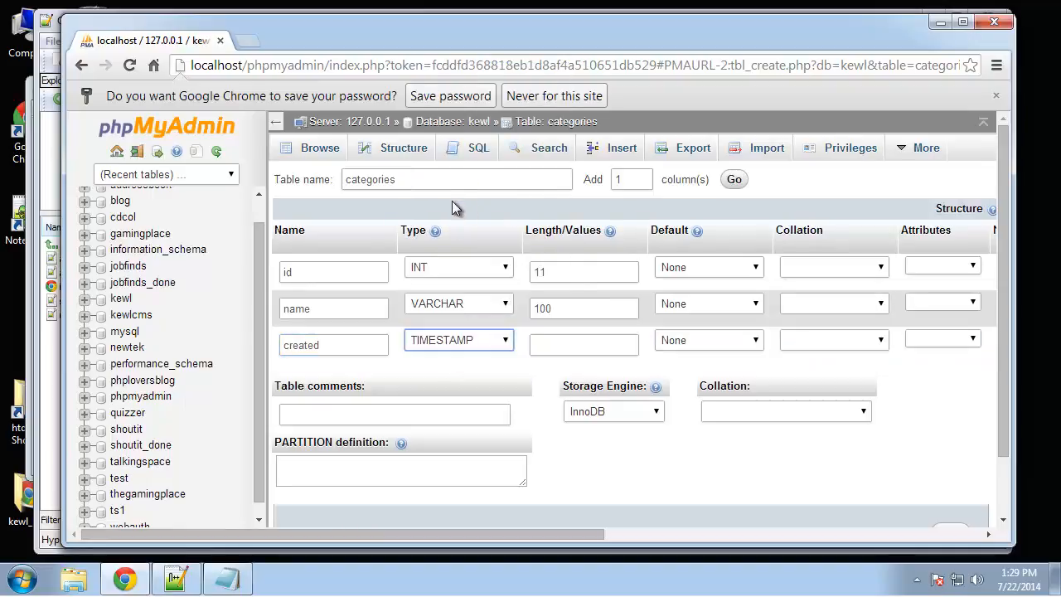
pyautogui.click(709, 340)
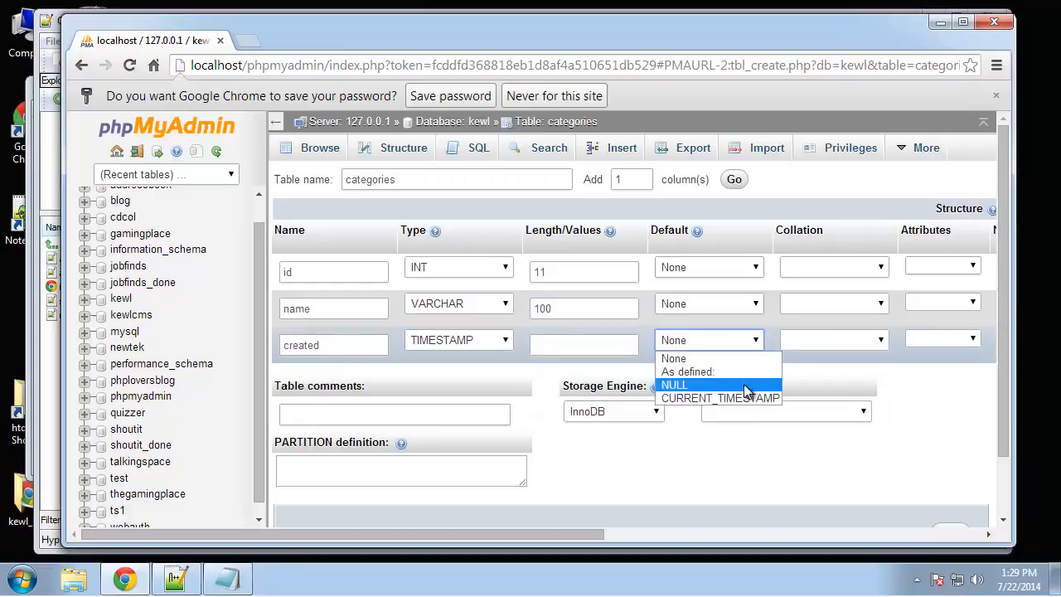
pyautogui.click(719, 398)
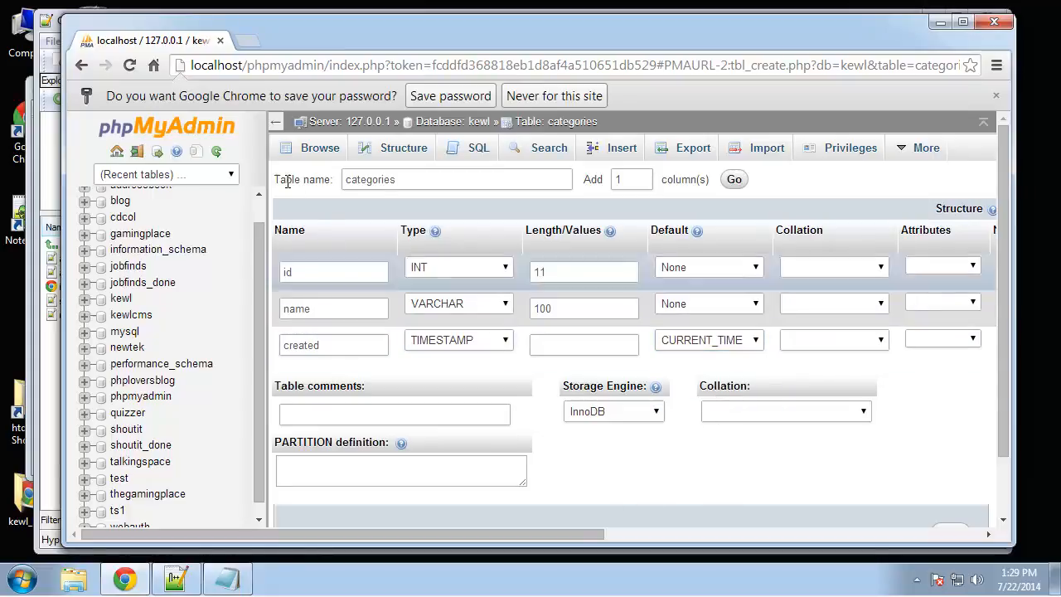
pyautogui.click(733, 179)
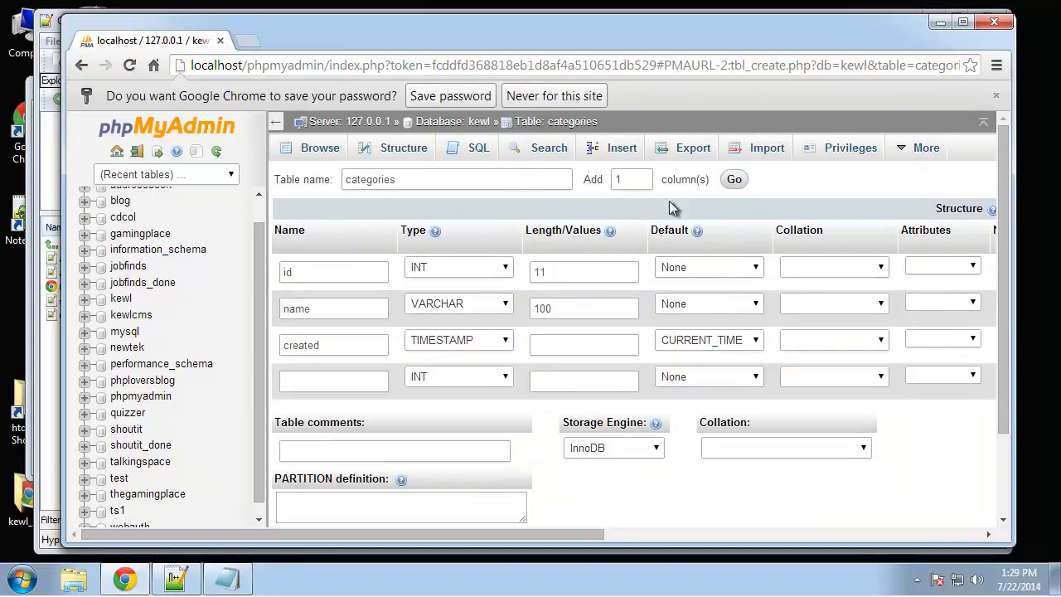
pyautogui.scroll(-3)
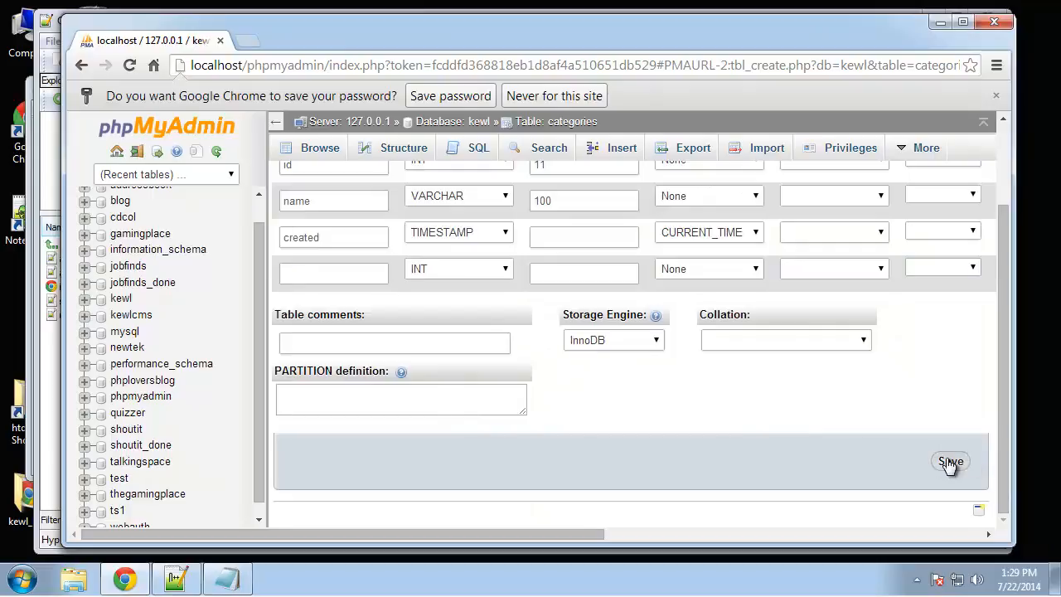
pyautogui.click(950, 461)
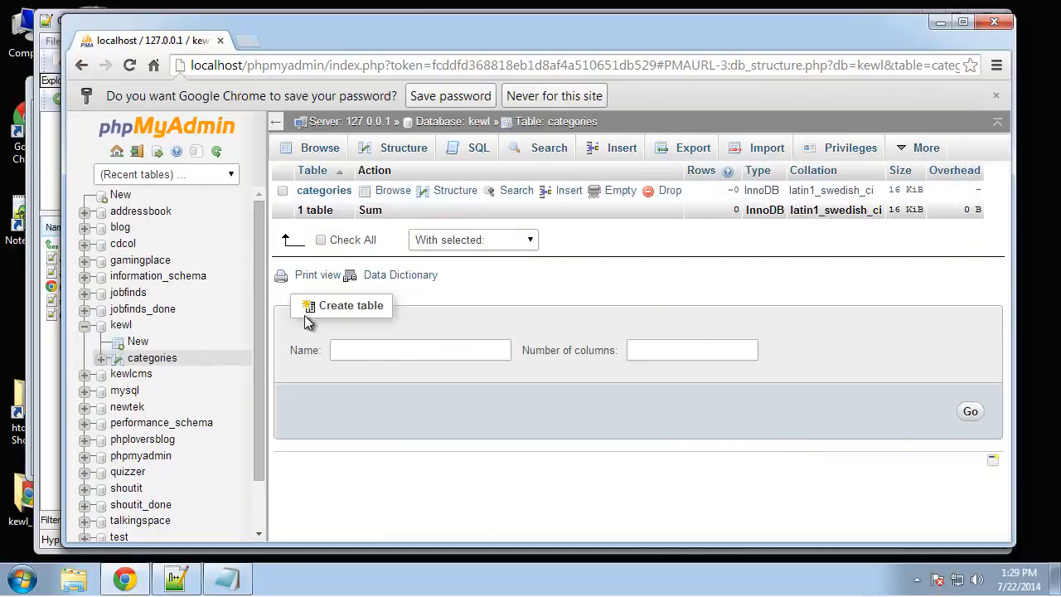
# - Back in the kewl database, name a new table 'articles' with 10 columns
pyautogui.click(403, 148)
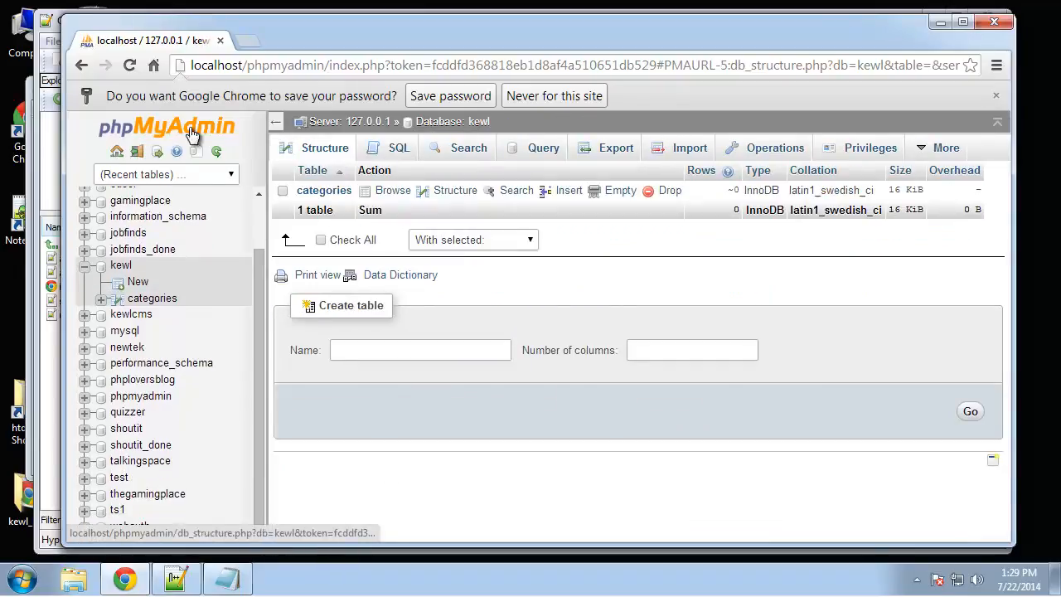
pyautogui.click(422, 349)
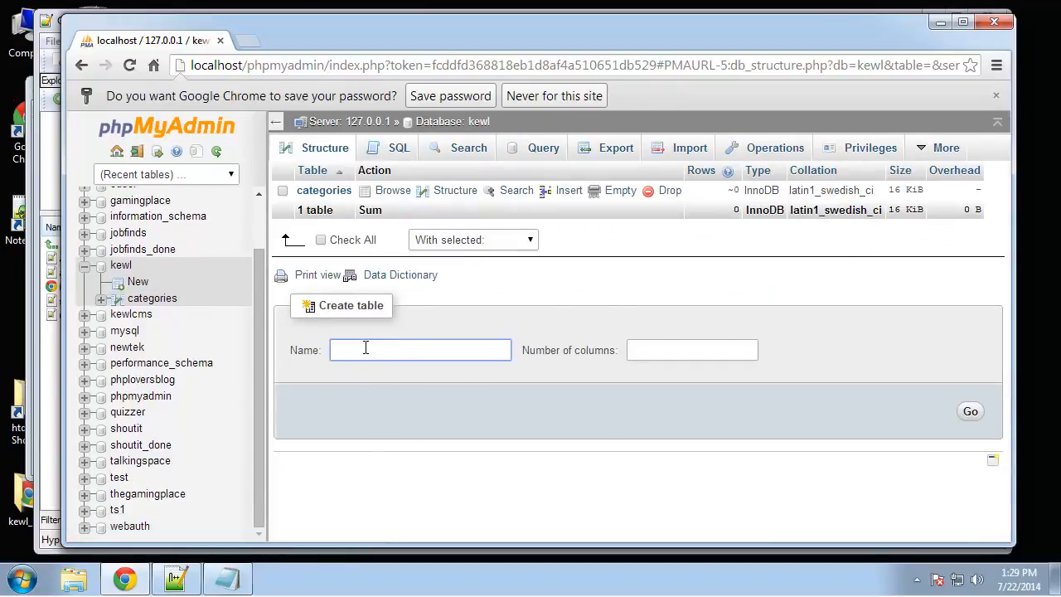
pyautogui.write('articles')
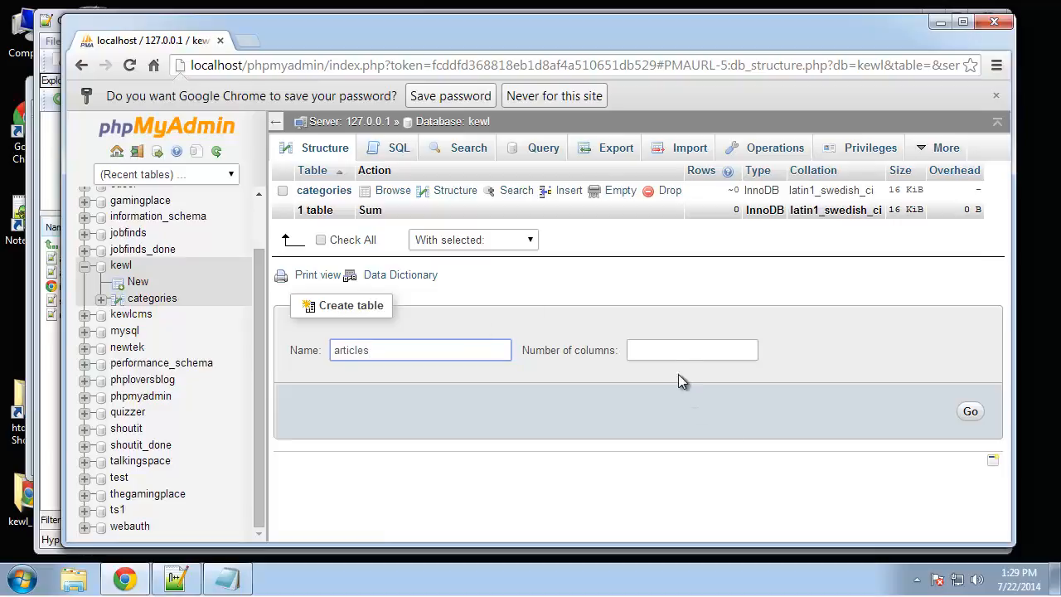
pyautogui.write('10')
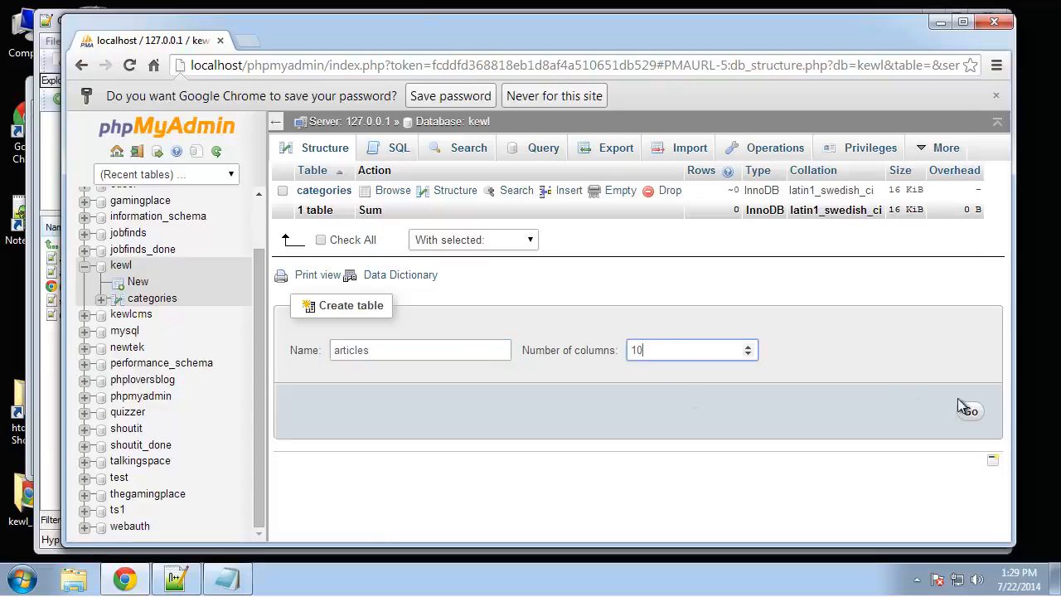
# - Define id, category_id and user_id as INT(11) columns in the articles form
pyautogui.click(968, 411)
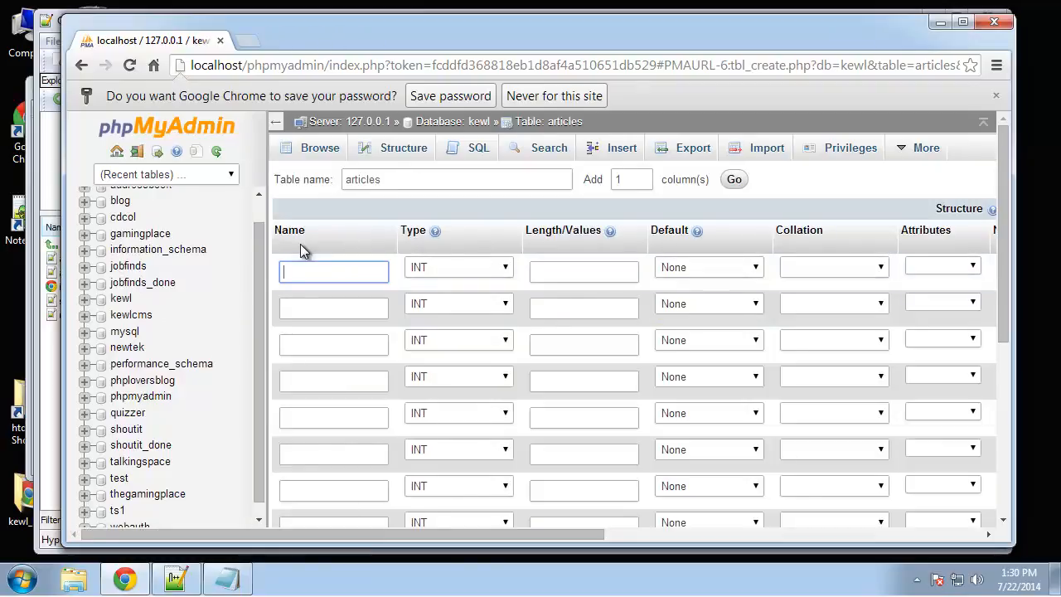
pyautogui.write('11')
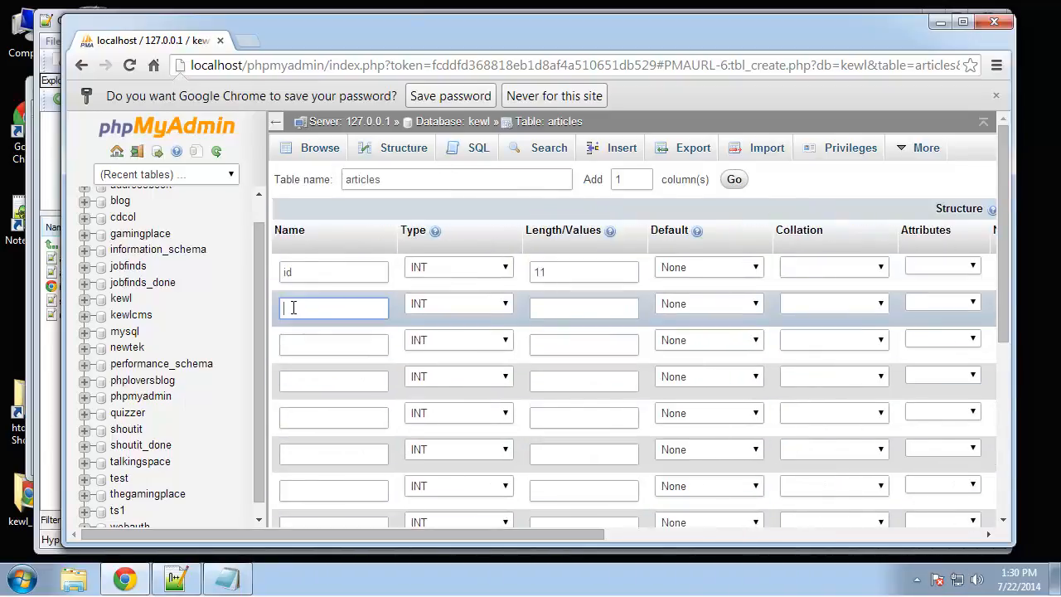
pyautogui.write('category_id')
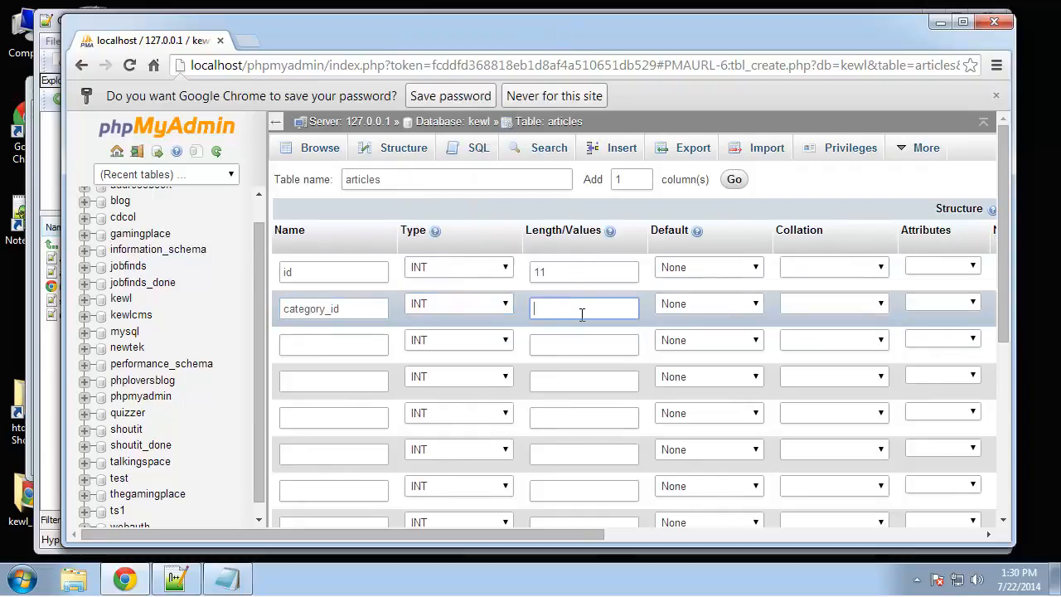
pyautogui.write('11')
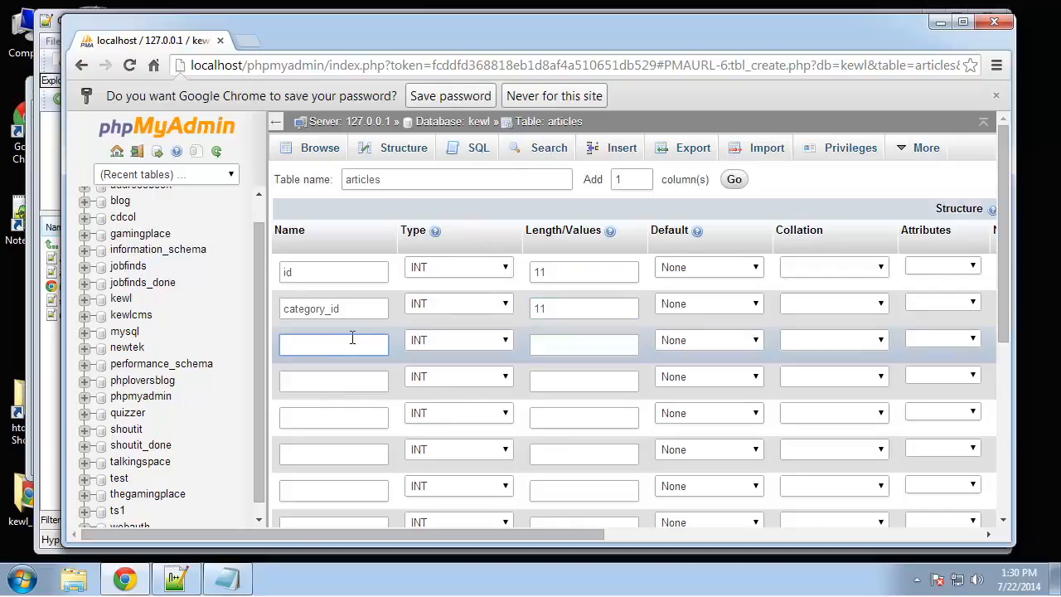
pyautogui.write('user_')
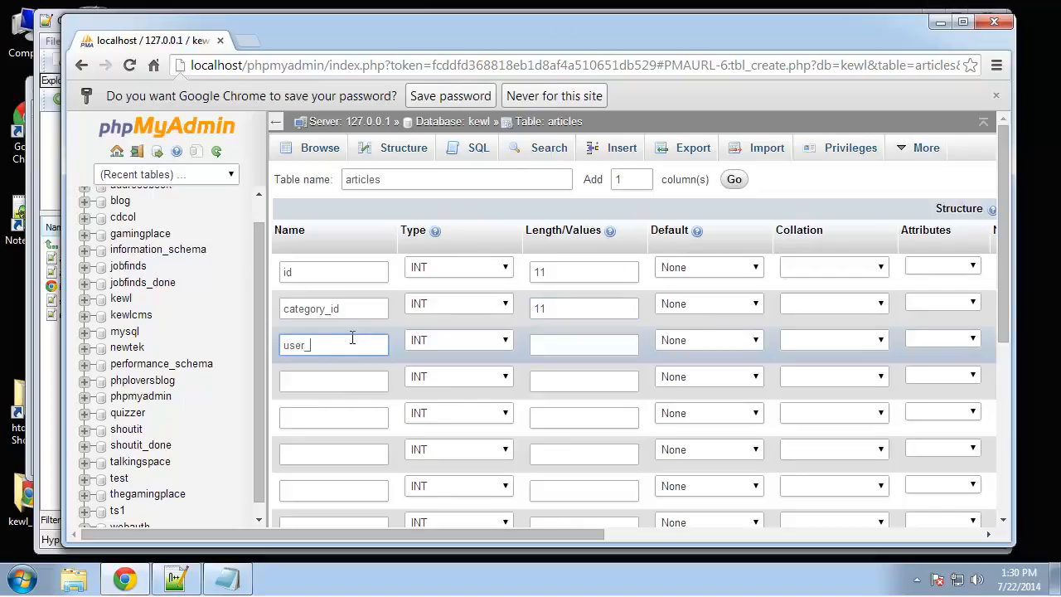
pyautogui.click(458, 340)
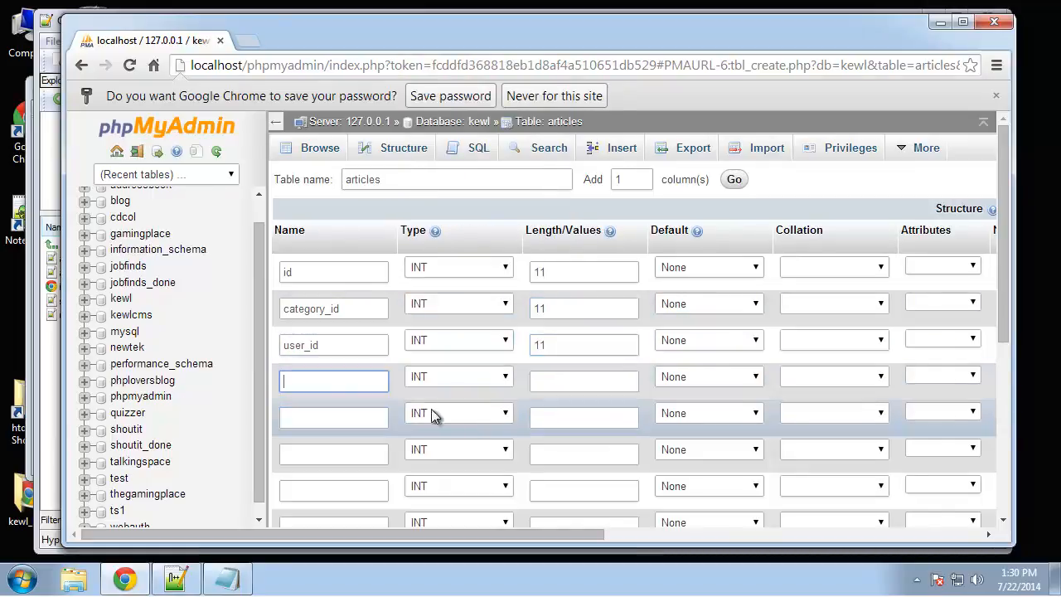
# - Add title as VARCHAR(255) and body as a TEXT column
pyautogui.write('title')
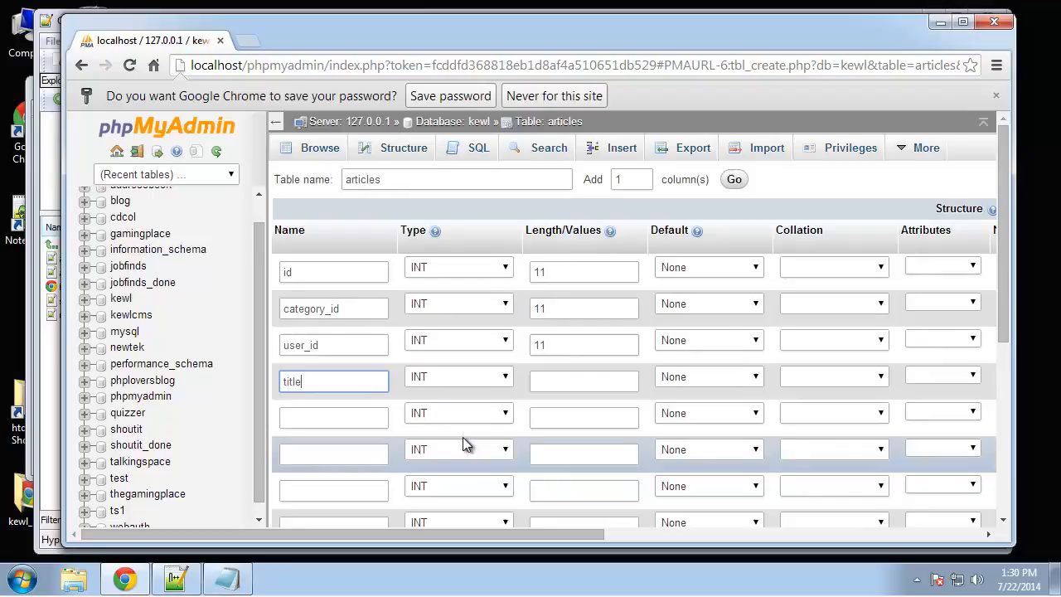
pyautogui.click(458, 375)
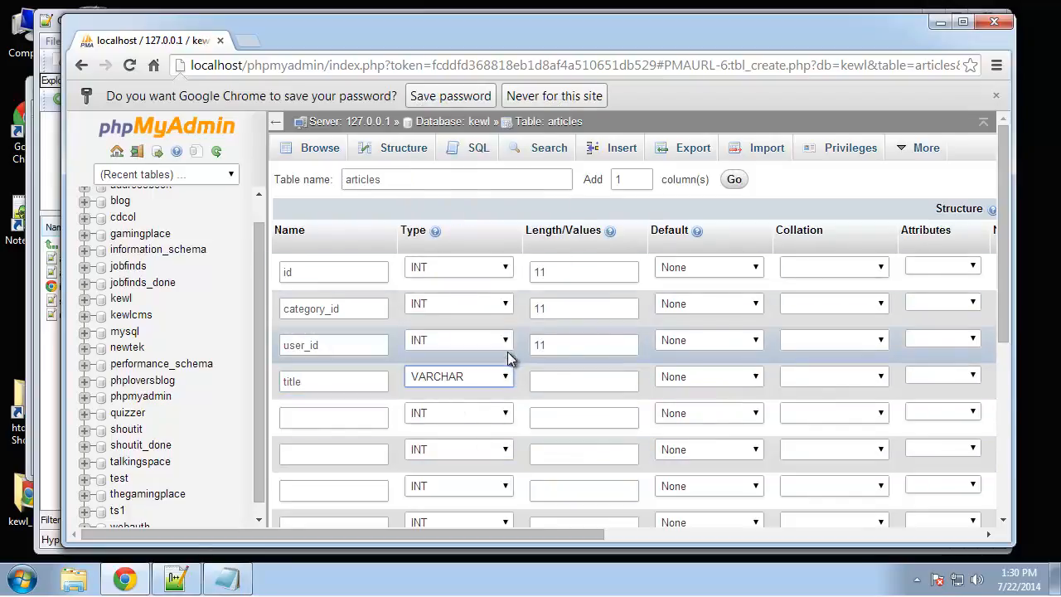
pyautogui.click(583, 376)
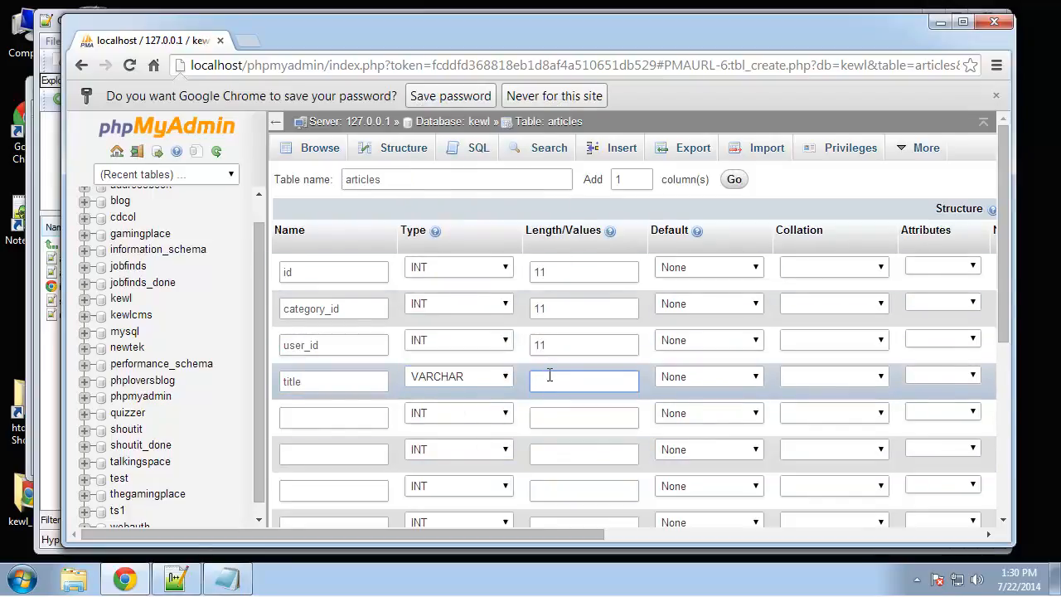
pyautogui.write('255')
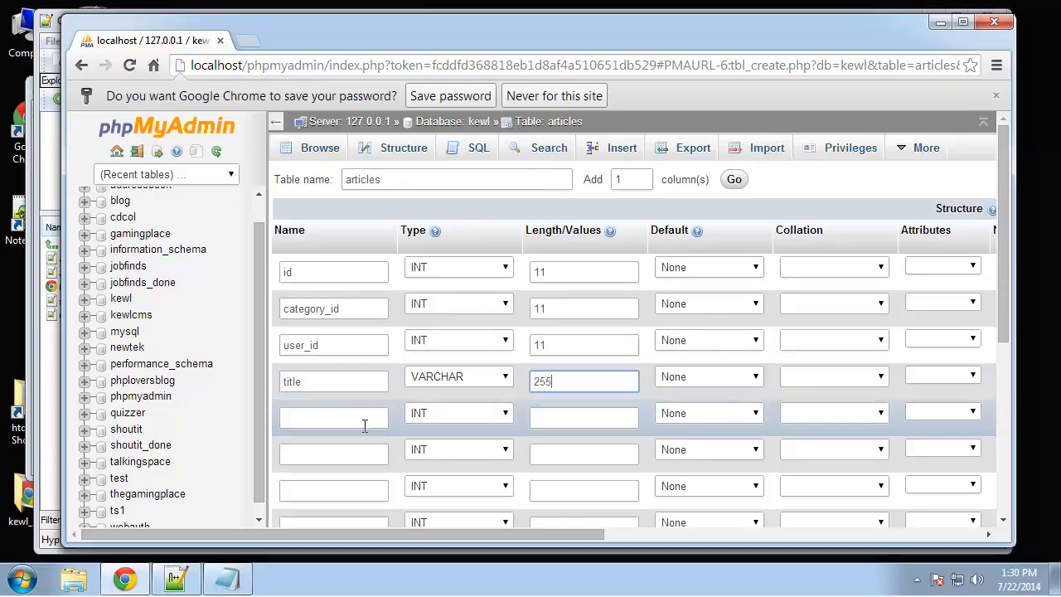
pyautogui.write('body')
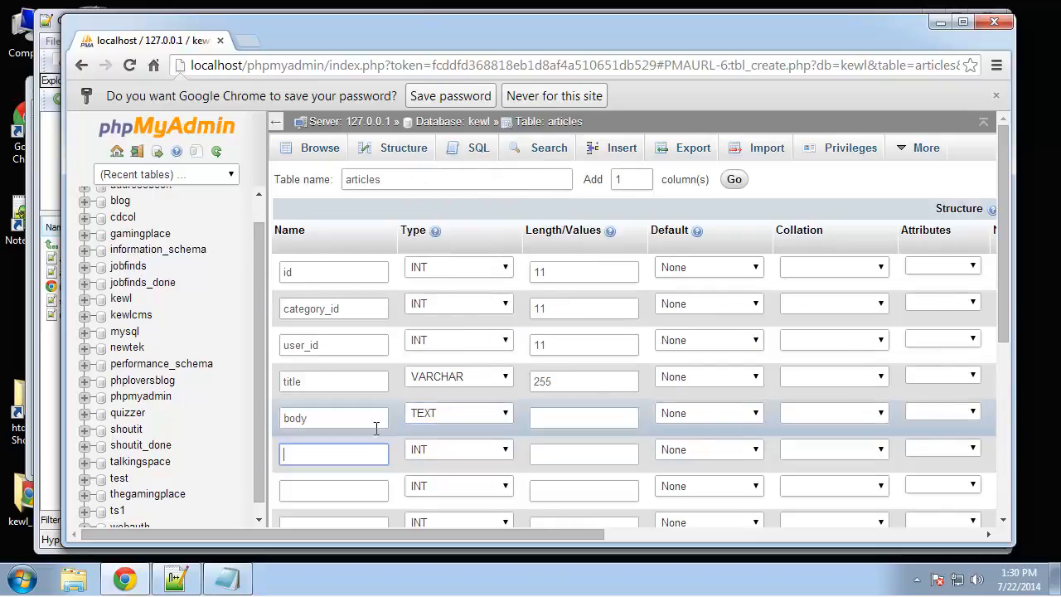
# - Add an access column with length 4 and a default value of 0
pyautogui.write('a')
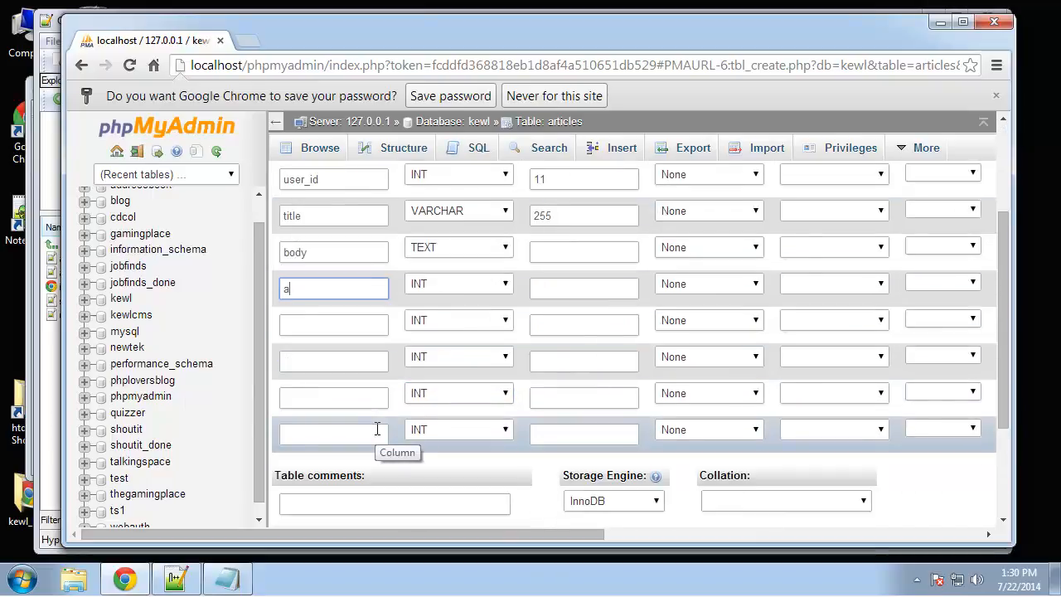
pyautogui.write('ccess')
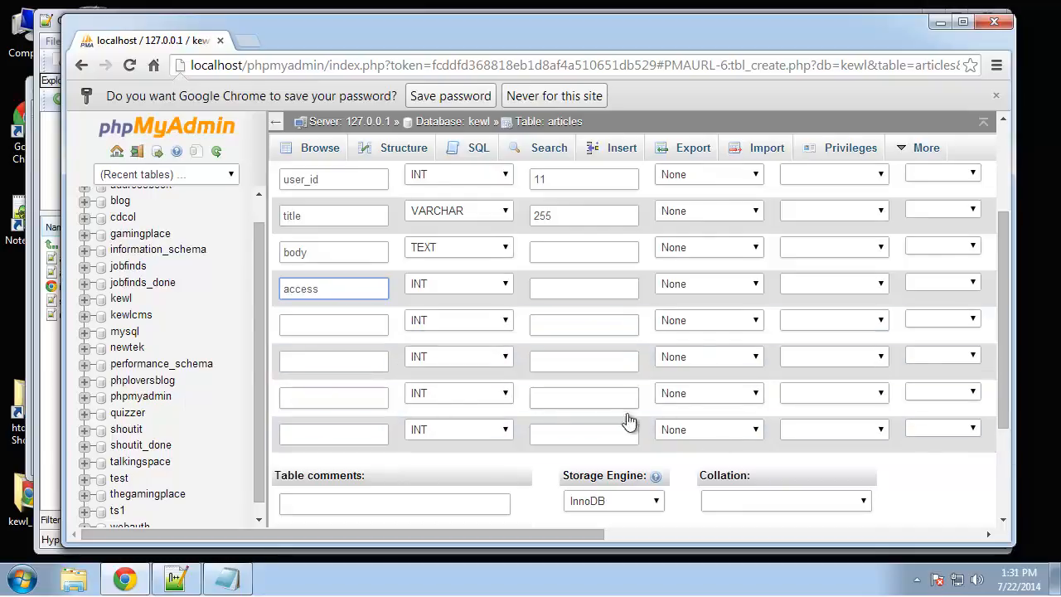
pyautogui.click(333, 289)
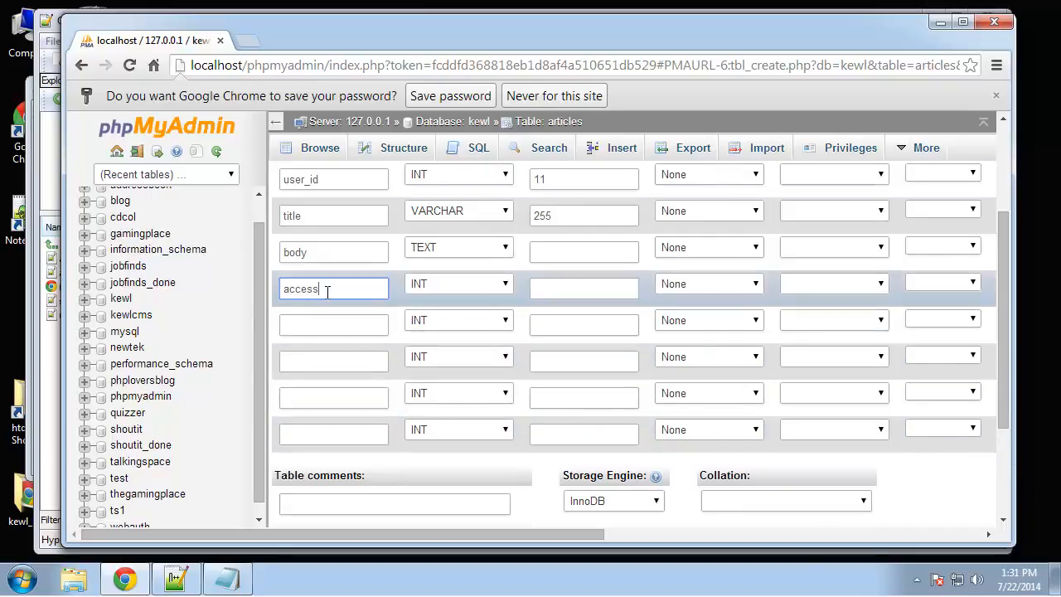
pyautogui.moveTo(333, 288)
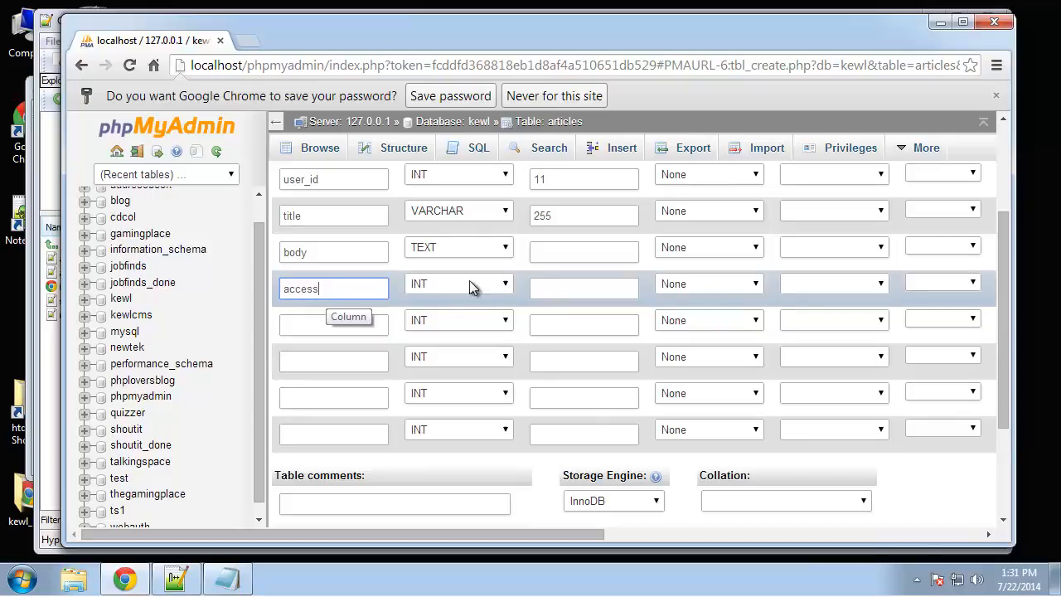
pyautogui.click(584, 289)
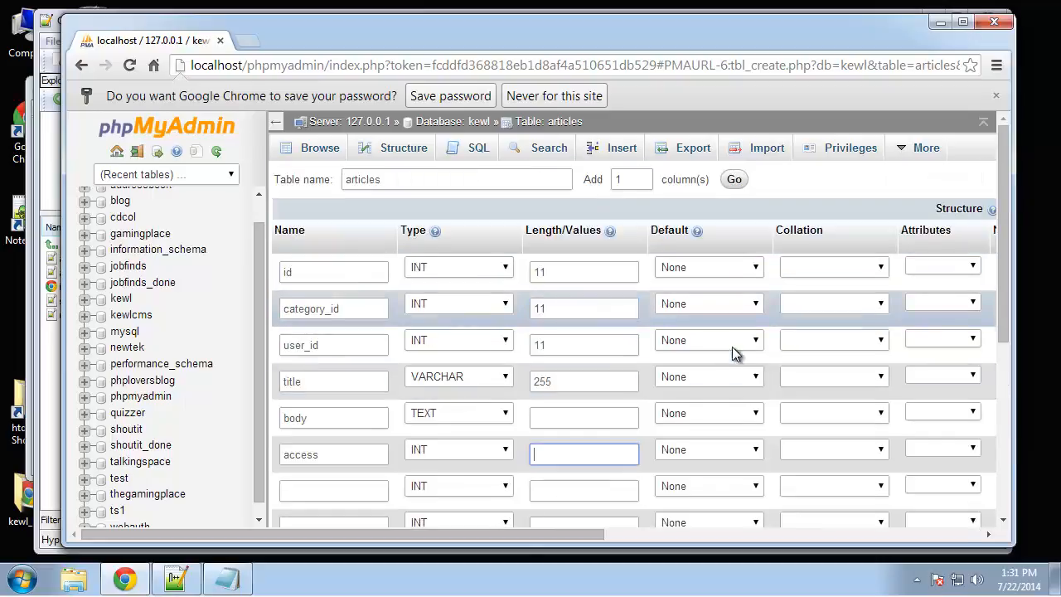
pyautogui.write('4')
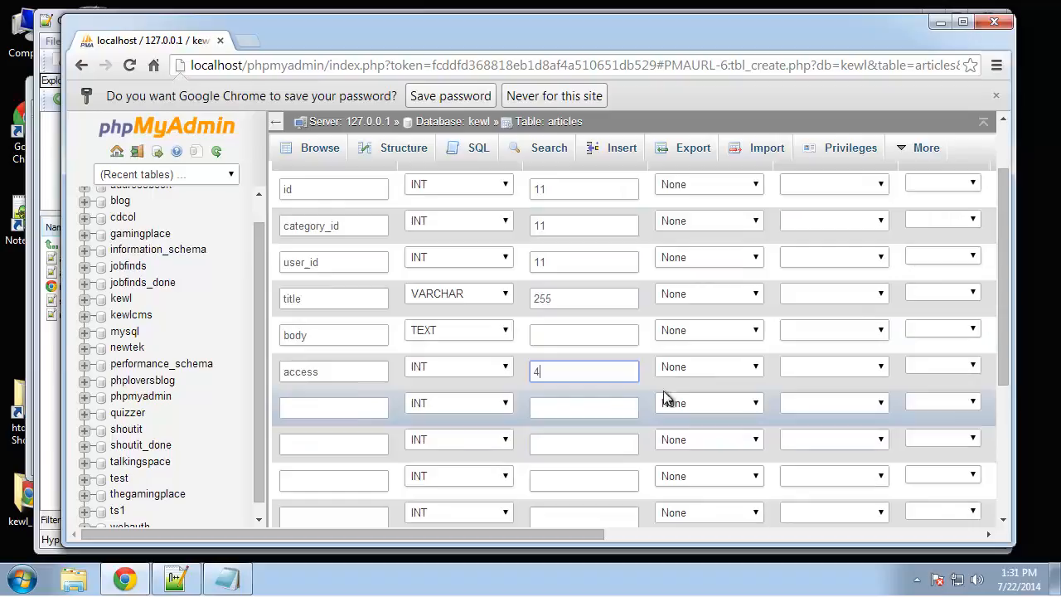
pyautogui.click(710, 367)
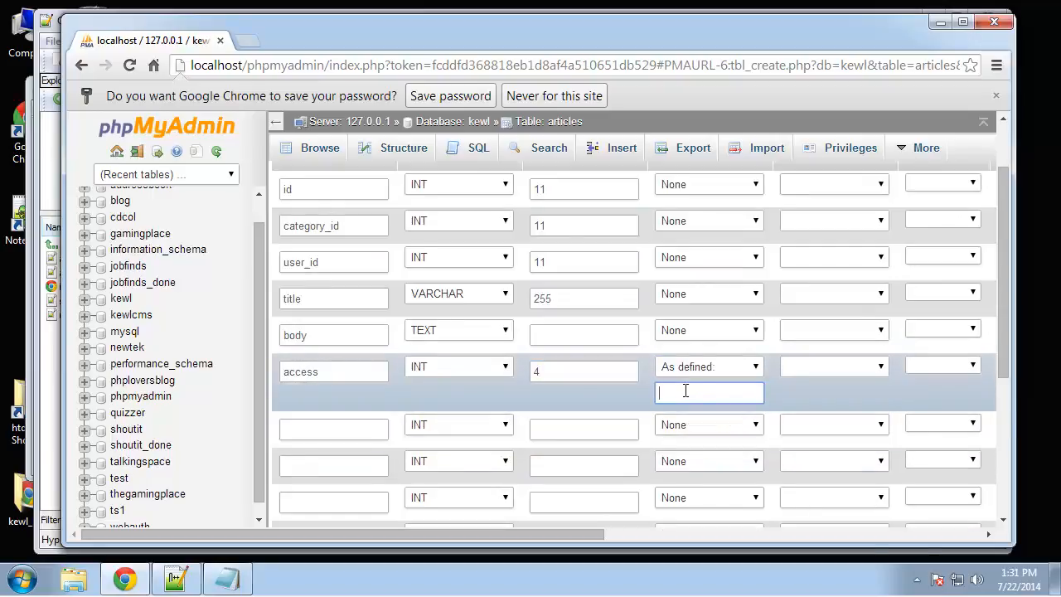
pyautogui.write('0')
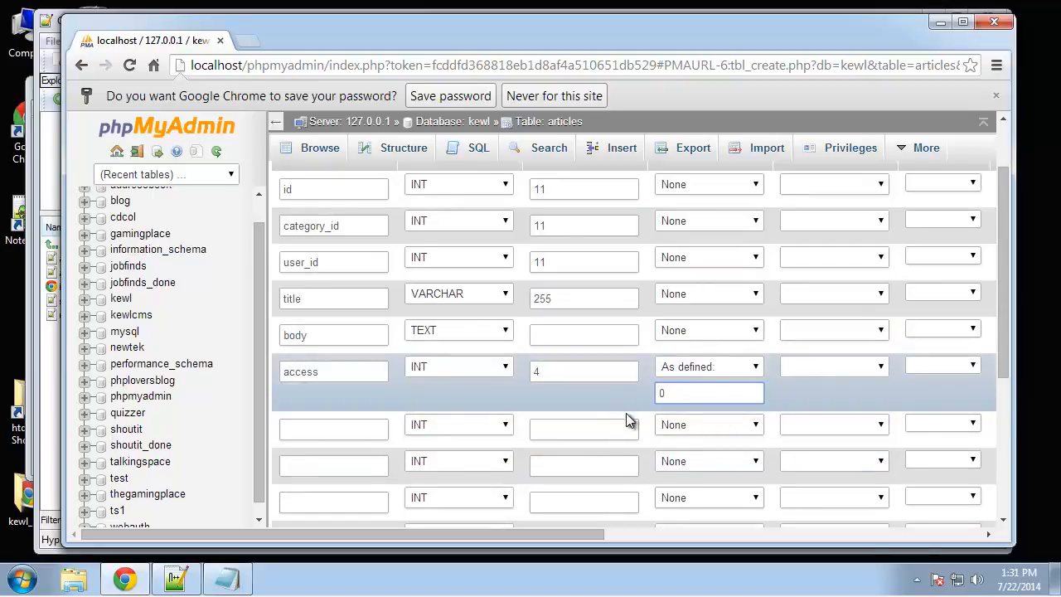
# - Add is_published TINYINT(1) defaulting to 1 and an in_menu TINYINT column
pyautogui.click(710, 393)
pyautogui.write('is_publis')
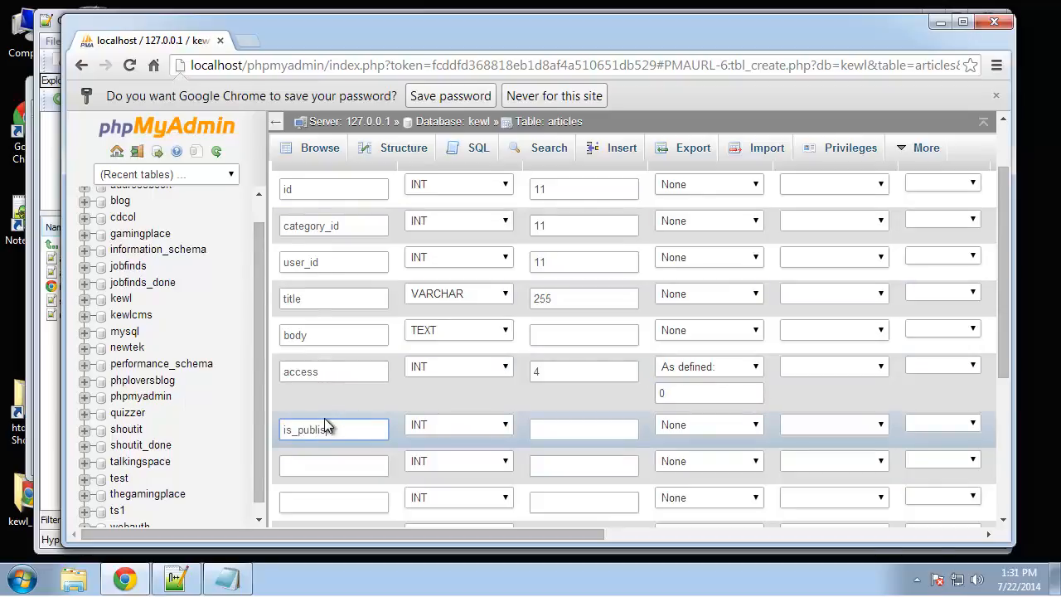
pyautogui.click(457, 424)
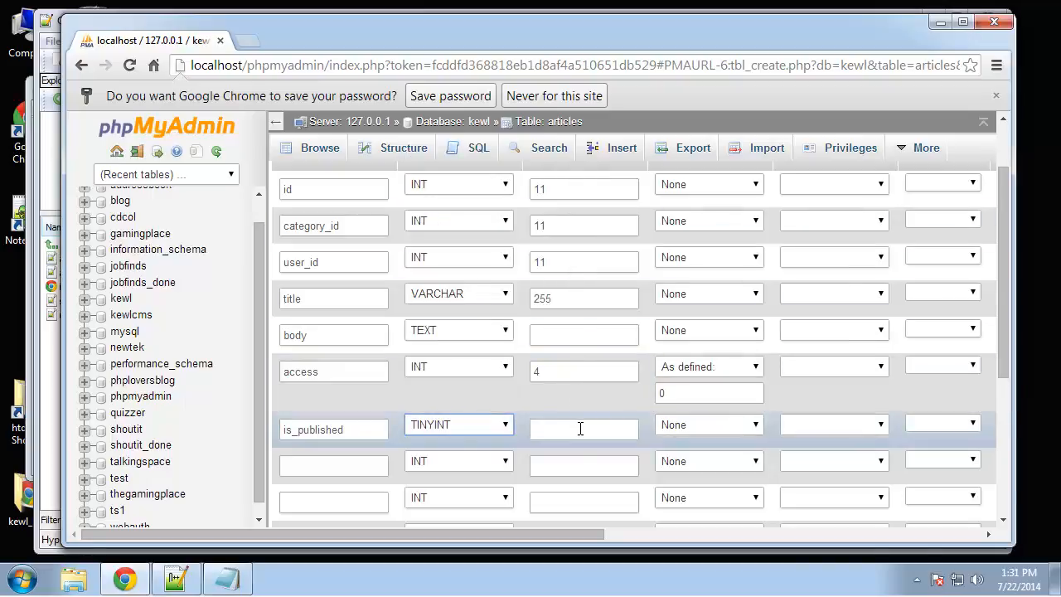
pyautogui.write('1')
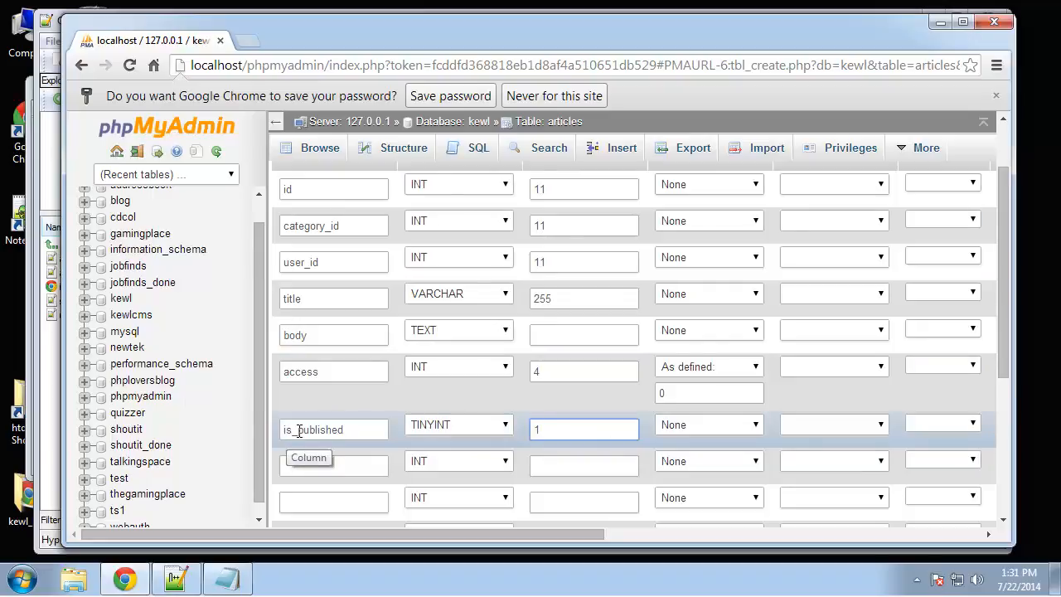
pyautogui.click(707, 425)
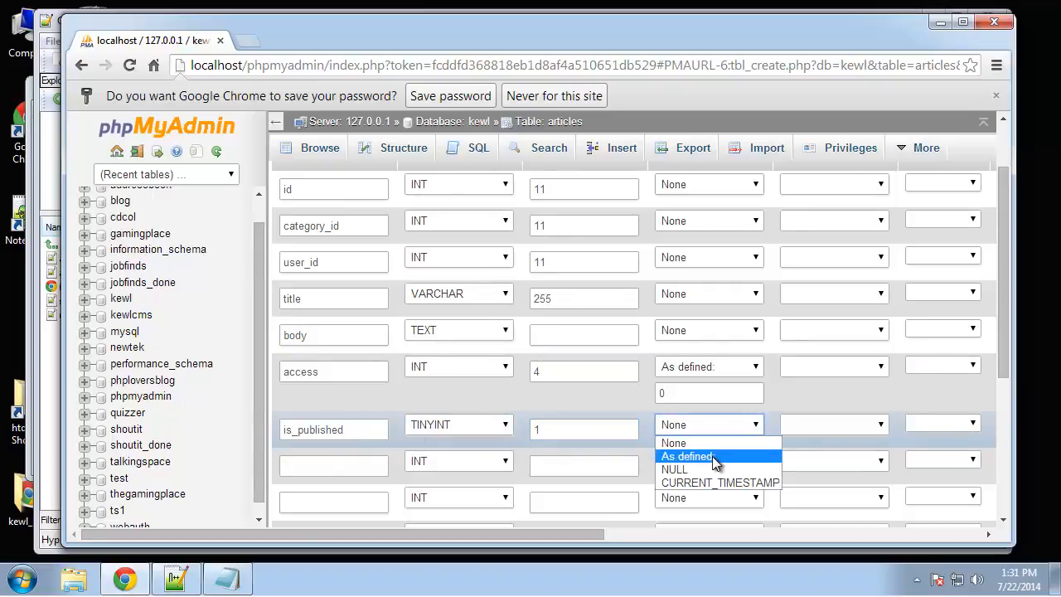
pyautogui.click(687, 456)
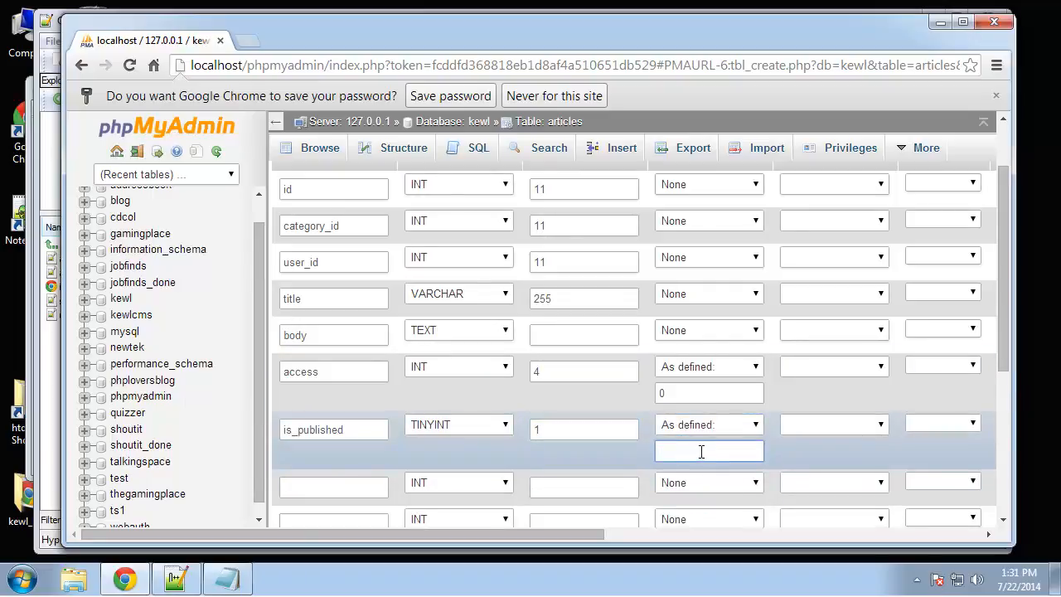
pyautogui.write('1')
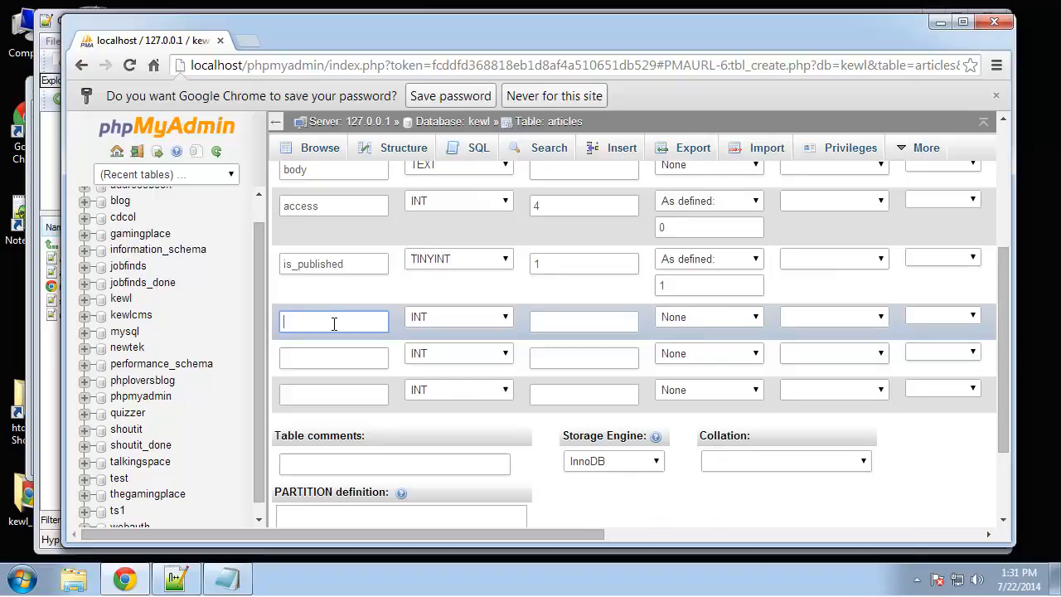
pyautogui.write('in_menu')
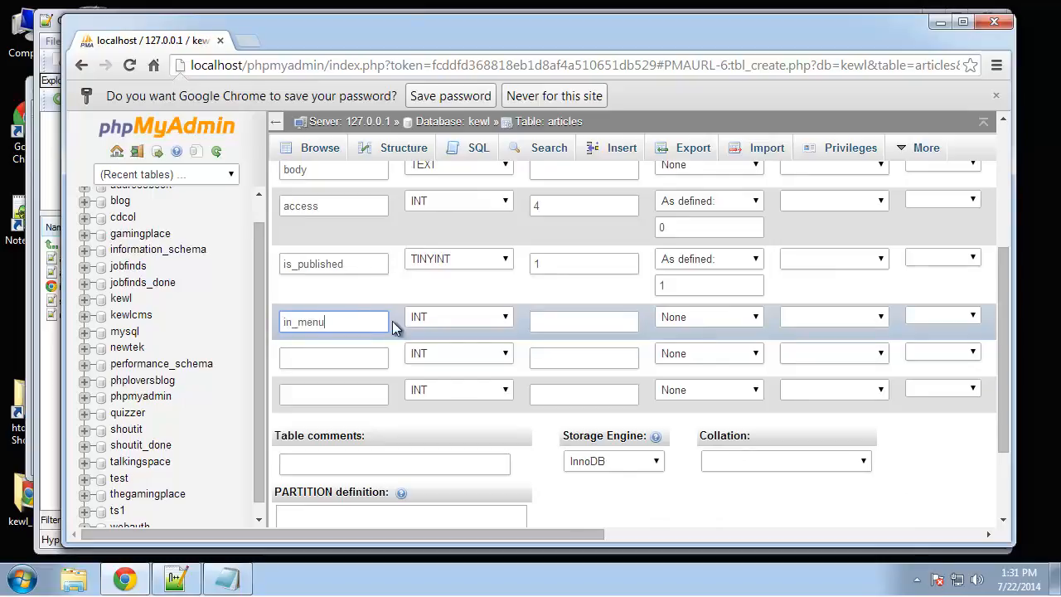
pyautogui.click(458, 316)
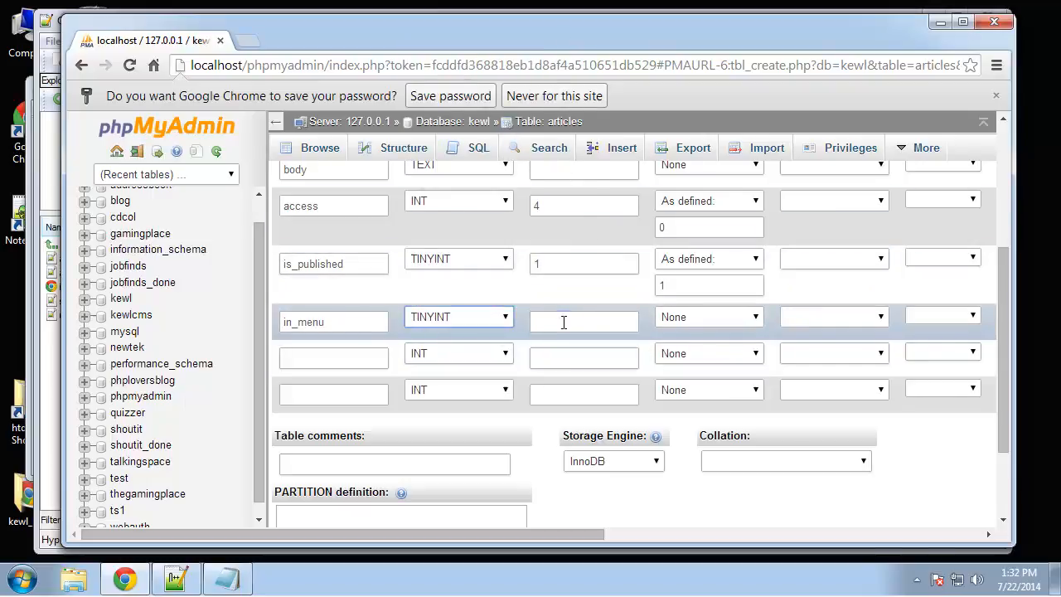
pyautogui.click(710, 315)
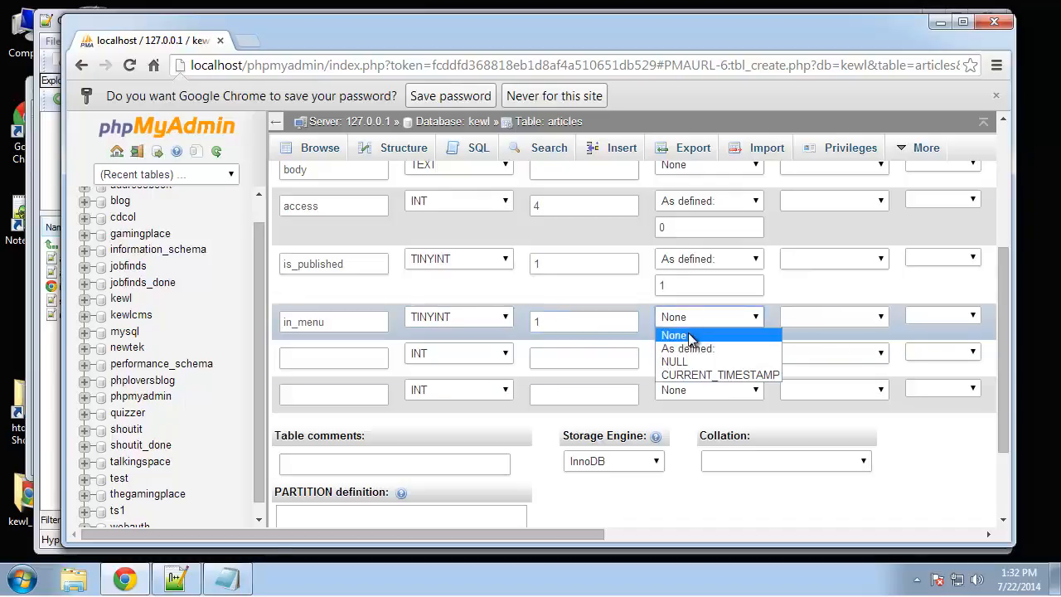
pyautogui.click(687, 348)
pyautogui.write('0')
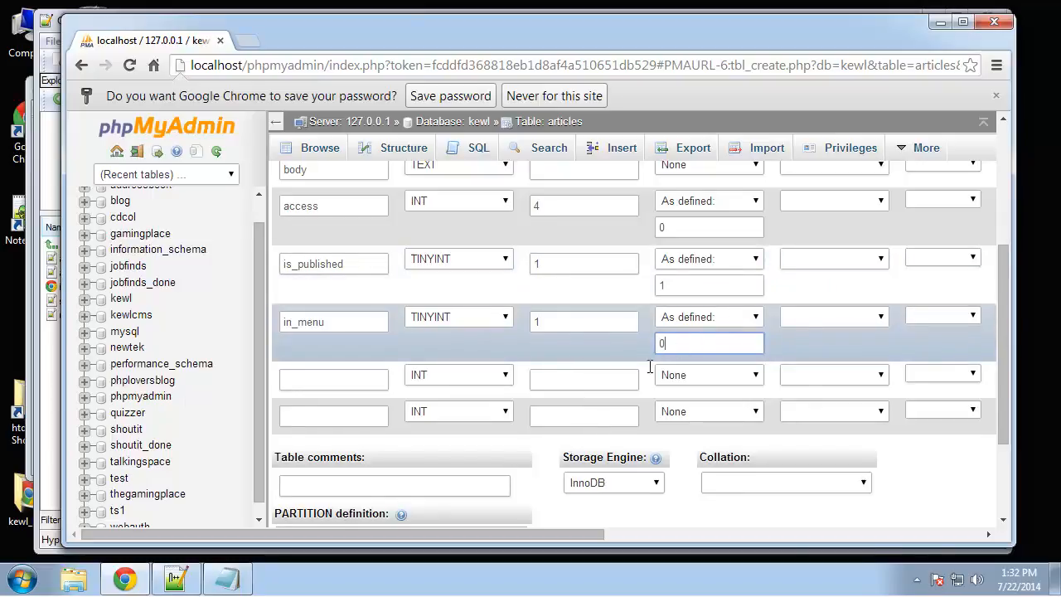
# - Add order INT(11) and created TIMESTAMP defaulting to CURRENT_TIMESTAMP
pyautogui.click(334, 378)
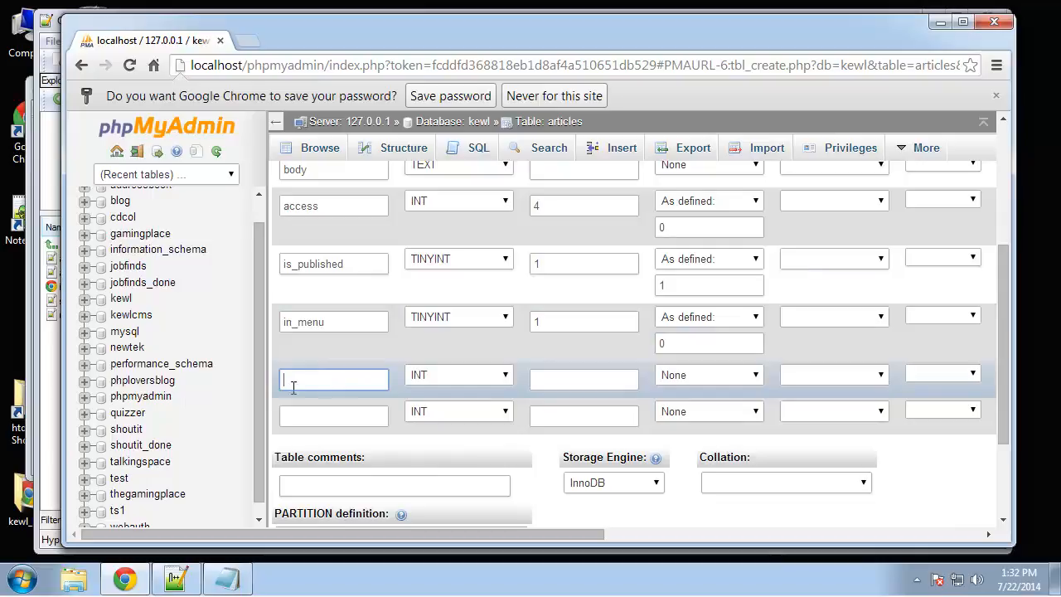
pyautogui.write('order')
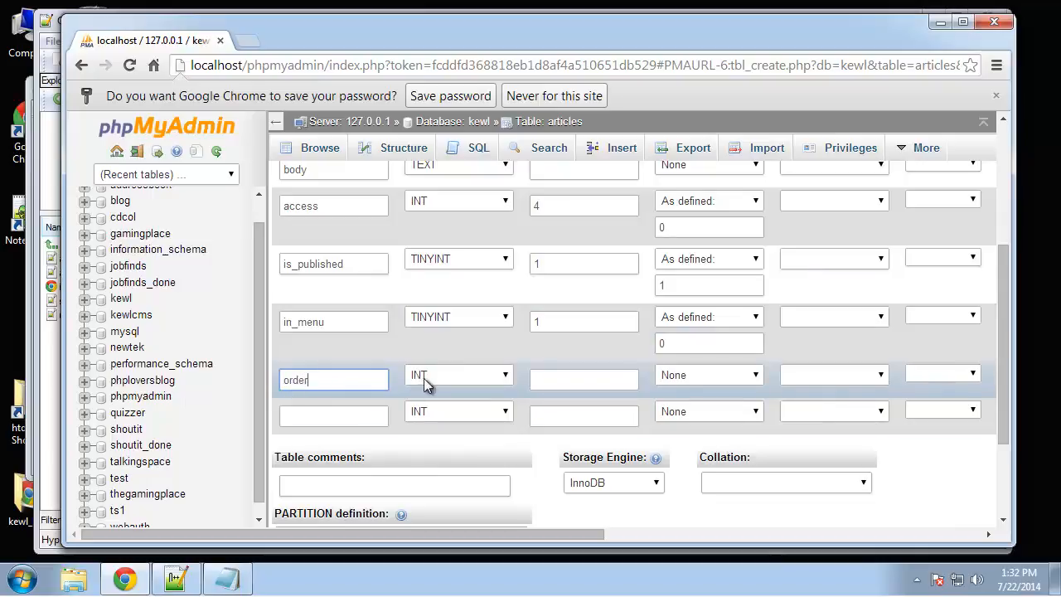
pyautogui.click(457, 375)
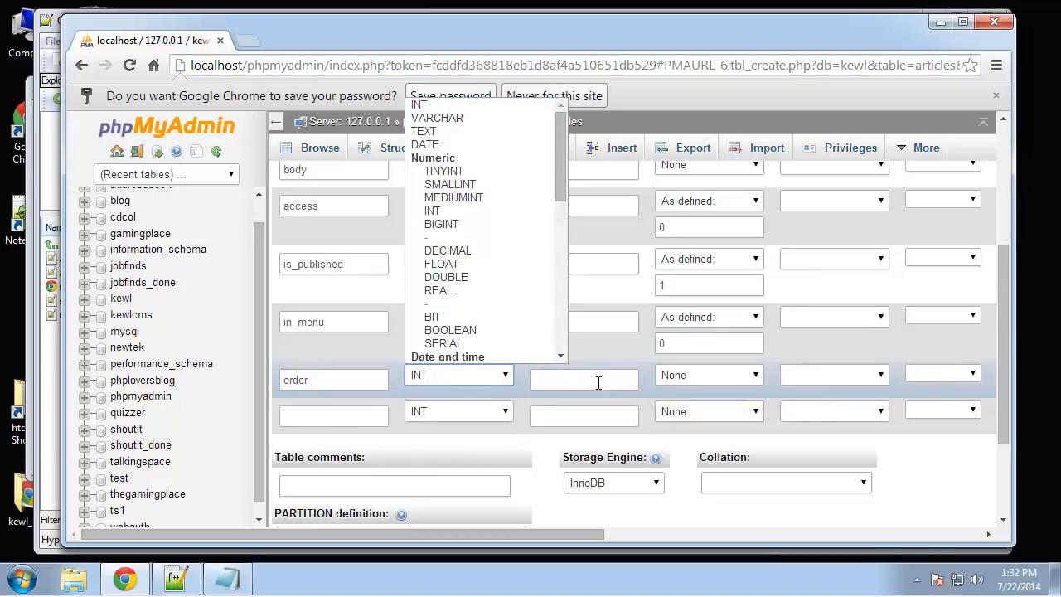
pyautogui.write('11')
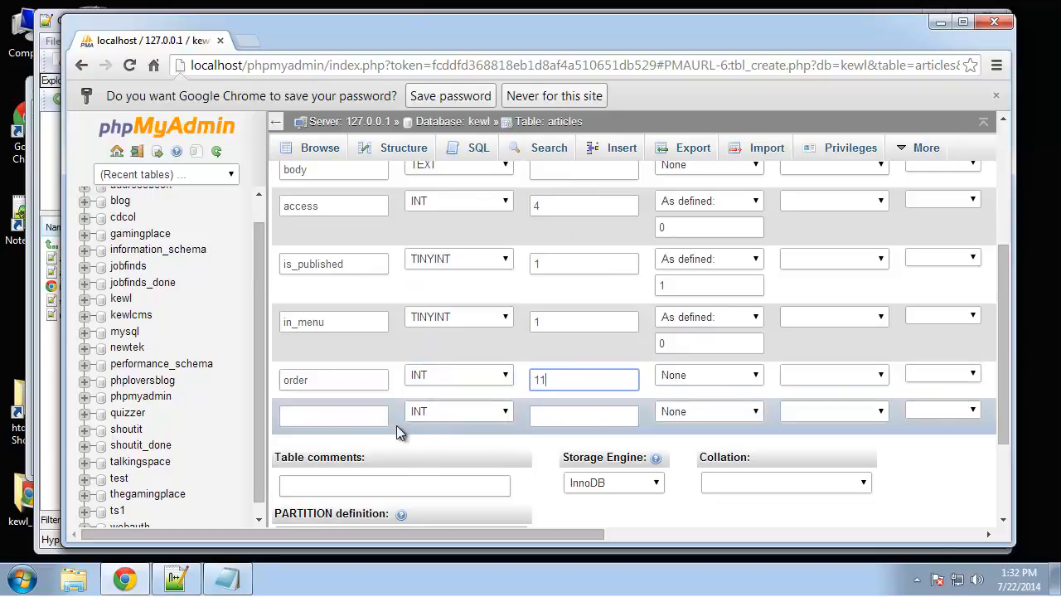
pyautogui.write('cre')
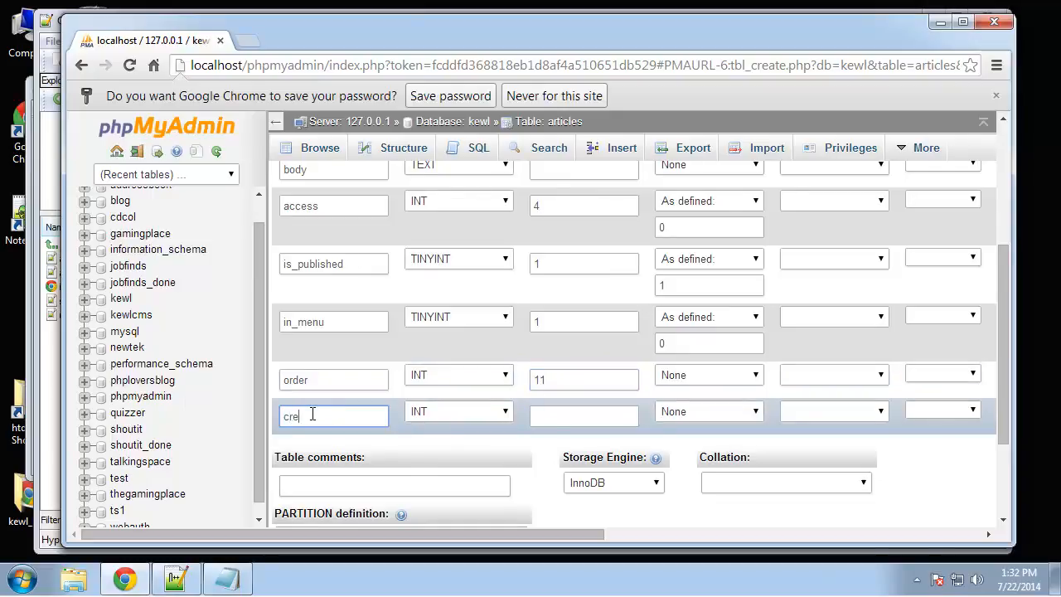
pyautogui.click(457, 412)
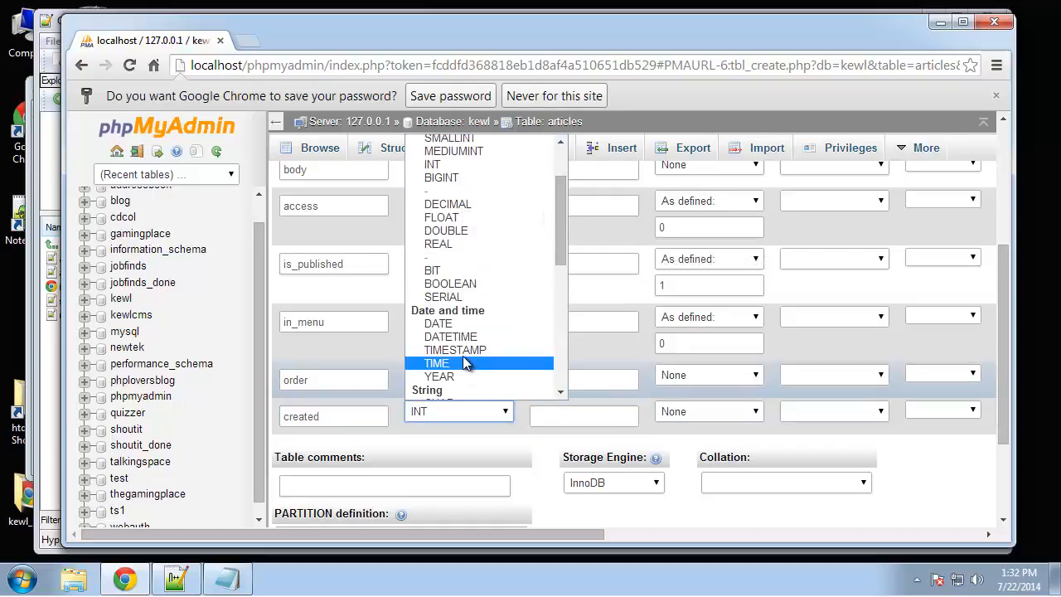
pyautogui.click(454, 348)
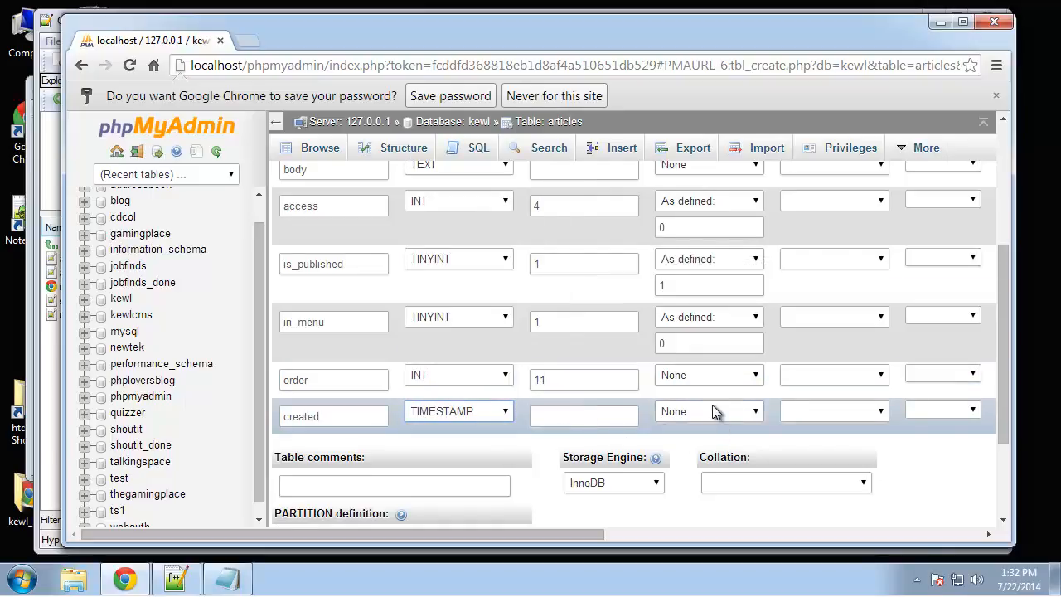
pyautogui.click(710, 411)
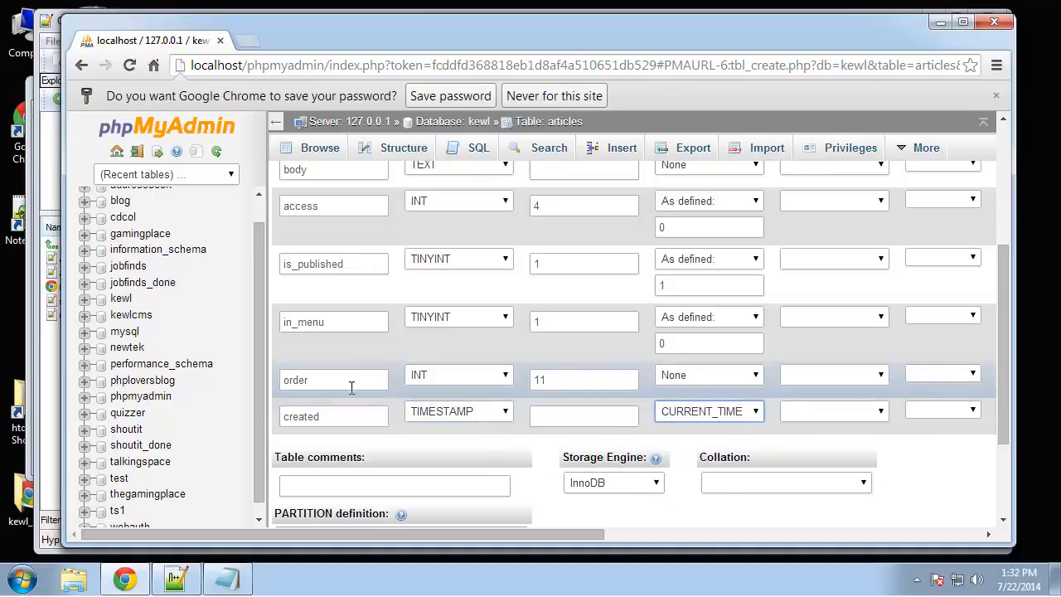
pyautogui.scroll(-3)
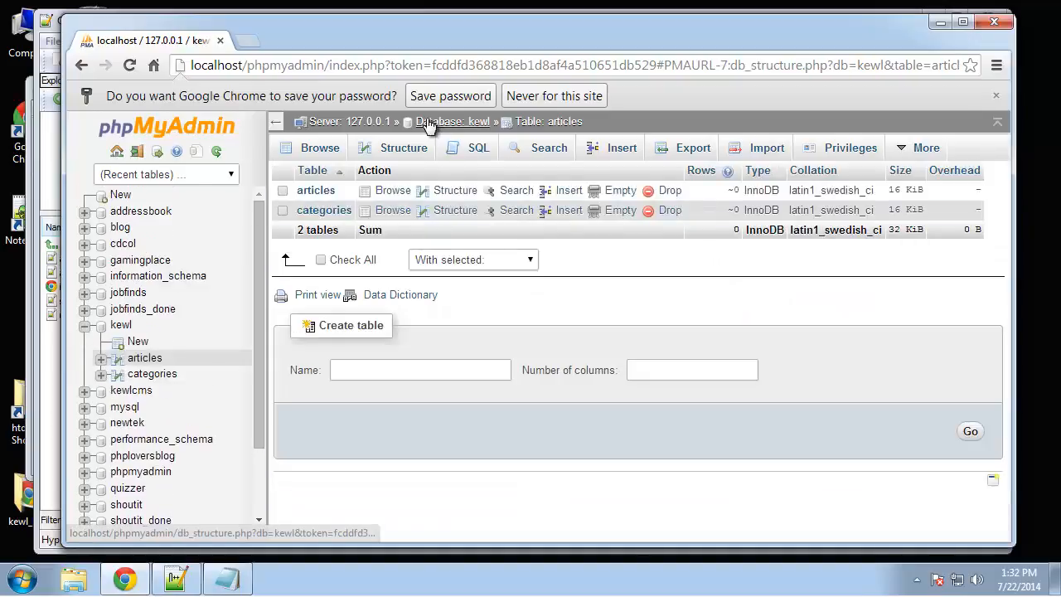
# - Start a new table named 'groups' and bring up its column form
pyautogui.click(421, 370)
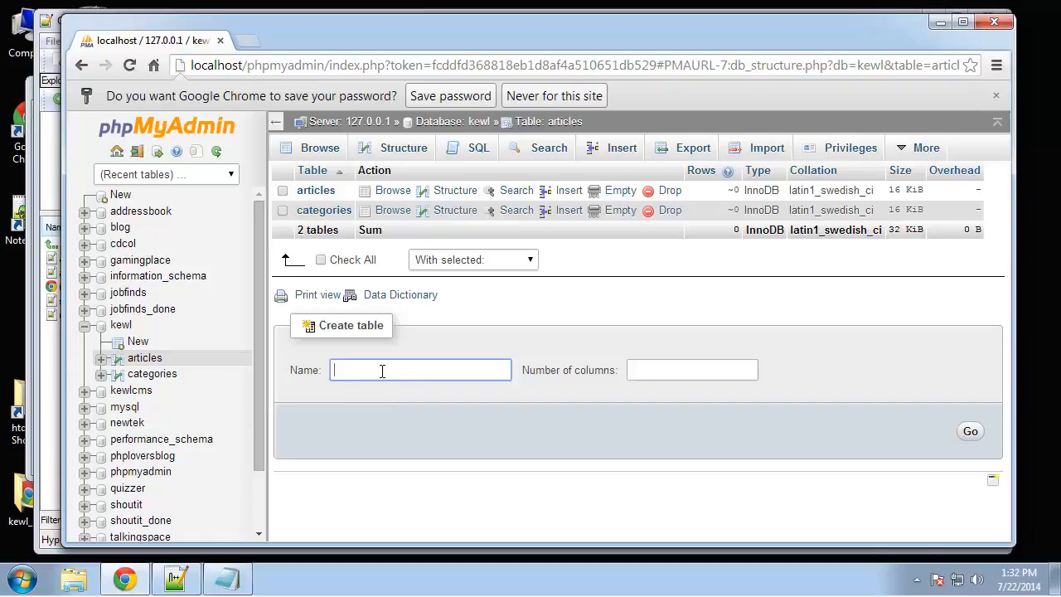
pyautogui.write('groups')
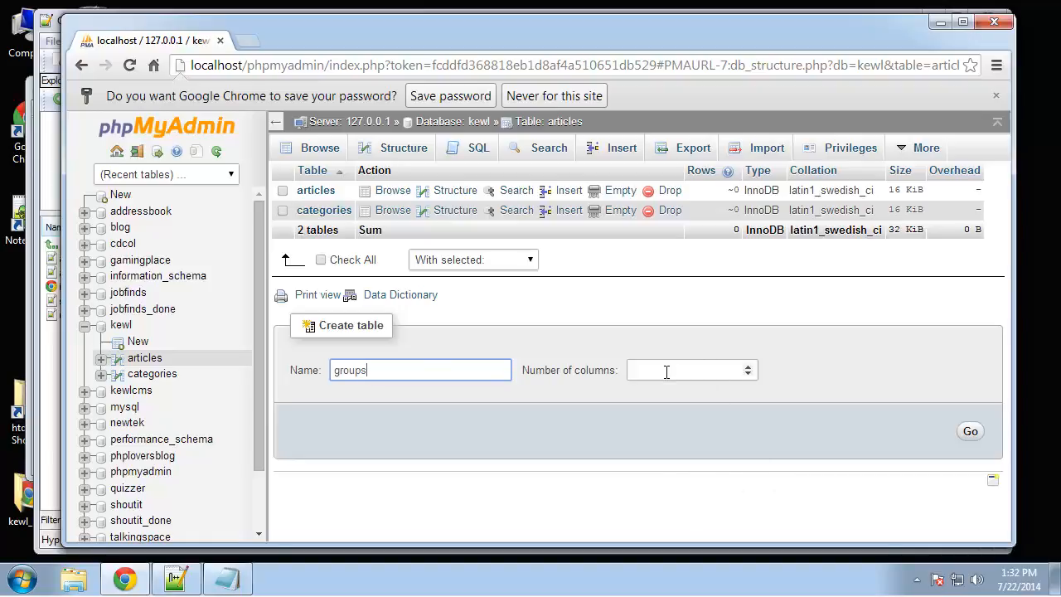
pyautogui.click(970, 431)
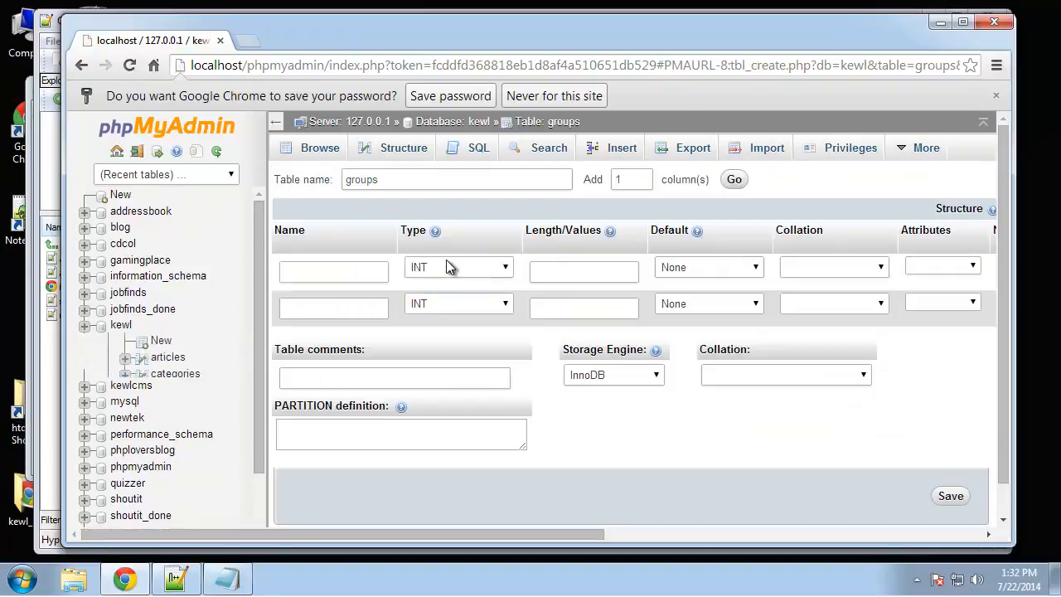
# - Define id INT(11) as auto-incrementing PRIMARY and name VARCHAR(100), then save groups
pyautogui.click(334, 272)
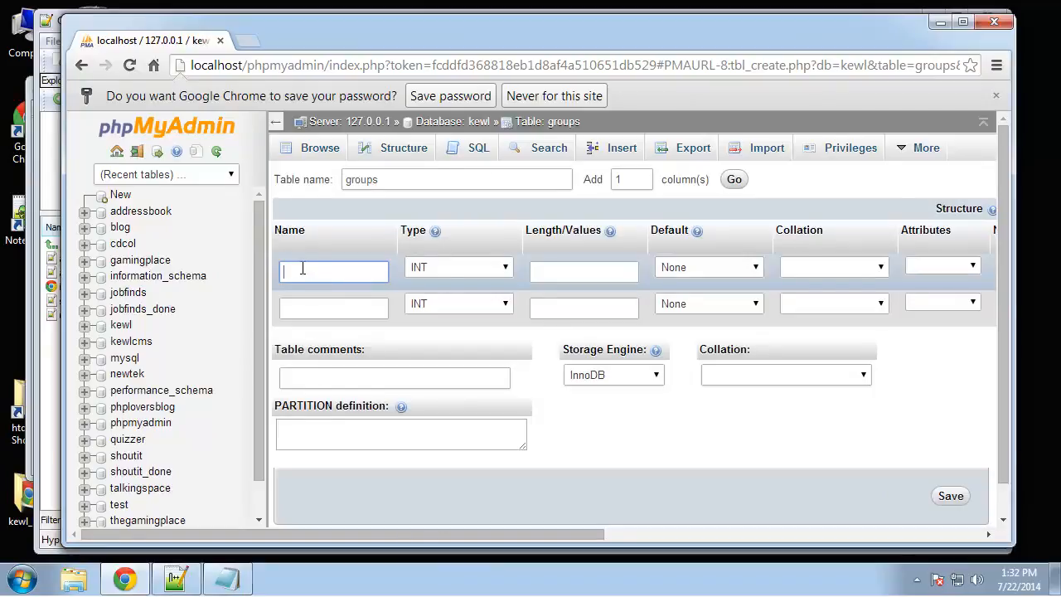
pyautogui.write('nam')
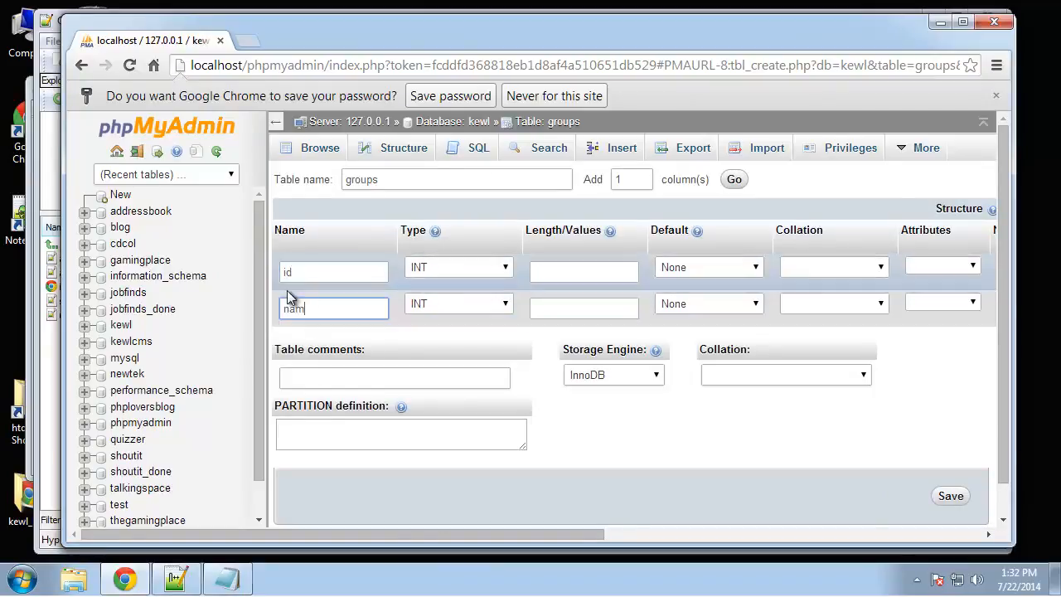
pyautogui.write('1')
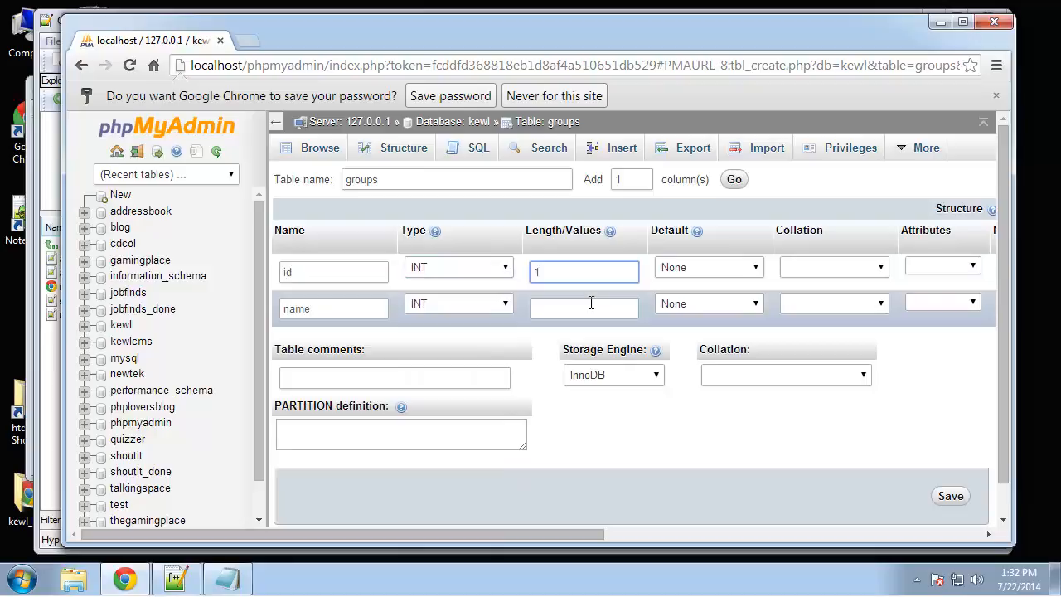
pyautogui.click(458, 303)
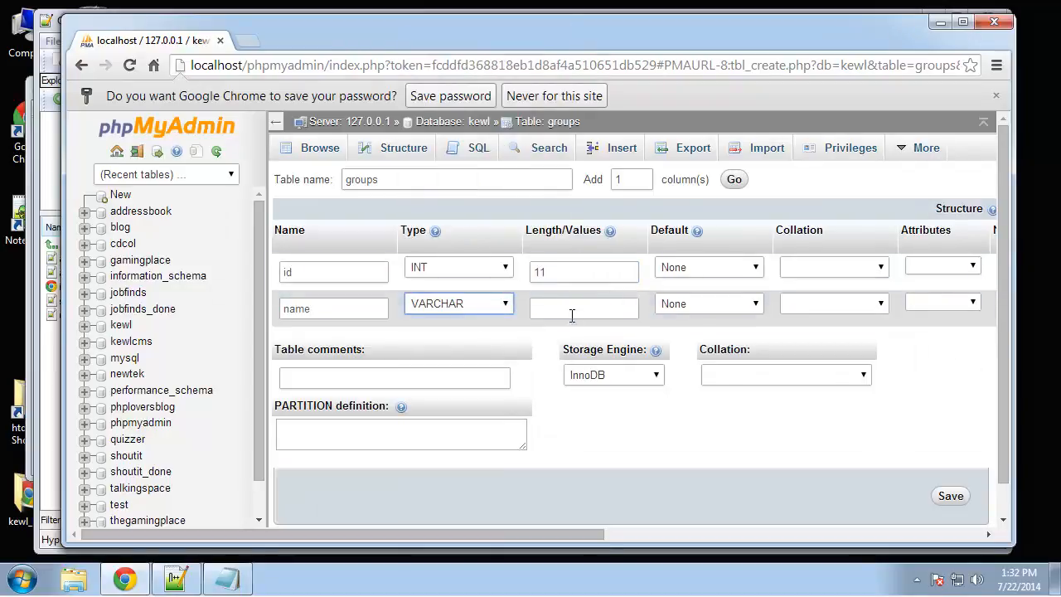
pyautogui.write('100')
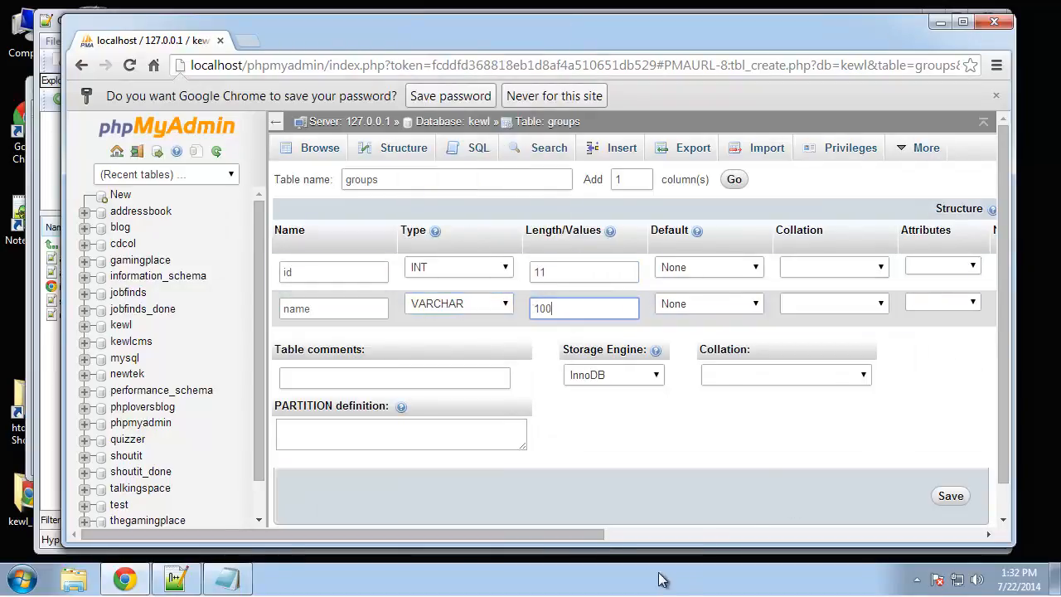
pyautogui.click(877, 265)
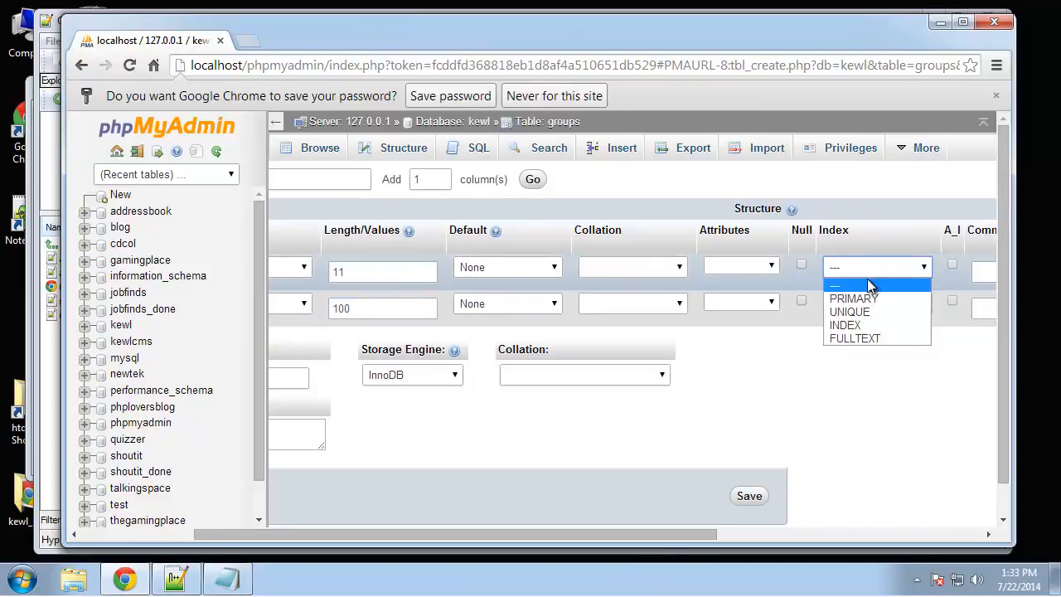
pyautogui.click(852, 298)
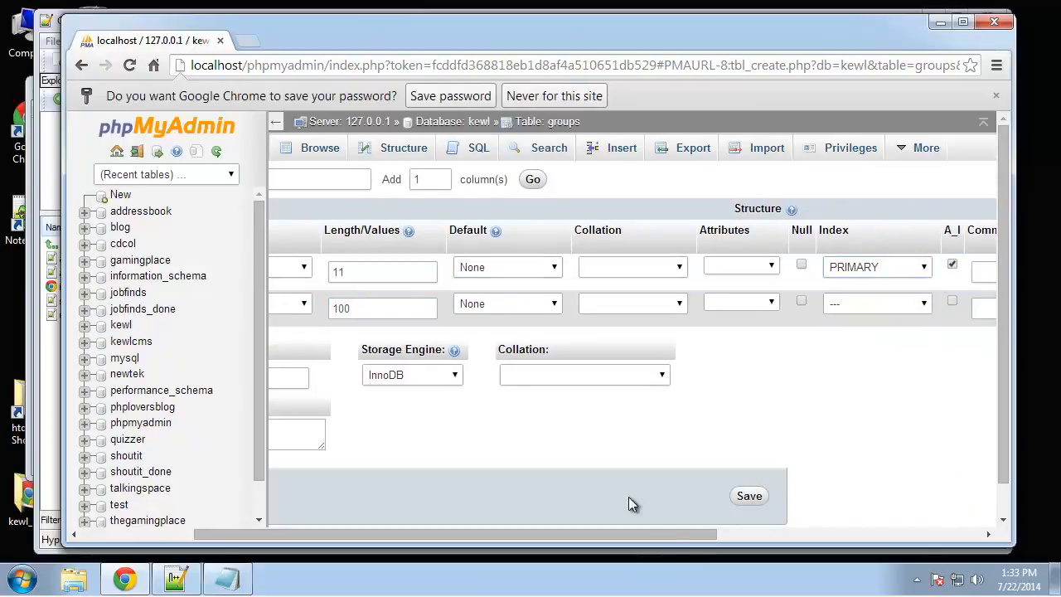
pyautogui.click(750, 494)
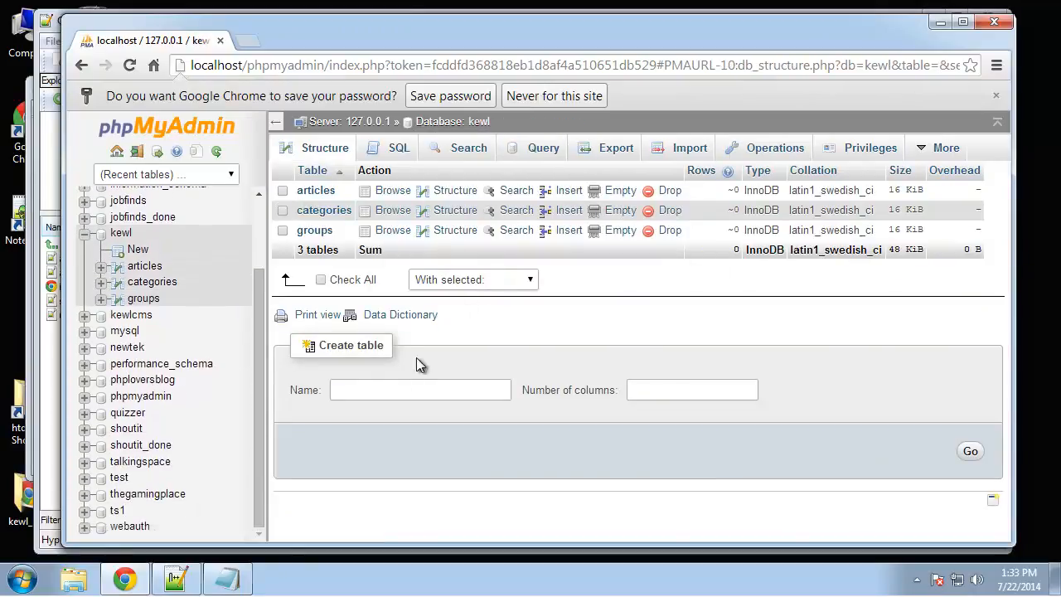
# - Start a 'users' table with 8 columns and bring up its column form
pyautogui.click(419, 390)
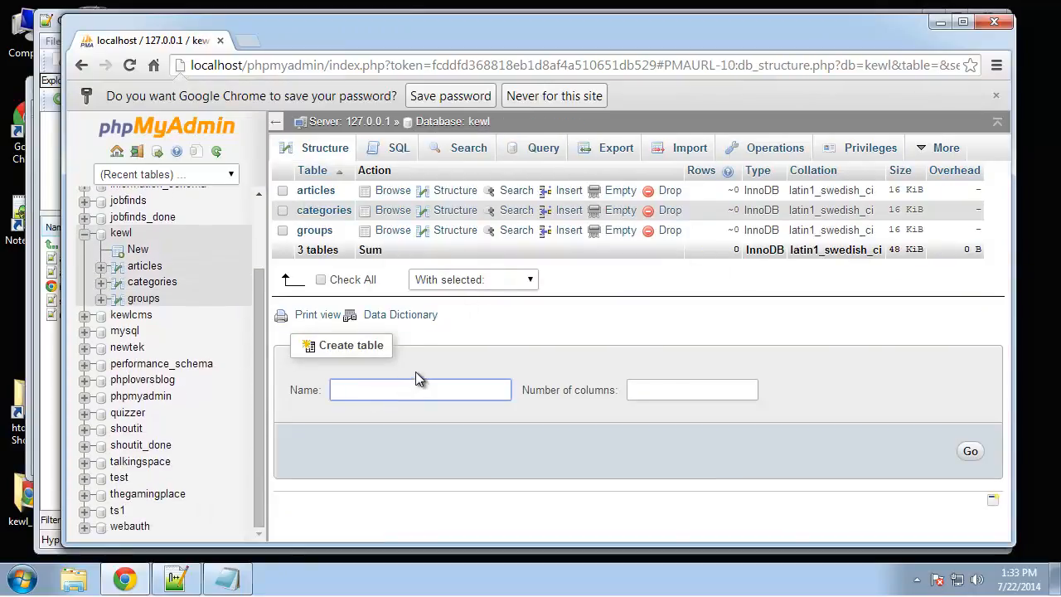
pyautogui.write('users')
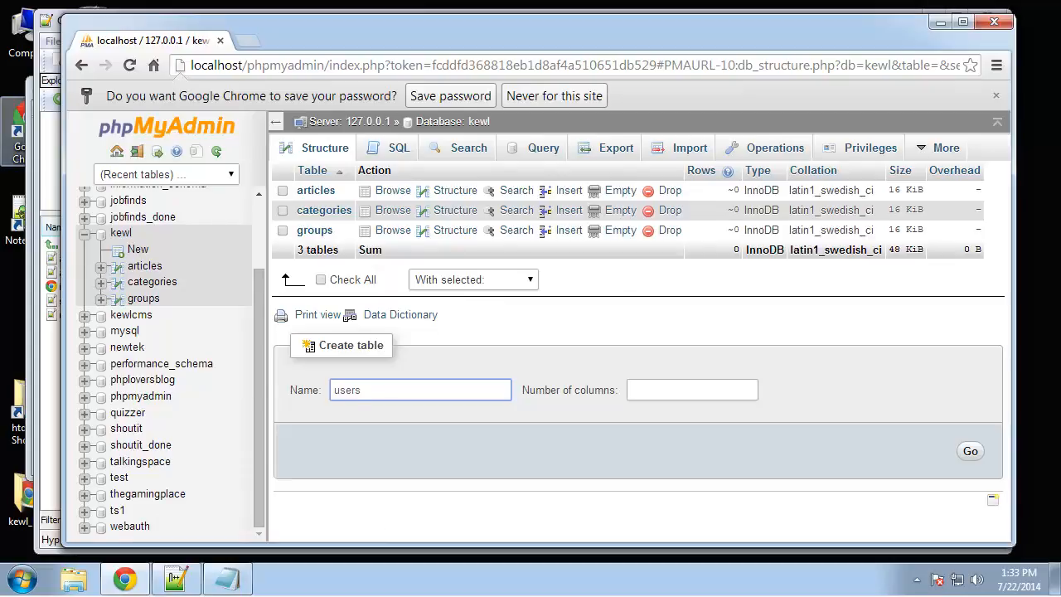
pyautogui.click(693, 389)
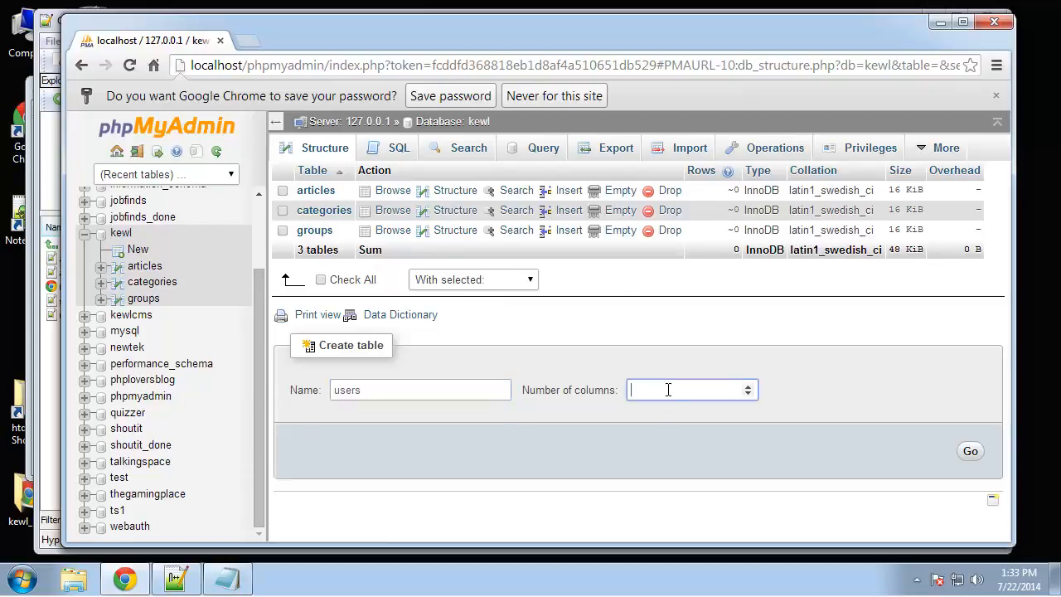
pyautogui.write('8')
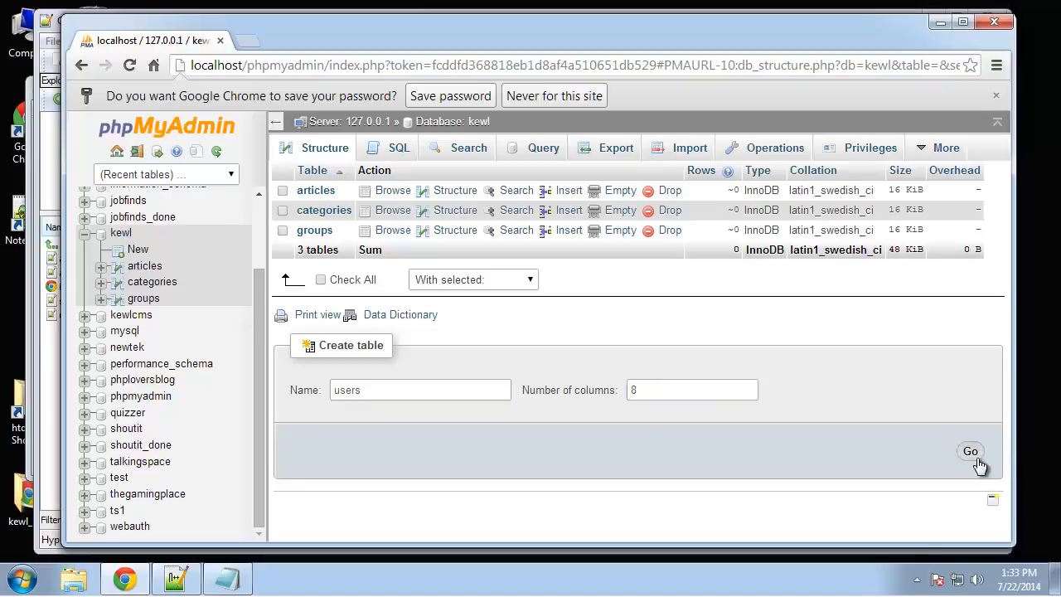
pyautogui.click(970, 451)
pyautogui.write('1')
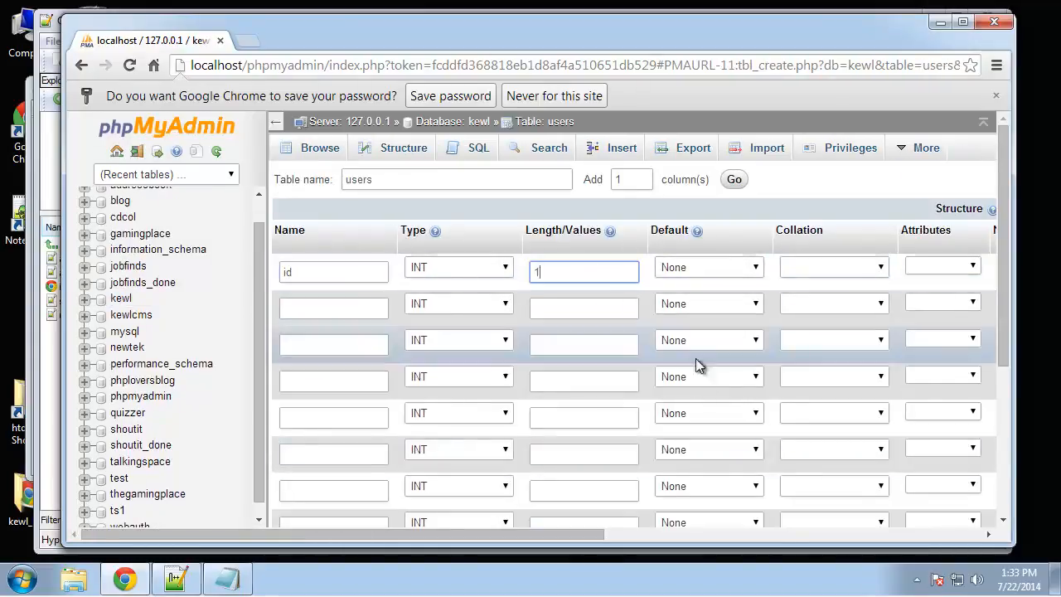
# - Name the users columns first_name, last_name, username, email, password and group
pyautogui.hscroll(3)
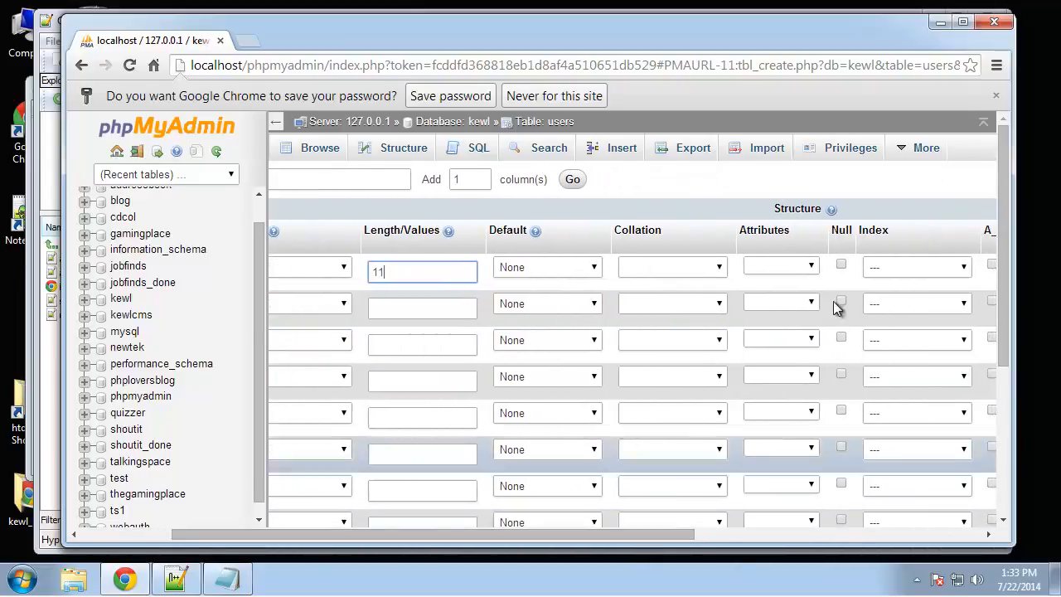
pyautogui.click(915, 265)
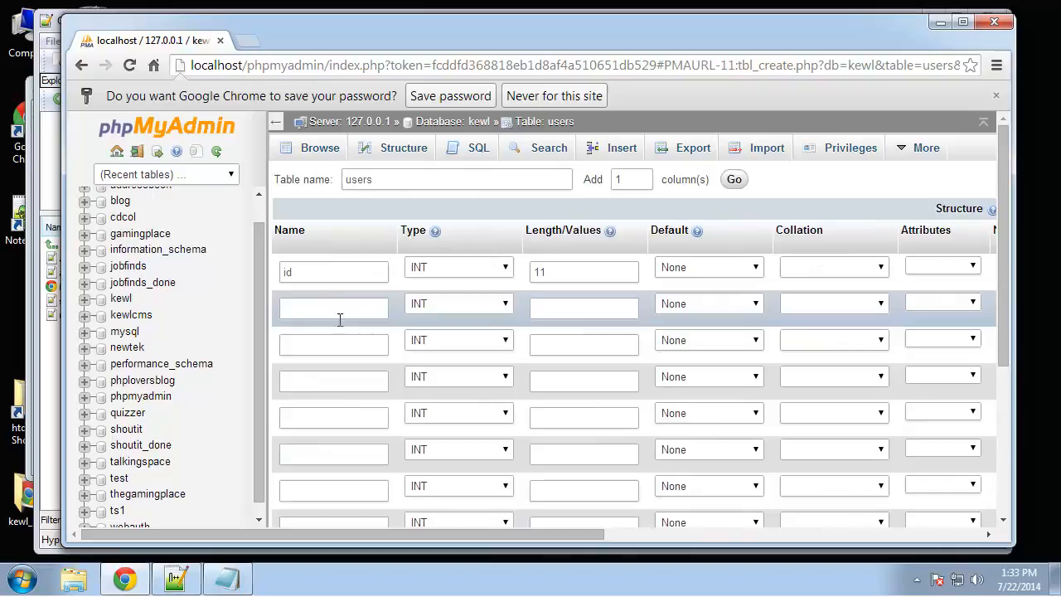
pyautogui.write('first_name')
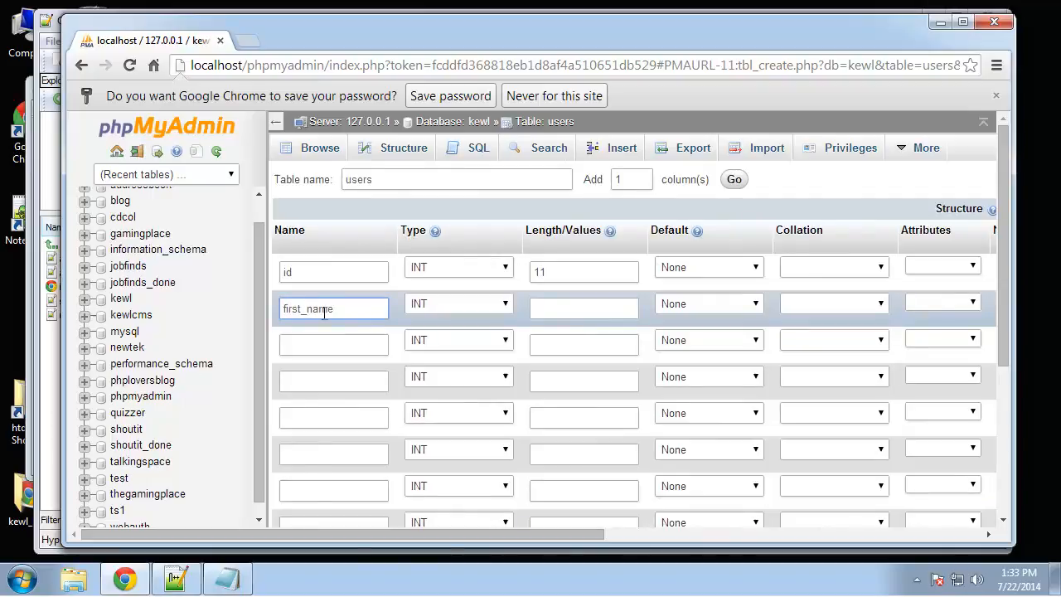
pyautogui.write('last_name')
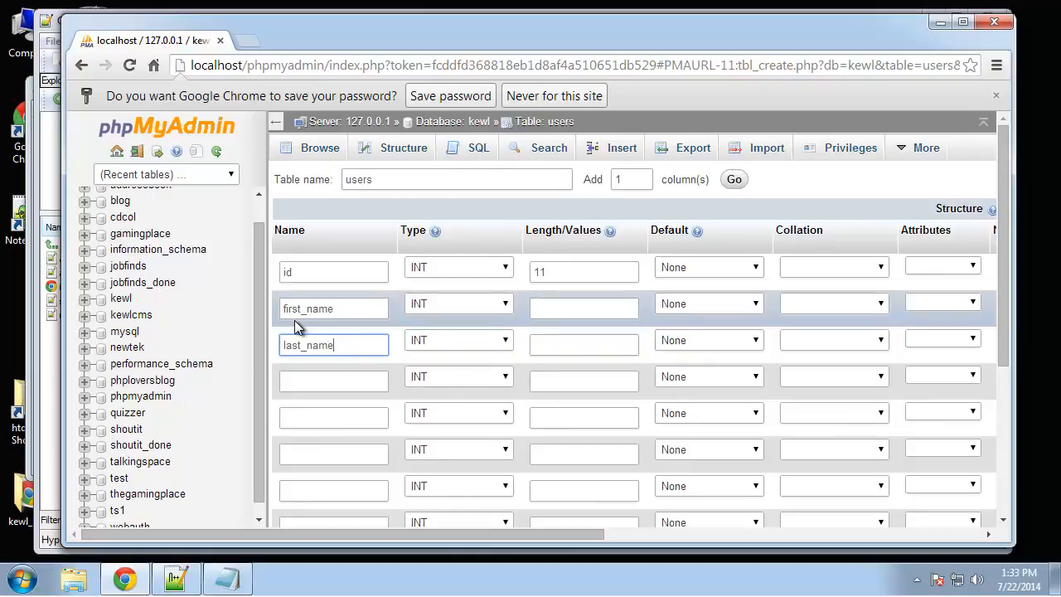
pyautogui.write('username')
pyautogui.click(333, 416)
pyautogui.write('email')
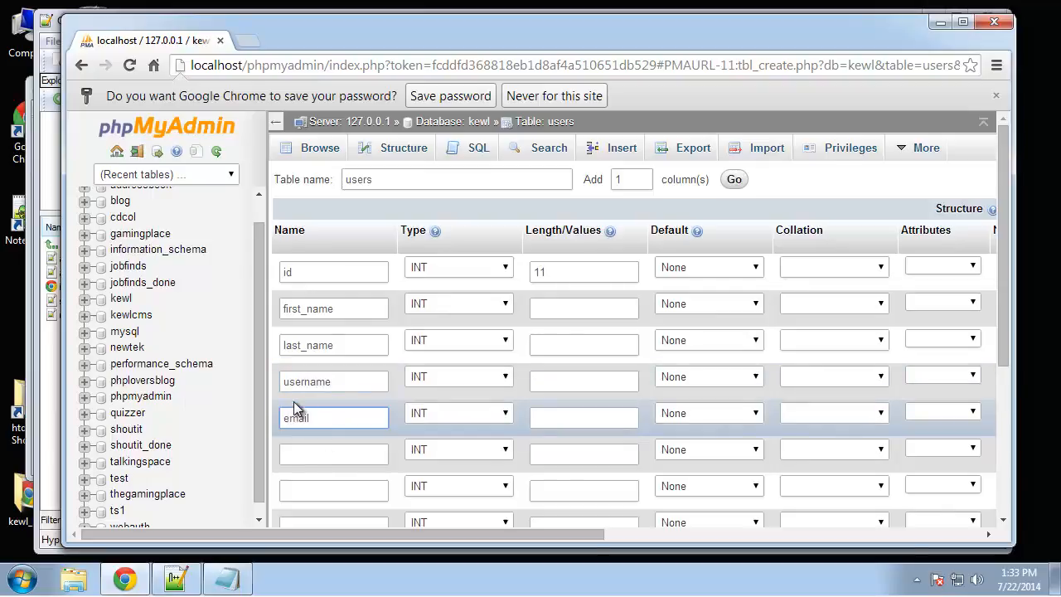
pyautogui.write('p')
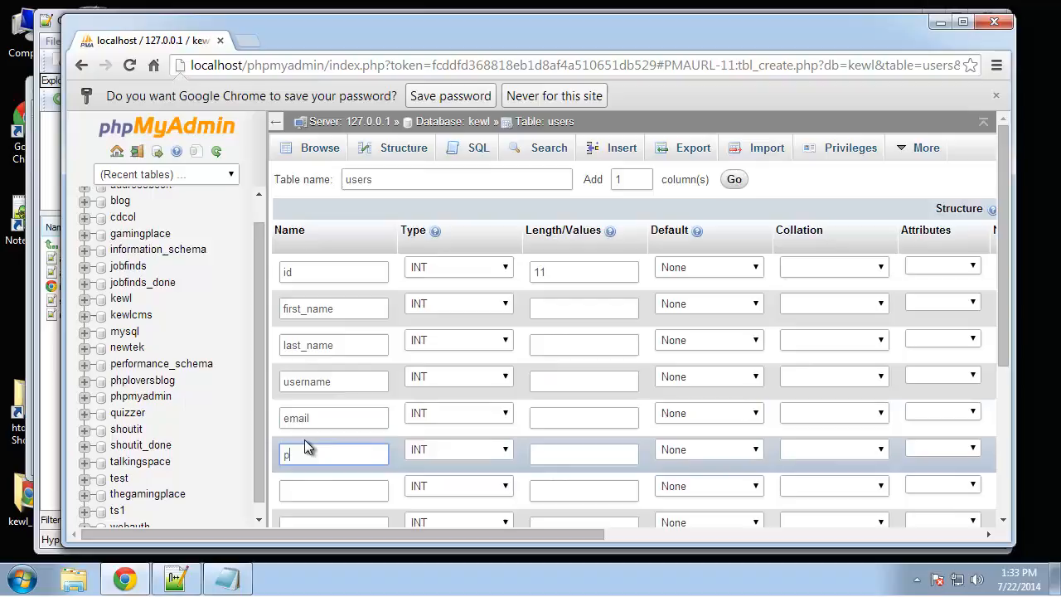
pyautogui.write('assword')
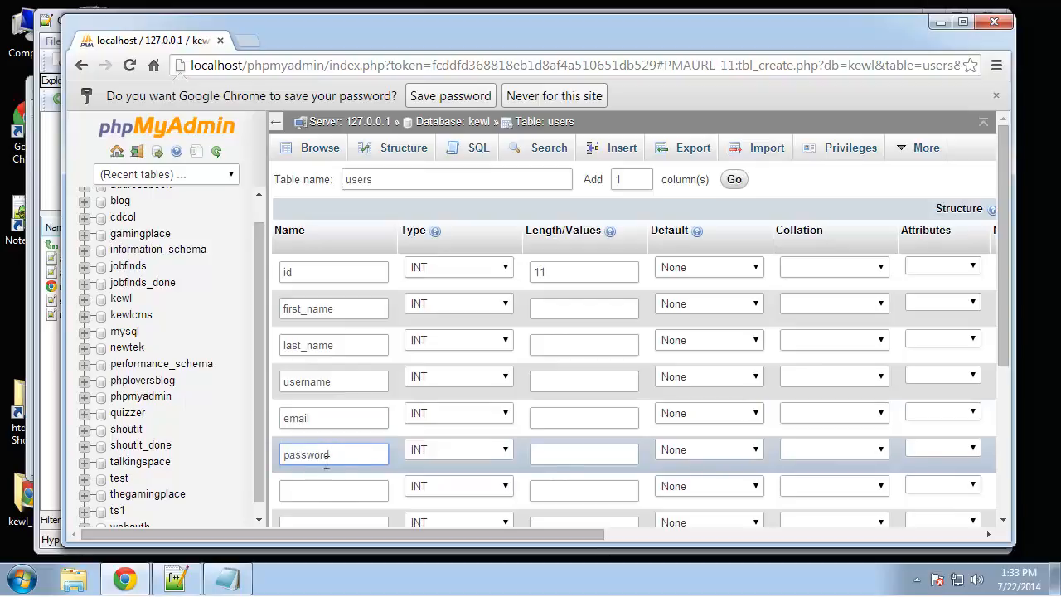
pyautogui.click(333, 491)
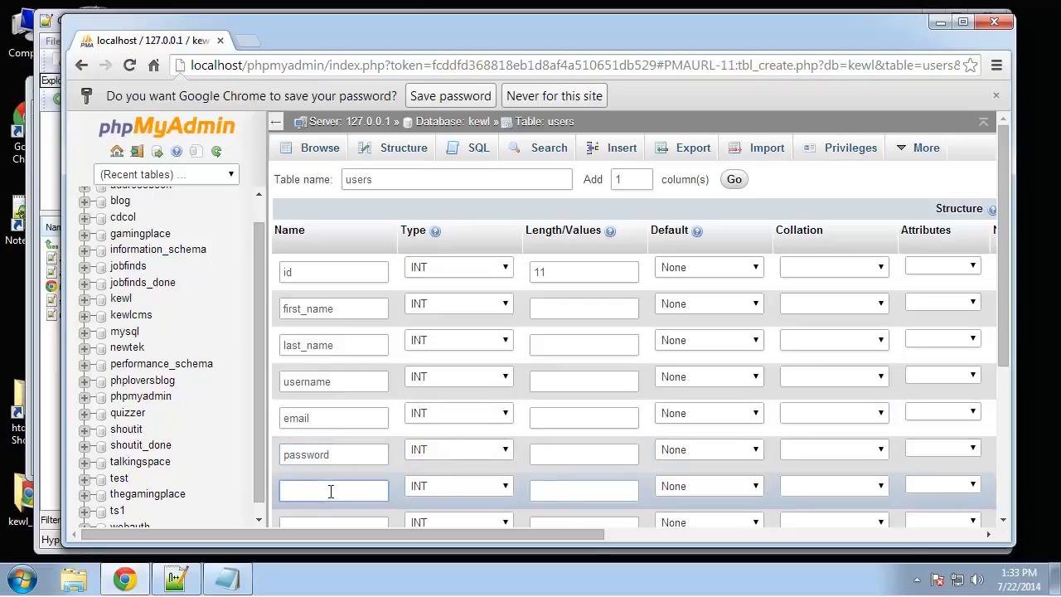
pyautogui.write('gro')
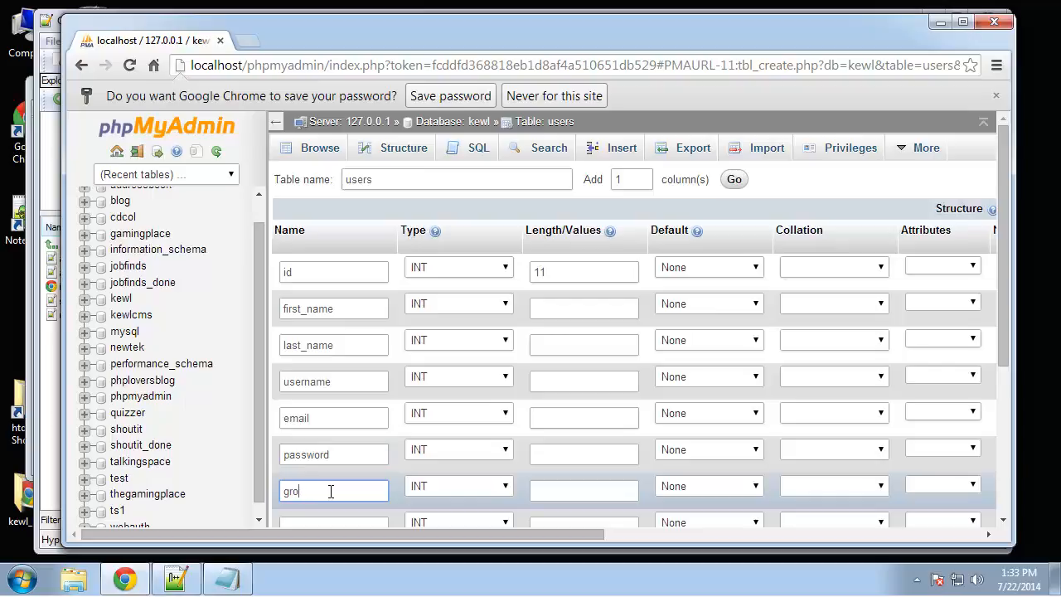
pyautogui.write('up')
pyautogui.click(334, 521)
pyautogui.write('created')
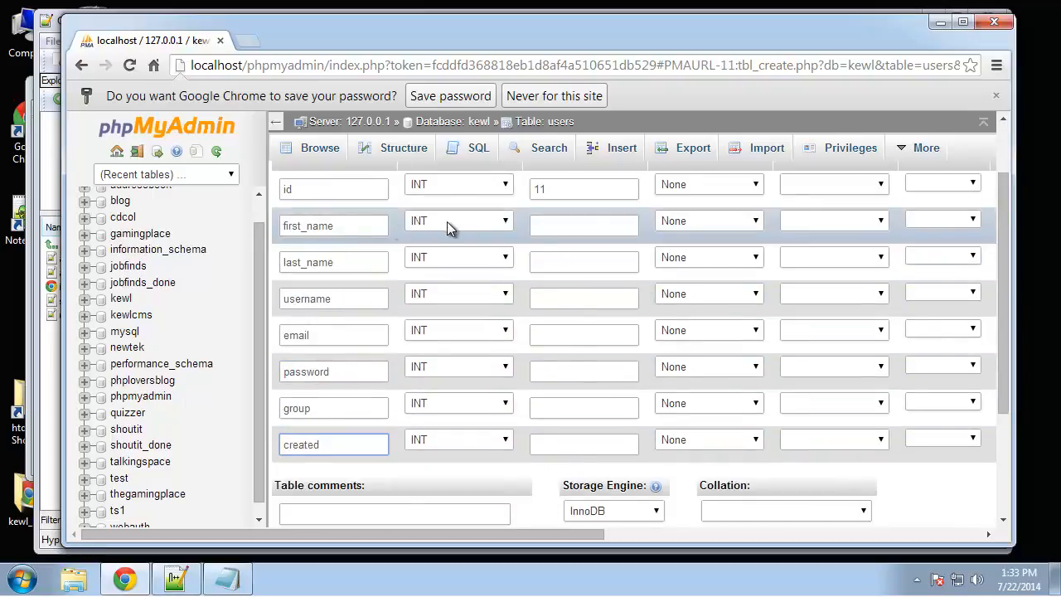
# - Make first_name, last_name, username and email VARCHAR columns with lengths 100 and 20
pyautogui.click(458, 218)
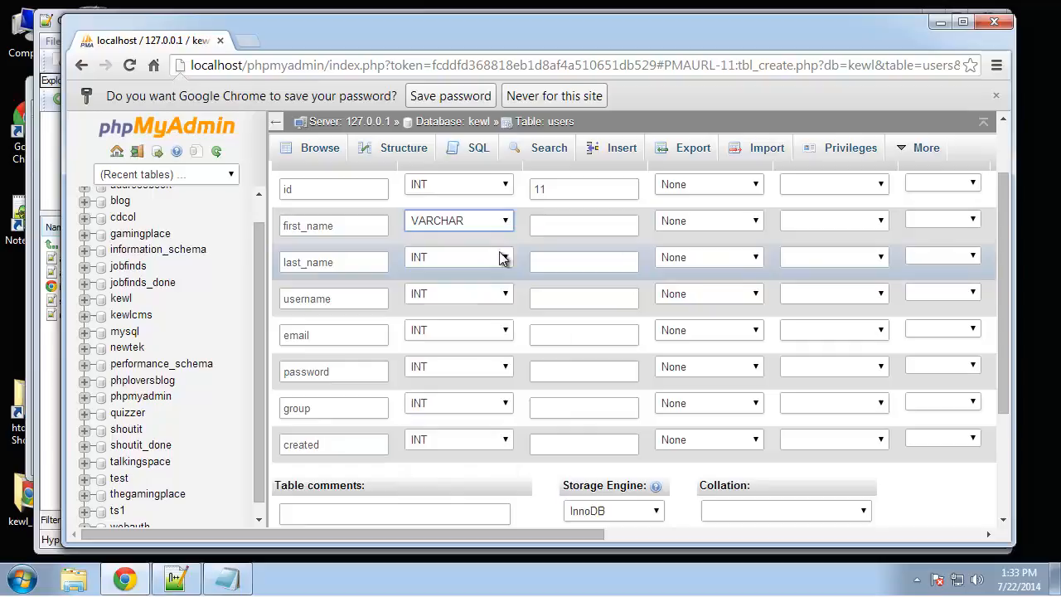
pyautogui.write('100')
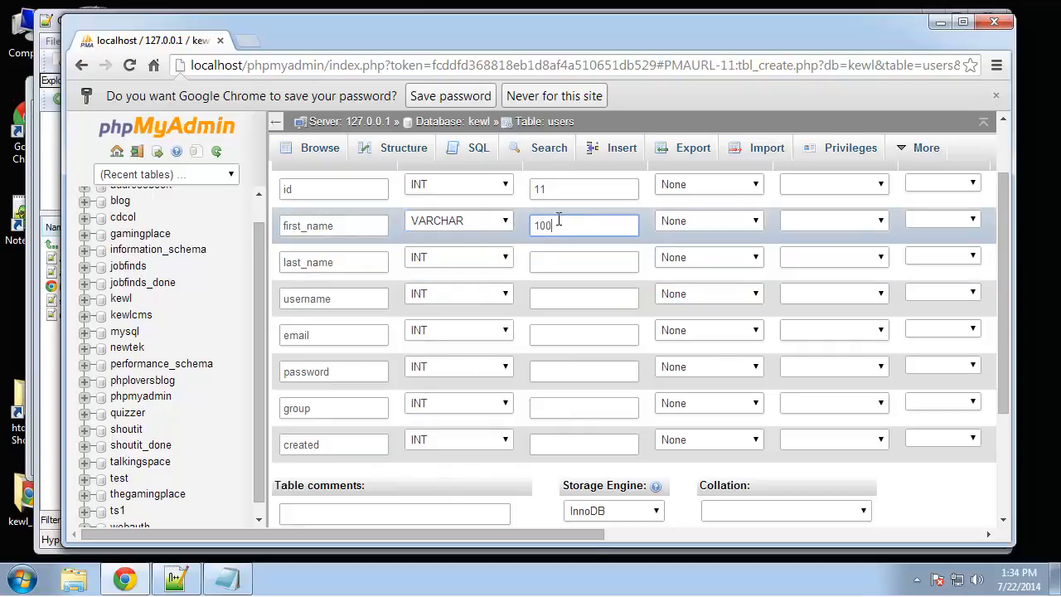
pyautogui.click(457, 256)
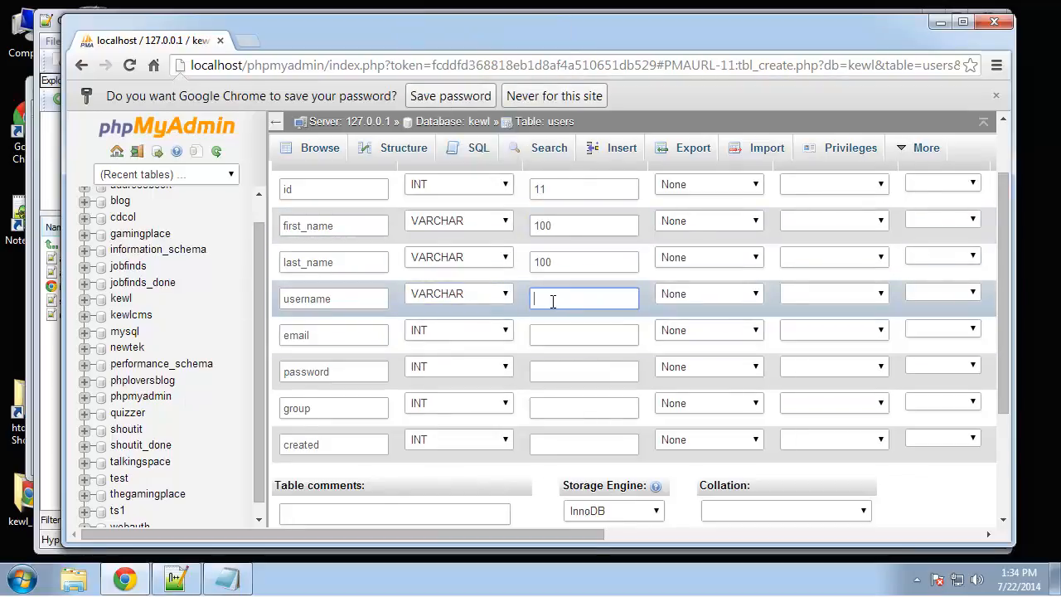
pyautogui.write('20')
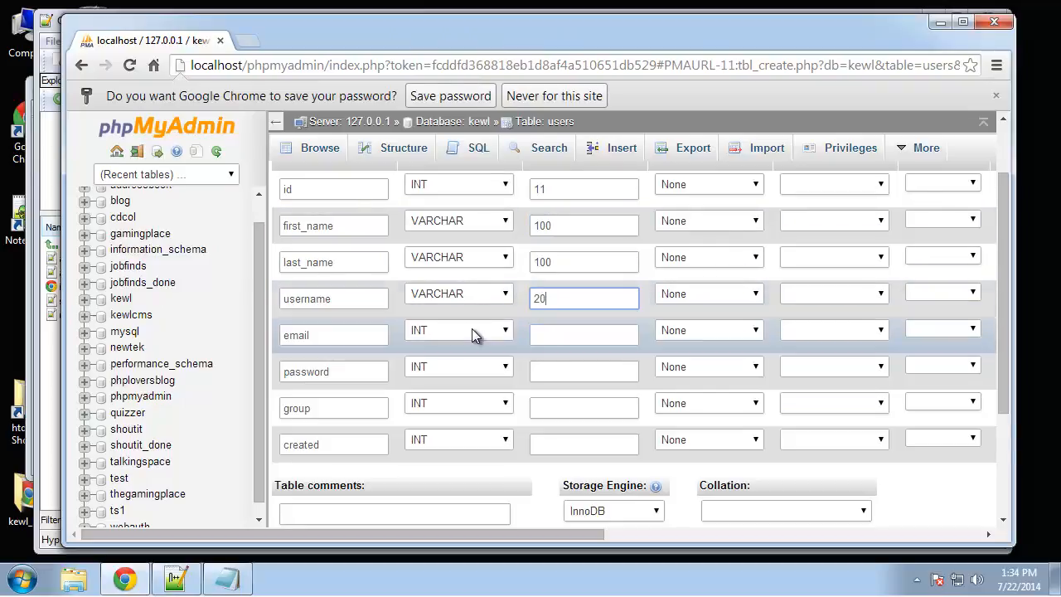
pyautogui.click(458, 330)
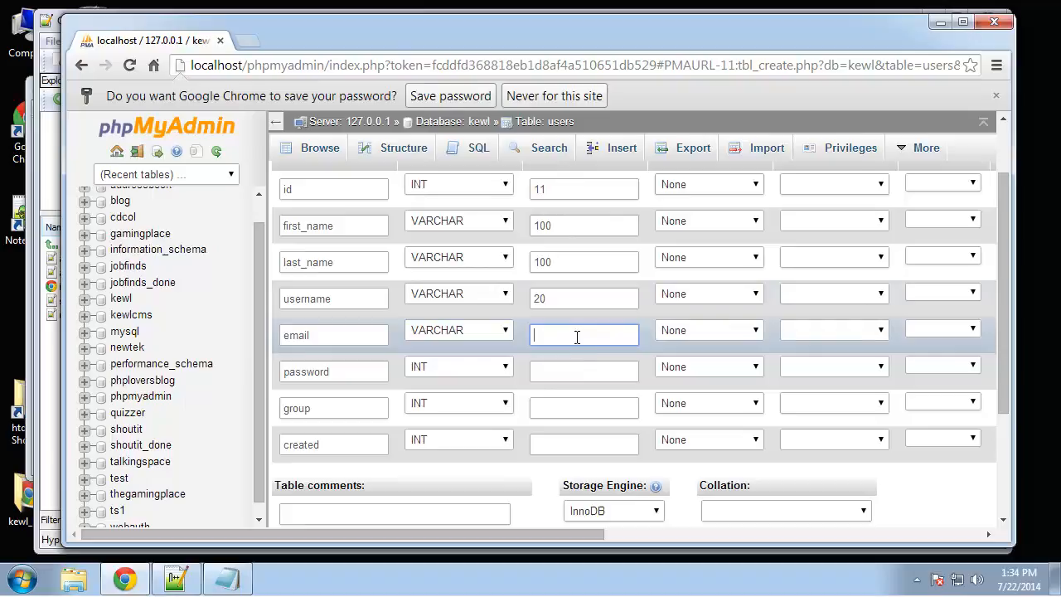
pyautogui.click(457, 367)
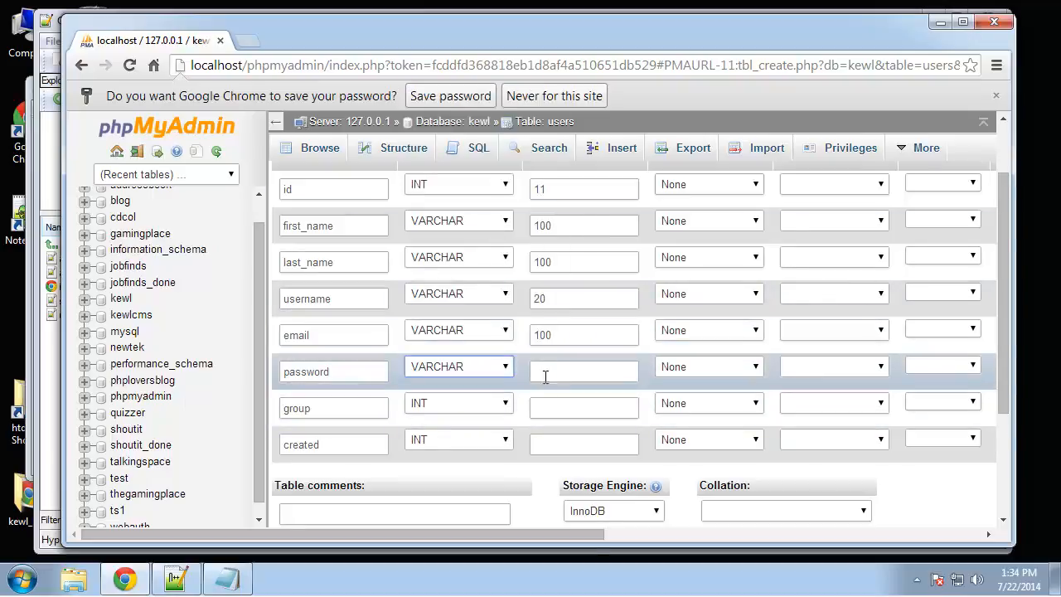
# - Give password and group_id their lengths and save the users table
pyautogui.click(458, 403)
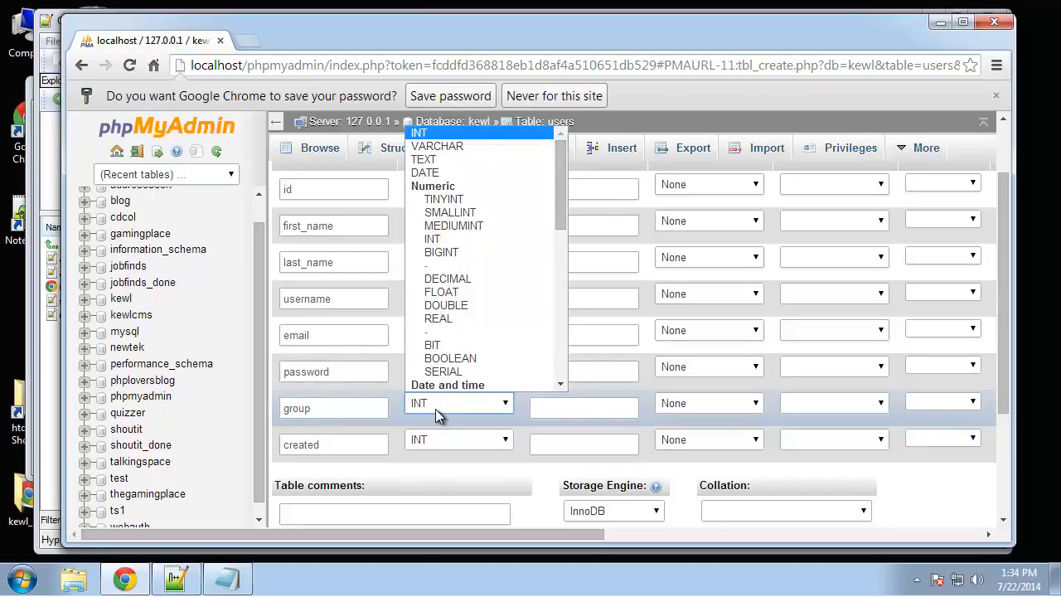
pyautogui.moveTo(573, 458)
pyautogui.write('_')
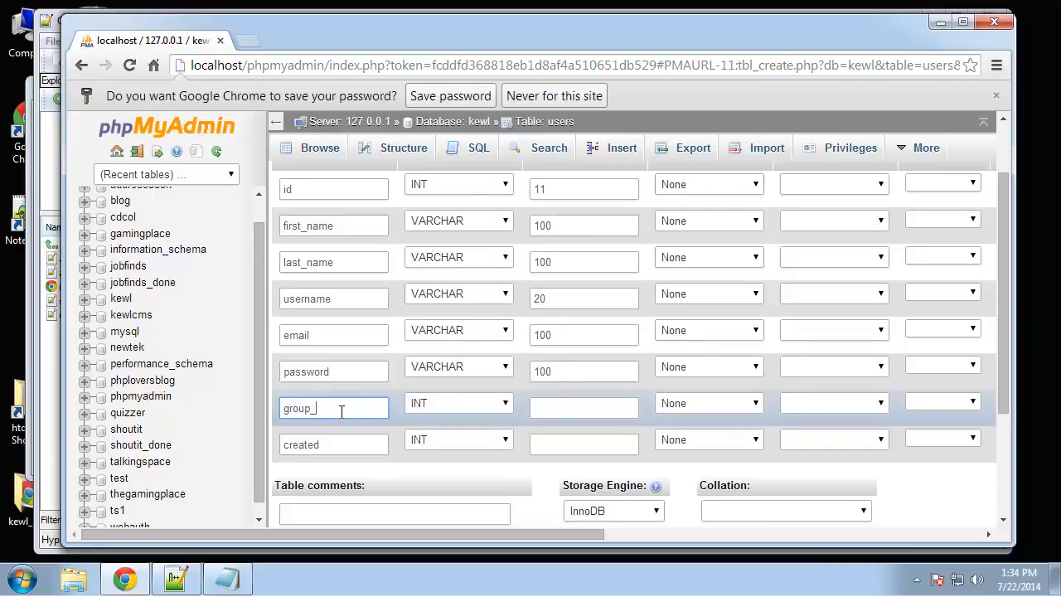
pyautogui.click(458, 403)
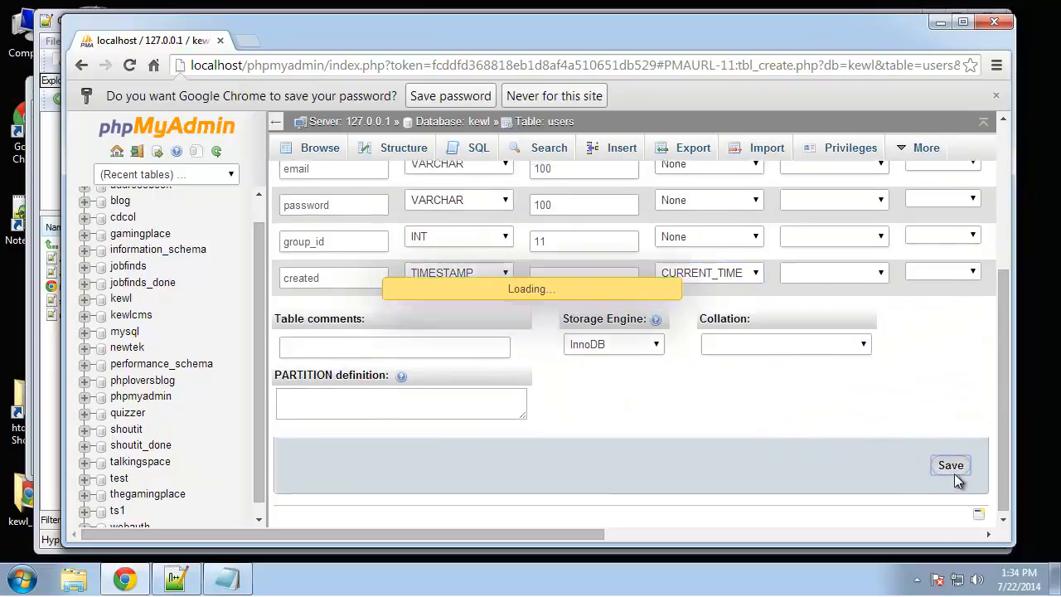
pyautogui.click(952, 464)
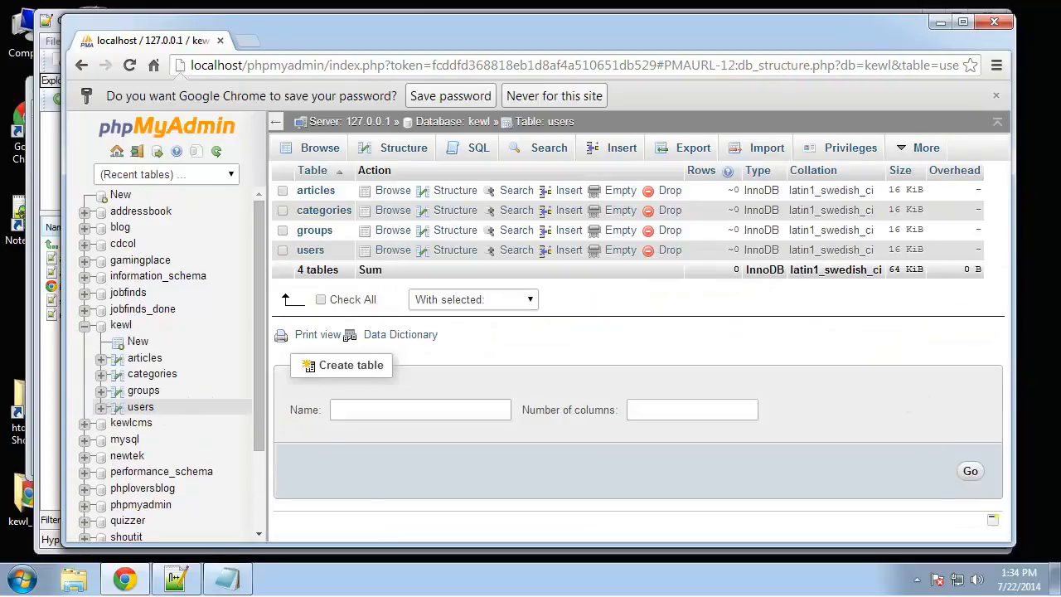
# - Start a settings table with three columns named id (length 11), key and value
pyautogui.click(421, 408)
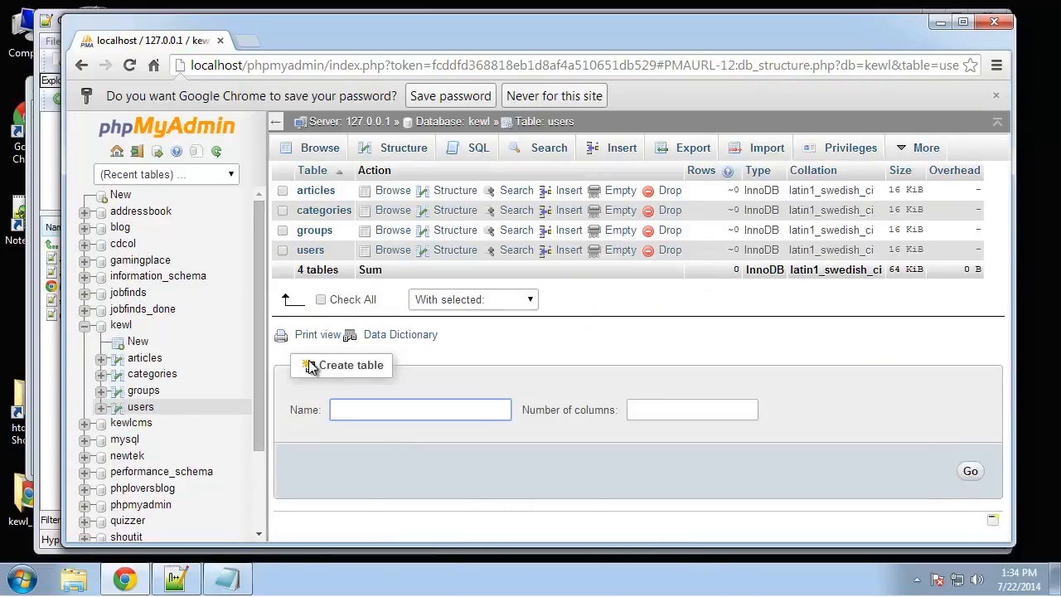
pyautogui.write('settings')
pyautogui.click(693, 410)
pyautogui.write('3')
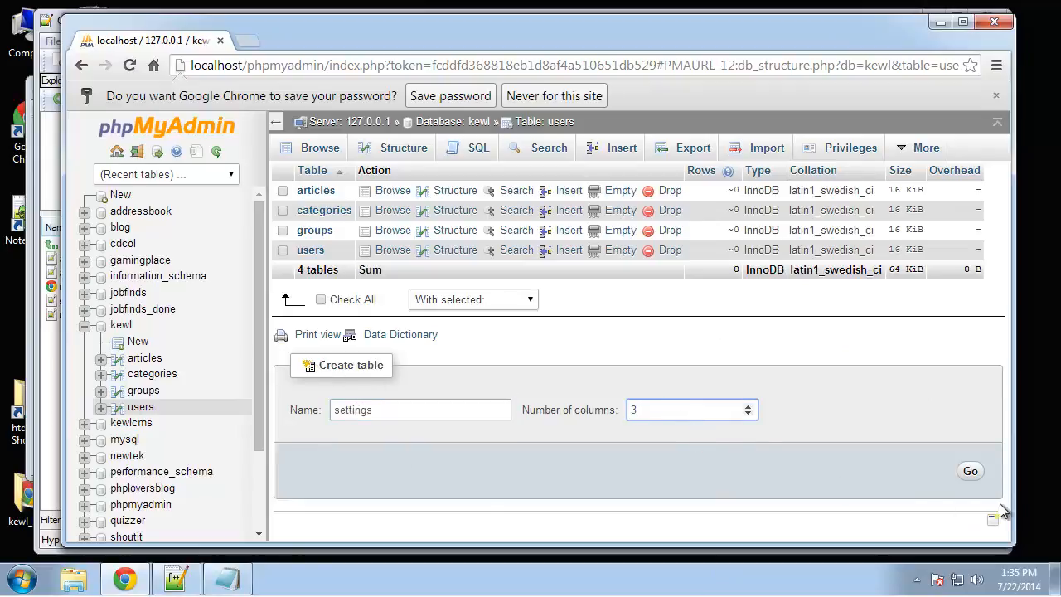
pyautogui.click(970, 471)
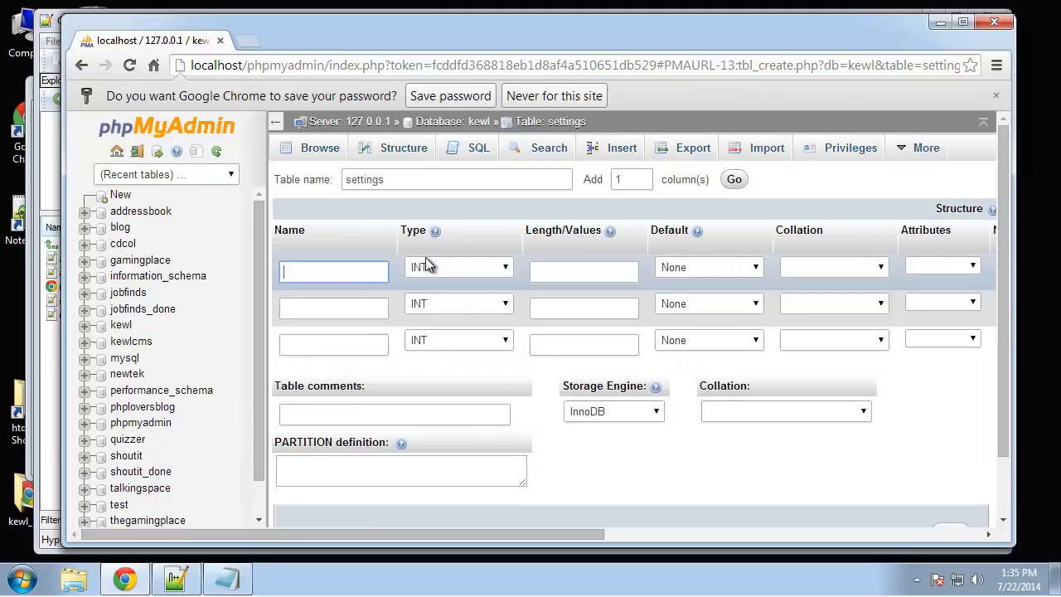
pyautogui.write('id')
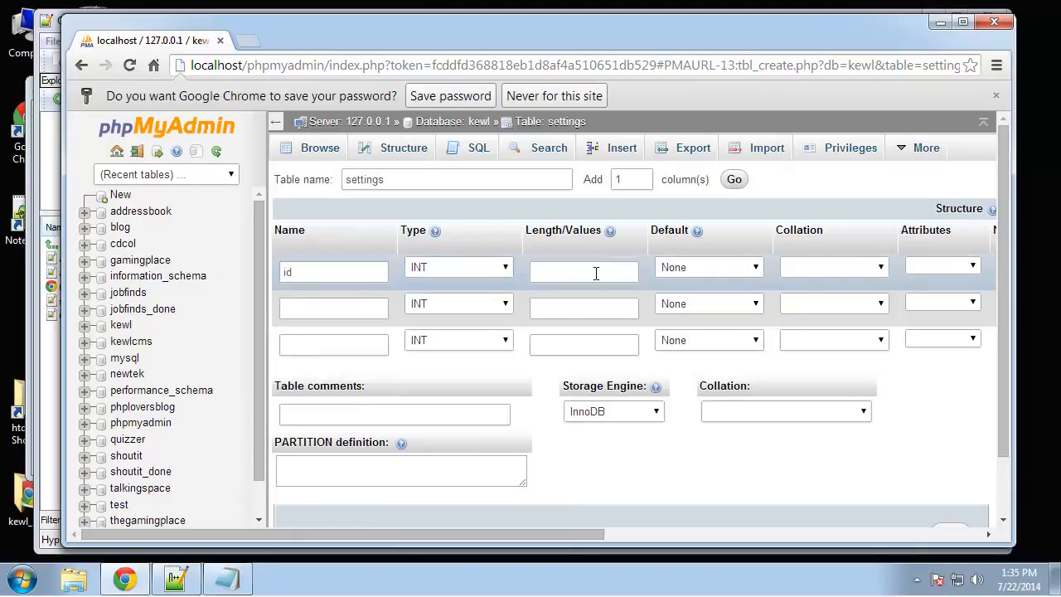
pyautogui.write('11')
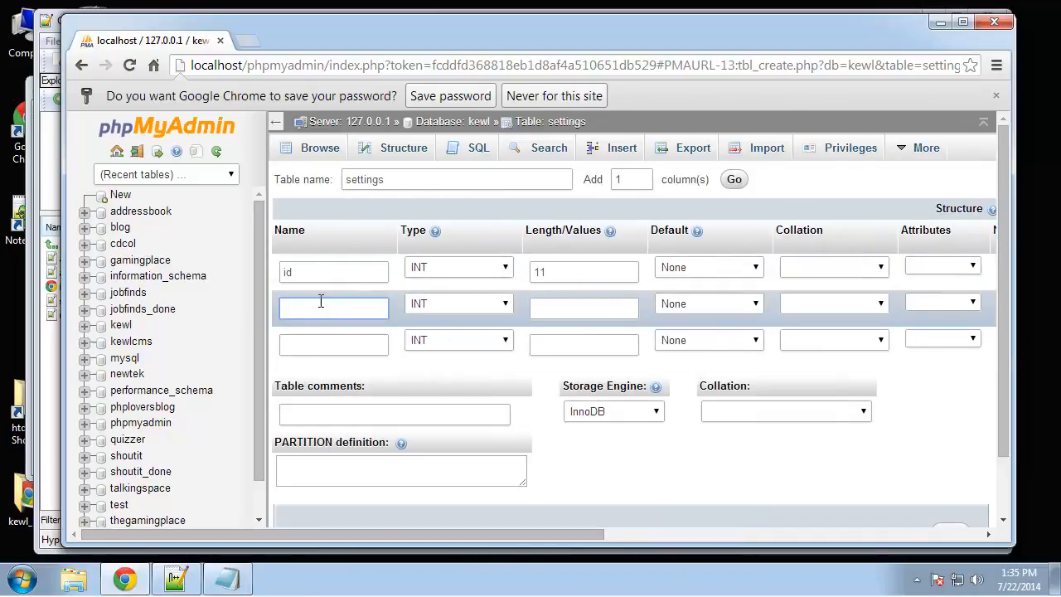
pyautogui.write('key')
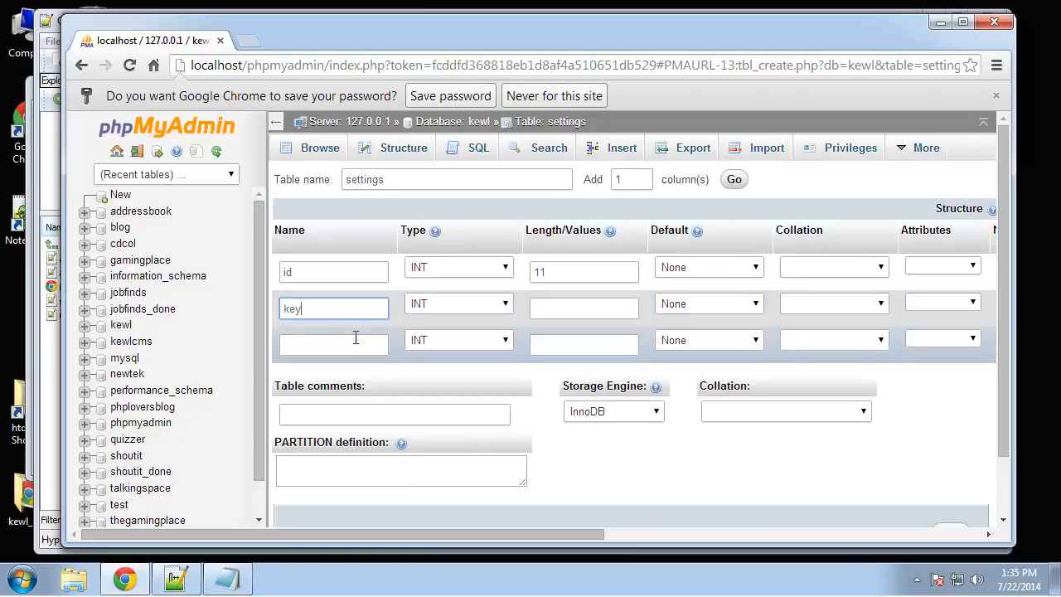
pyautogui.write('valu')
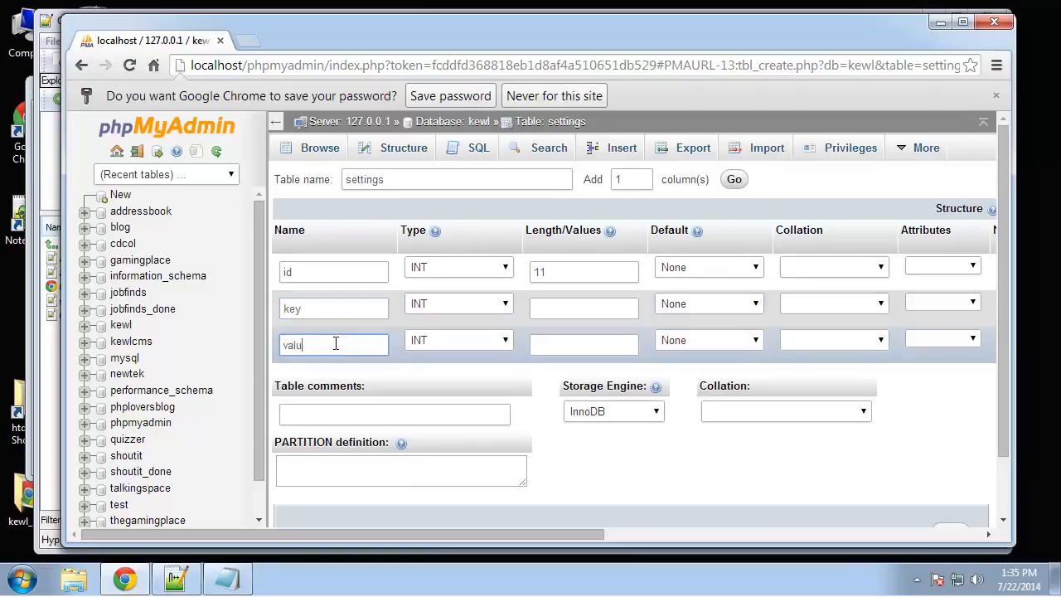
pyautogui.write('e')
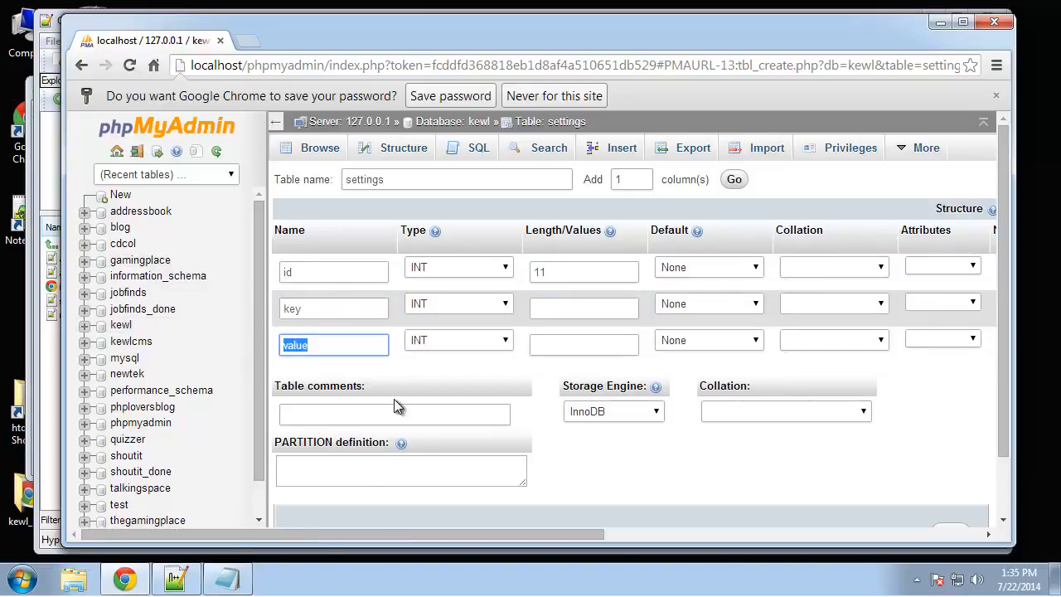
pyautogui.moveTo(455, 312)
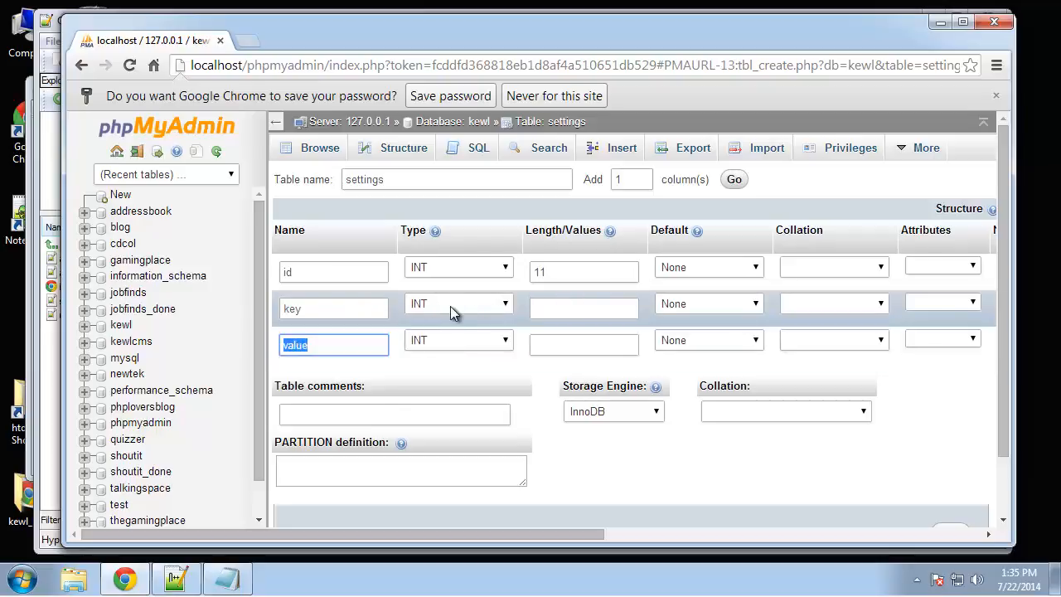
# - Make key VARCHAR(255) and value TEXT, then save the settings table
pyautogui.click(458, 301)
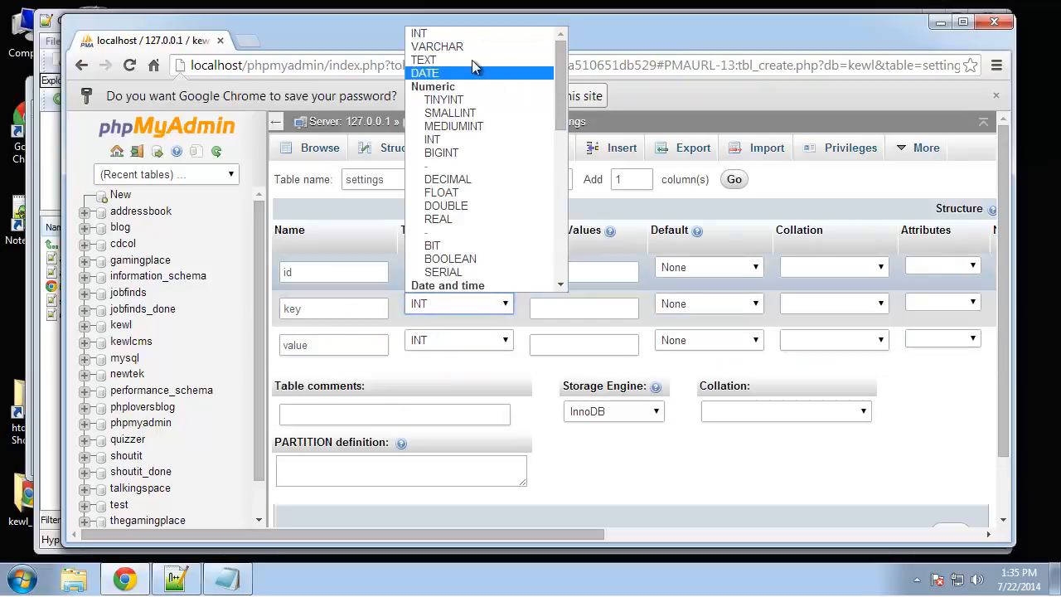
pyautogui.click(438, 47)
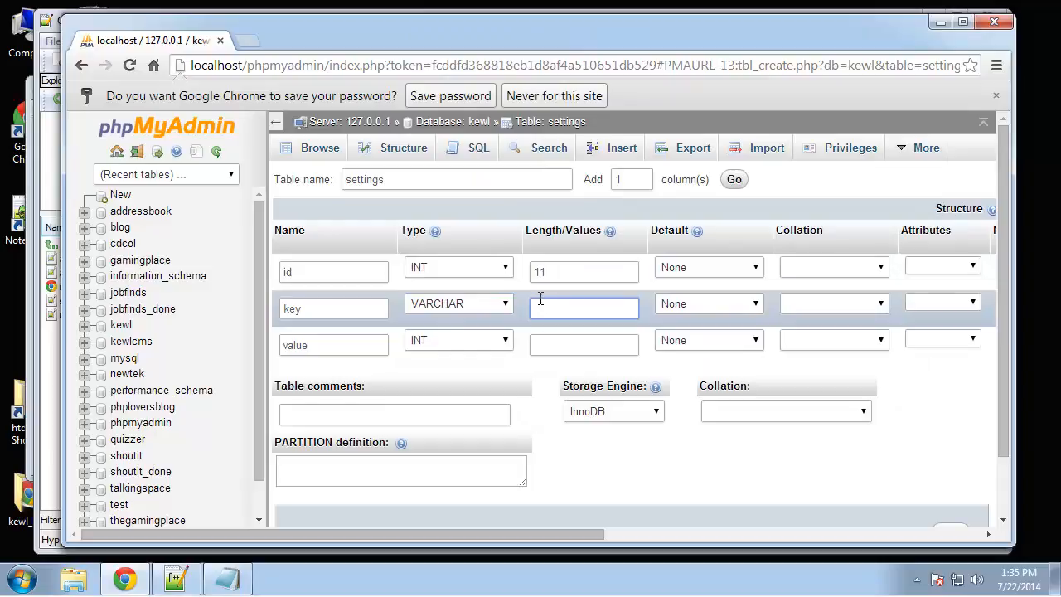
pyautogui.write('255')
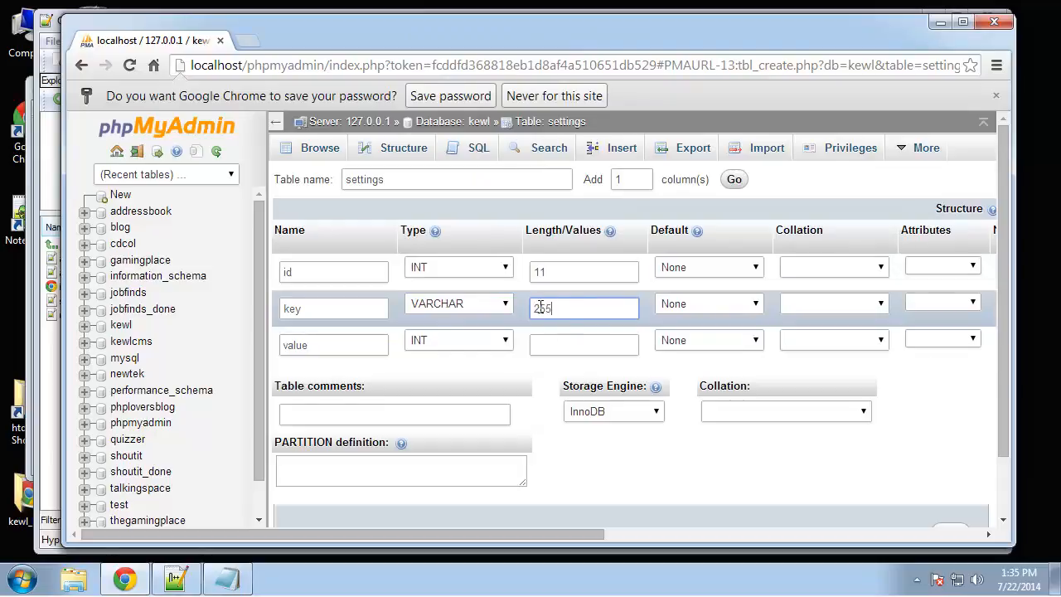
pyautogui.click(458, 340)
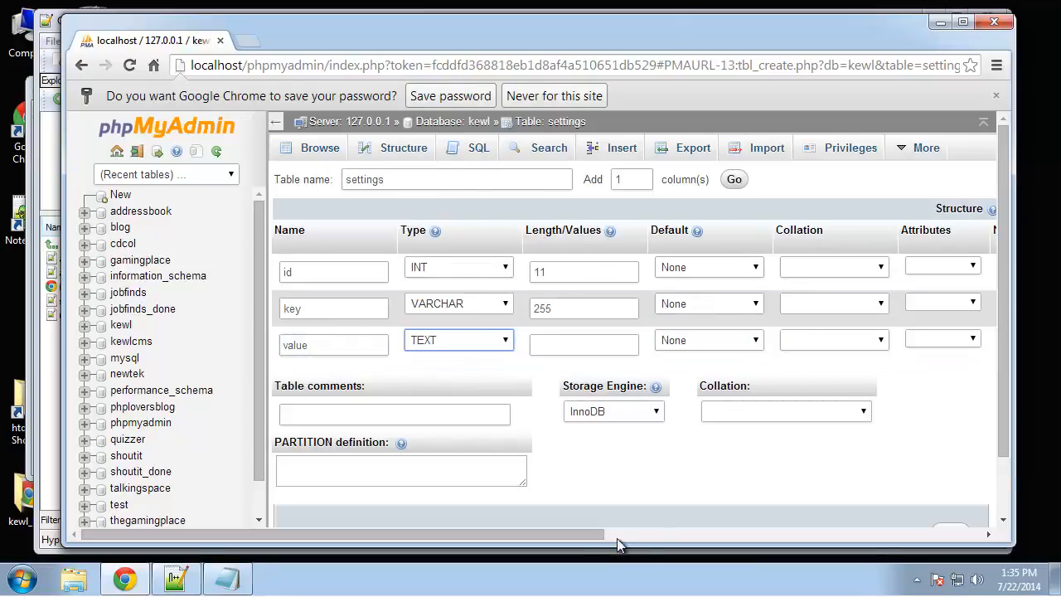
pyautogui.scroll(-3)
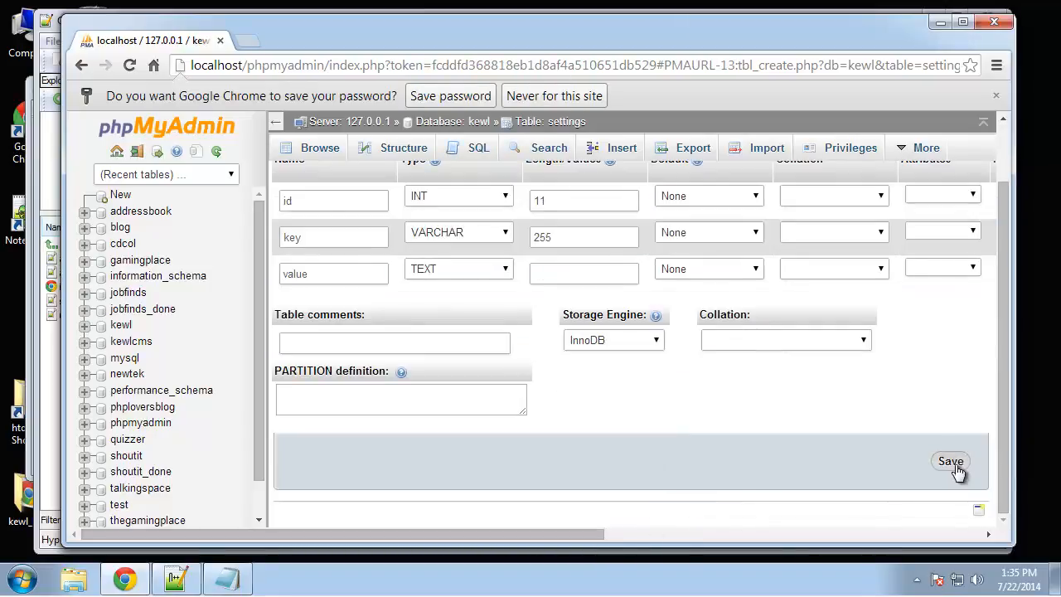
pyautogui.click(950, 461)
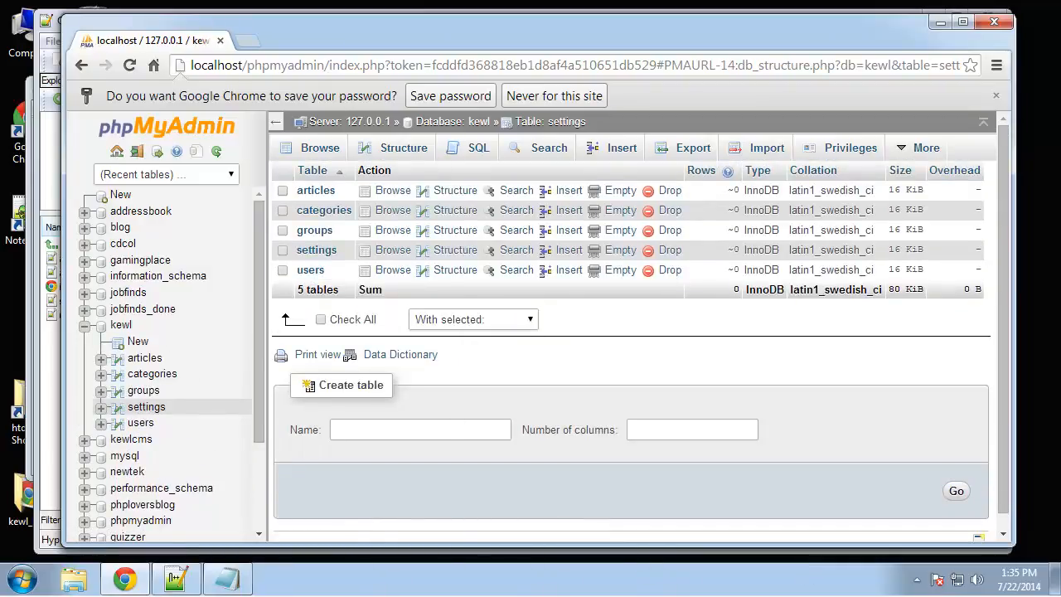
pyautogui.moveTo(816, 405)
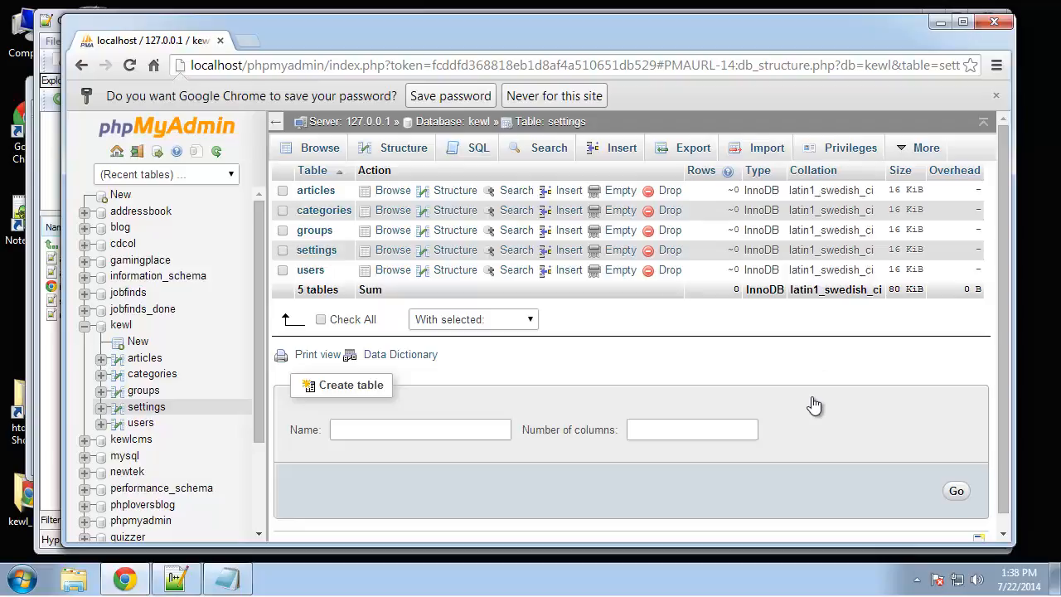
pyautogui.moveTo(323, 241)
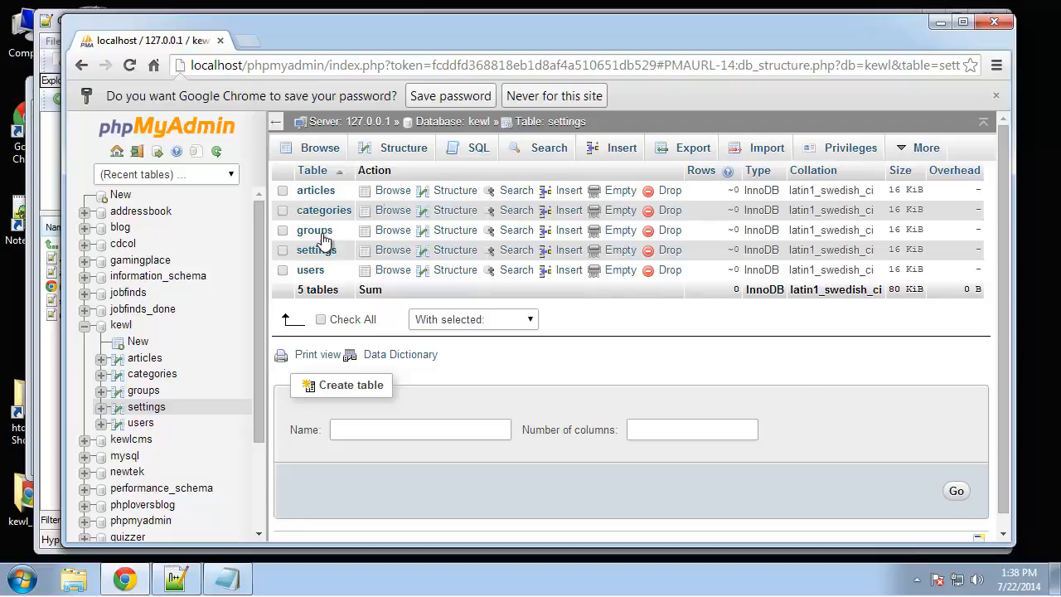
pyautogui.moveTo(479, 159)
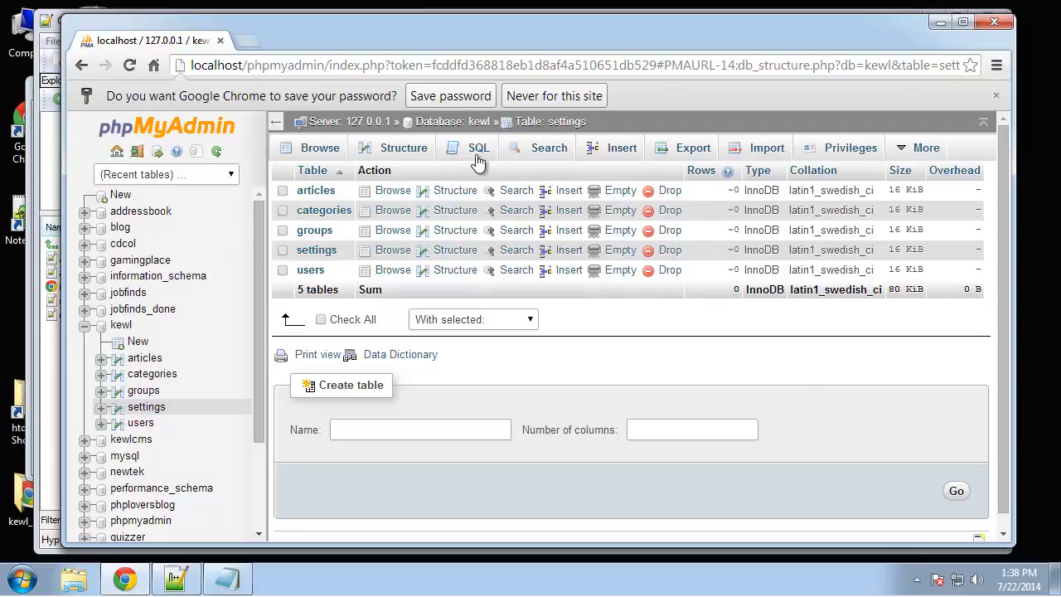
pyautogui.moveTo(236, 285)
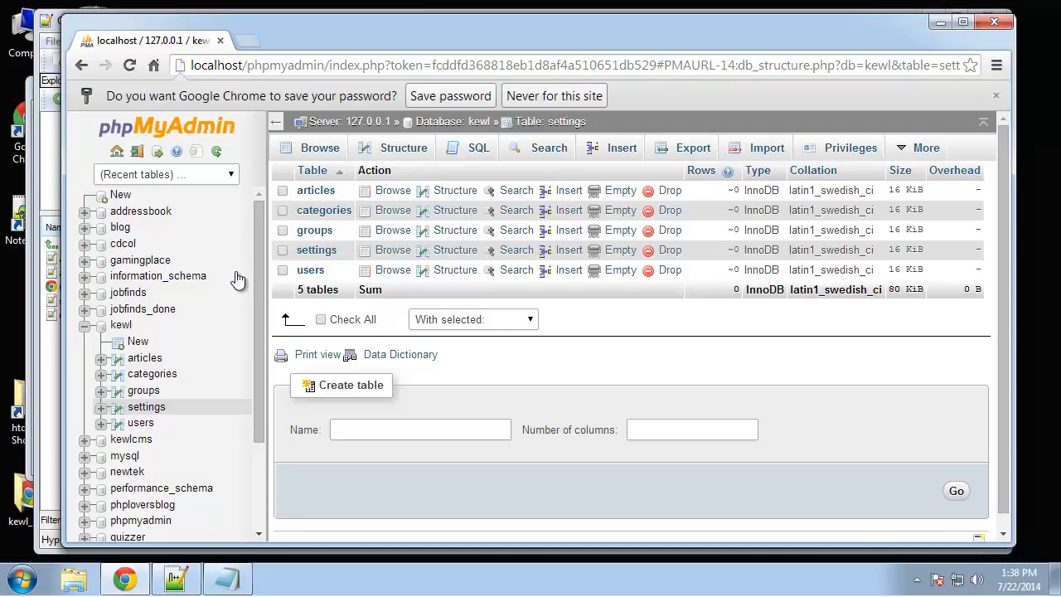
pyautogui.moveTo(191, 231)
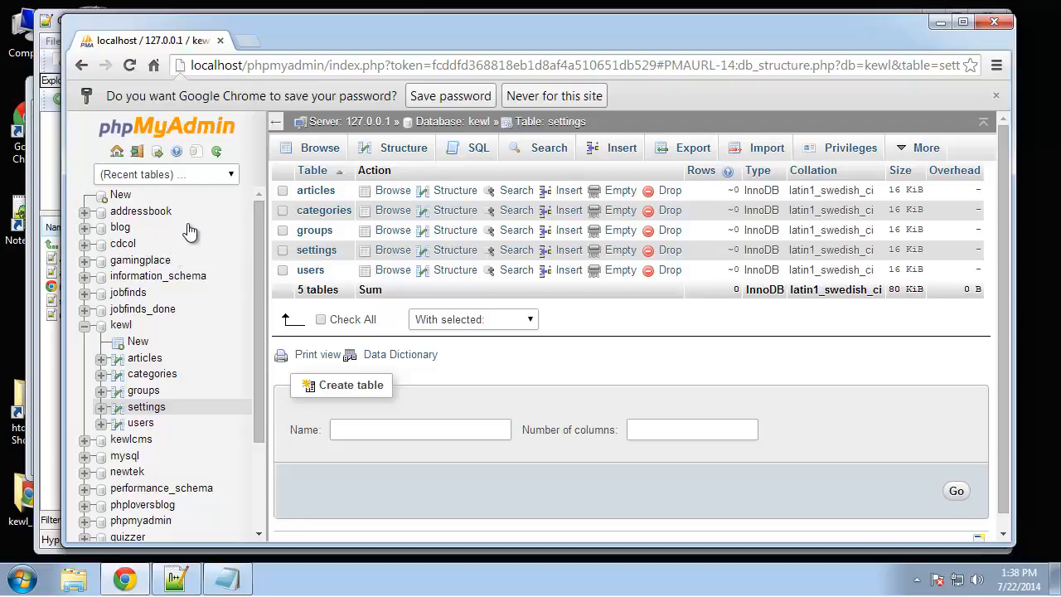
pyautogui.moveTo(639, 126)
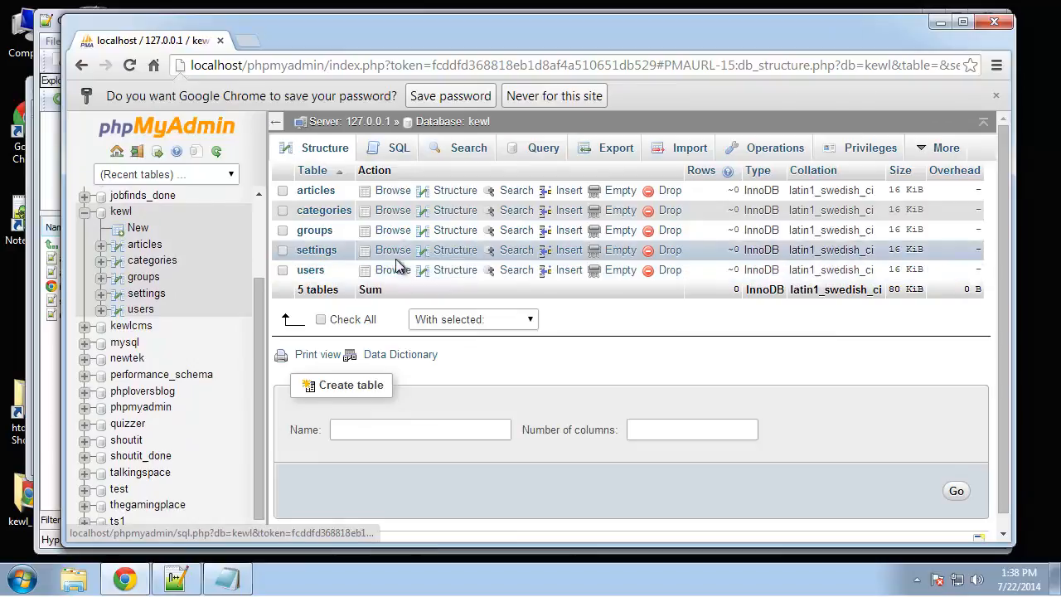
# - Return to the kewl database and show its empty SQL query box
pyautogui.click(690, 148)
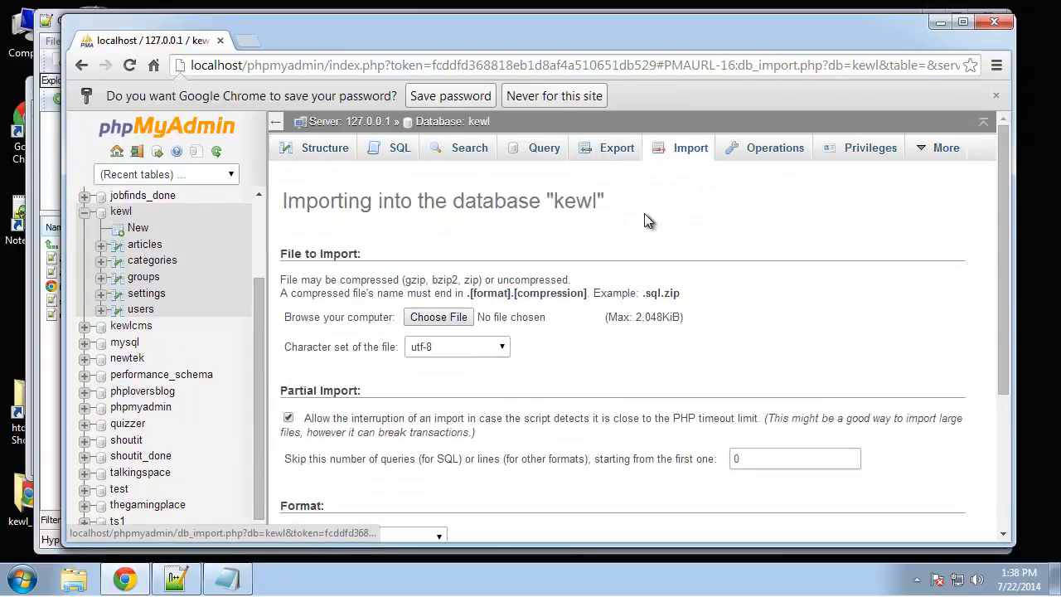
pyautogui.click(400, 148)
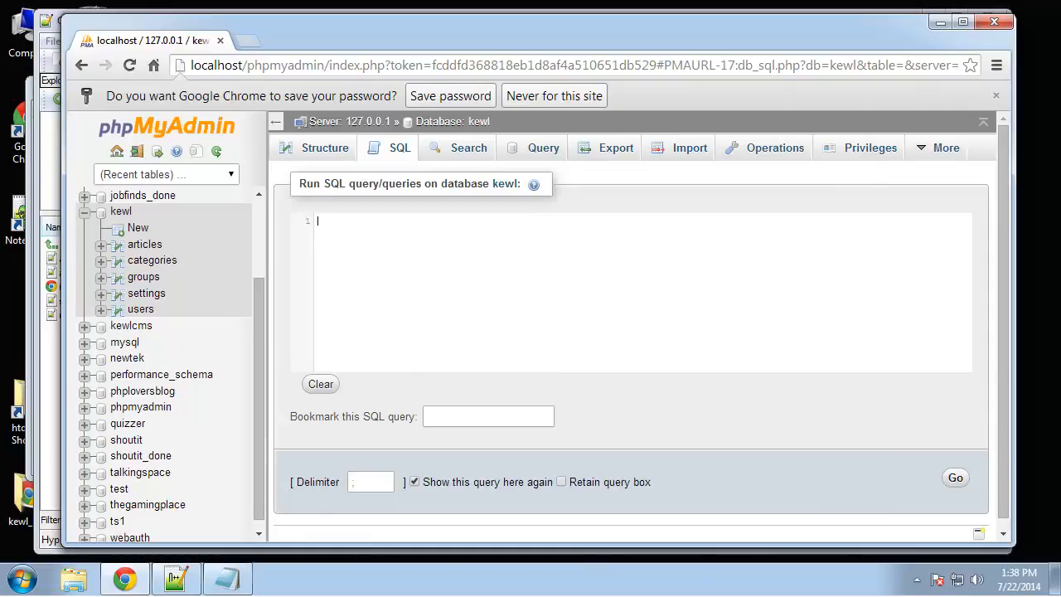
pyautogui.moveTo(358, 289)
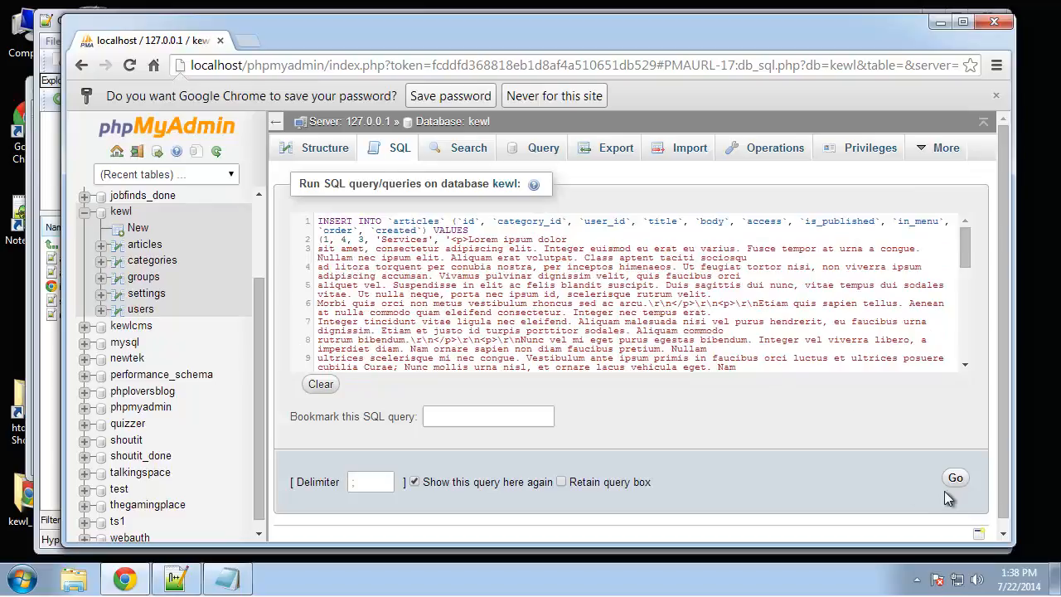
# - Run the articles INSERT statement and return to an empty query box
pyautogui.click(955, 478)
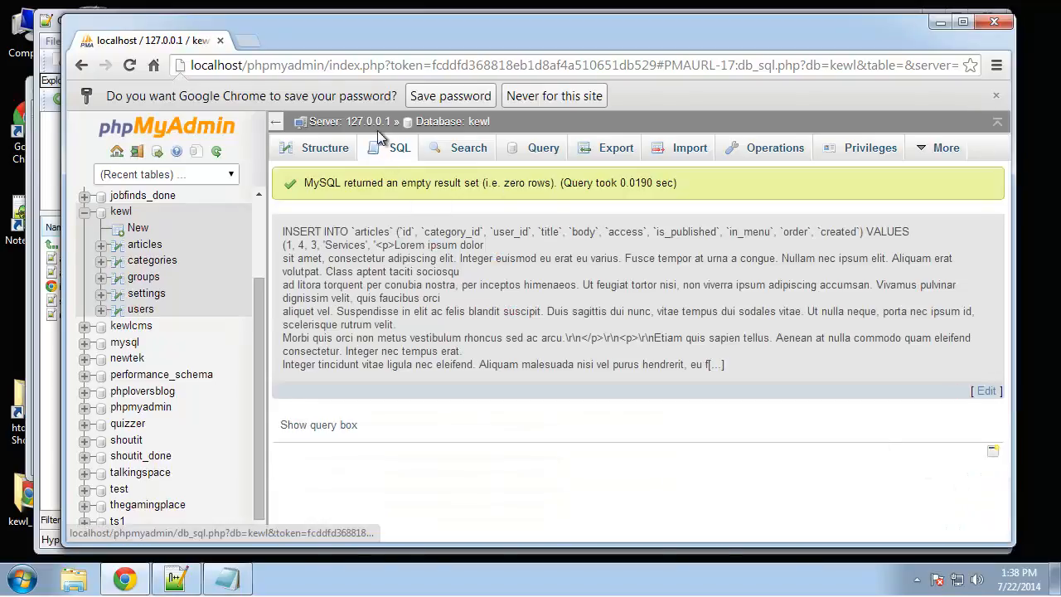
pyautogui.click(318, 425)
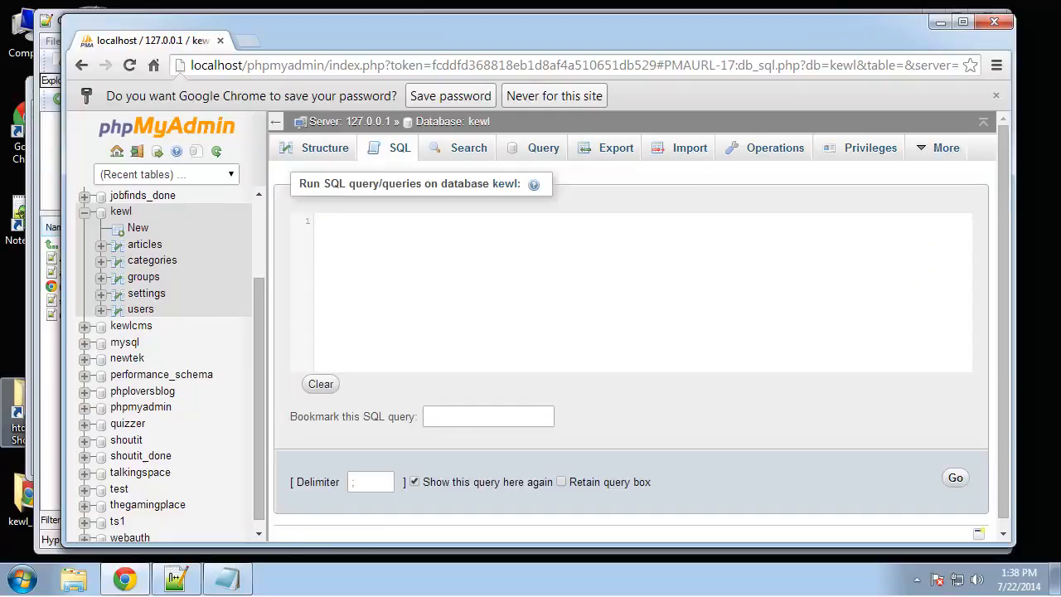
pyautogui.moveTo(494, 292)
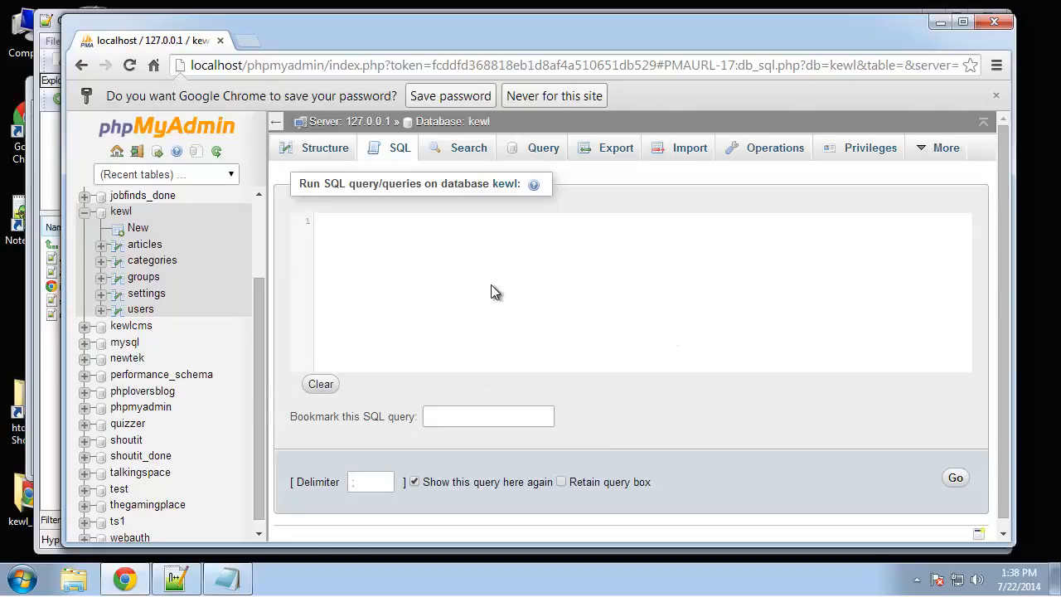
pyautogui.click(955, 477)
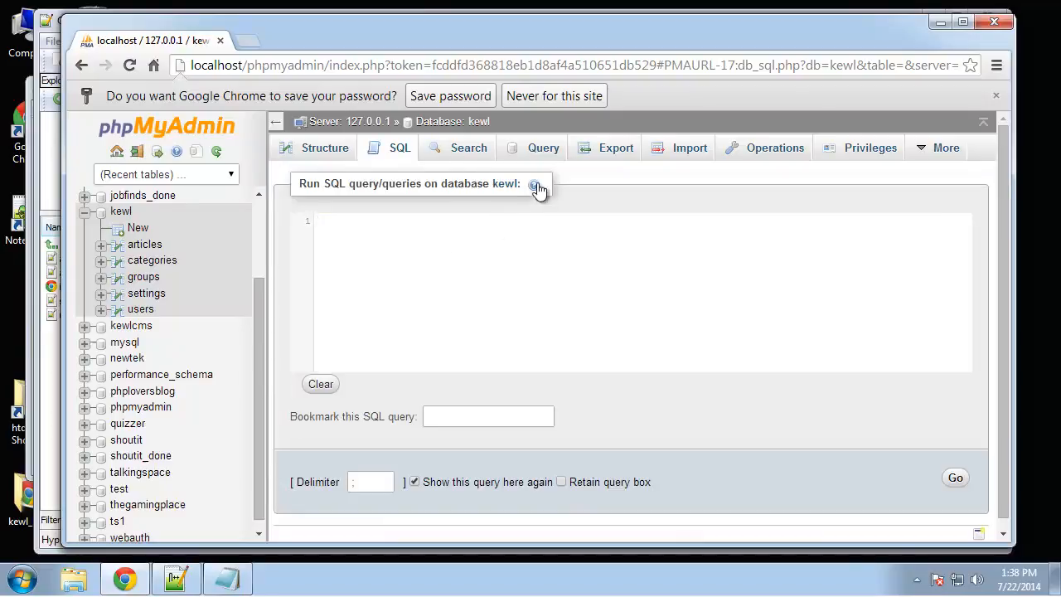
# - Insert groups 'Registered' and 'Admin' via SQL, then run the settings INSERT
pyautogui.write("INSERT INTO `groups` (`id`, `name`) VALUES (1, 'Registered'), (2, 'Admin');")
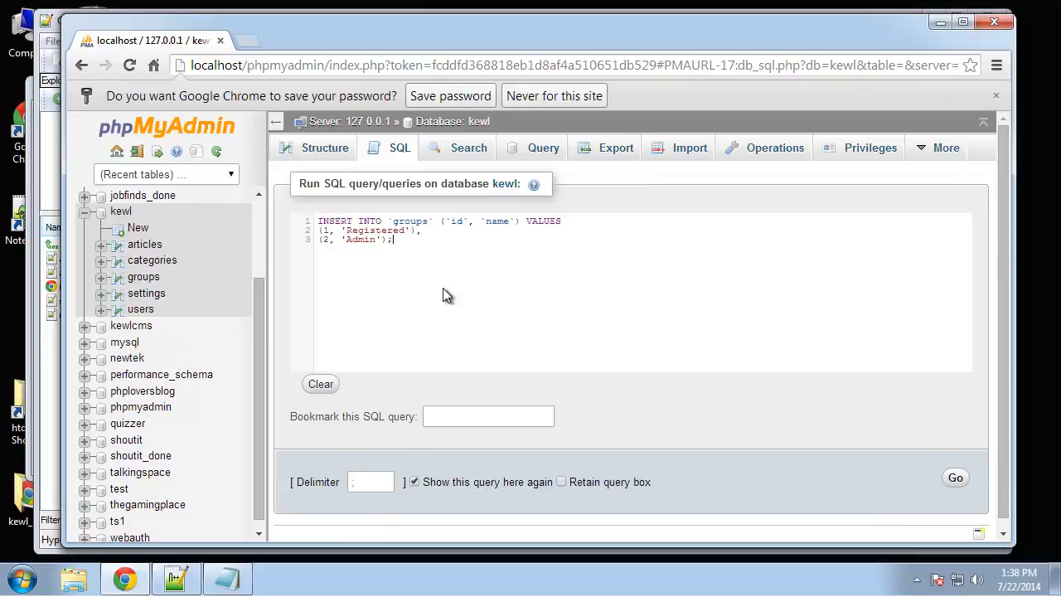
pyautogui.click(956, 478)
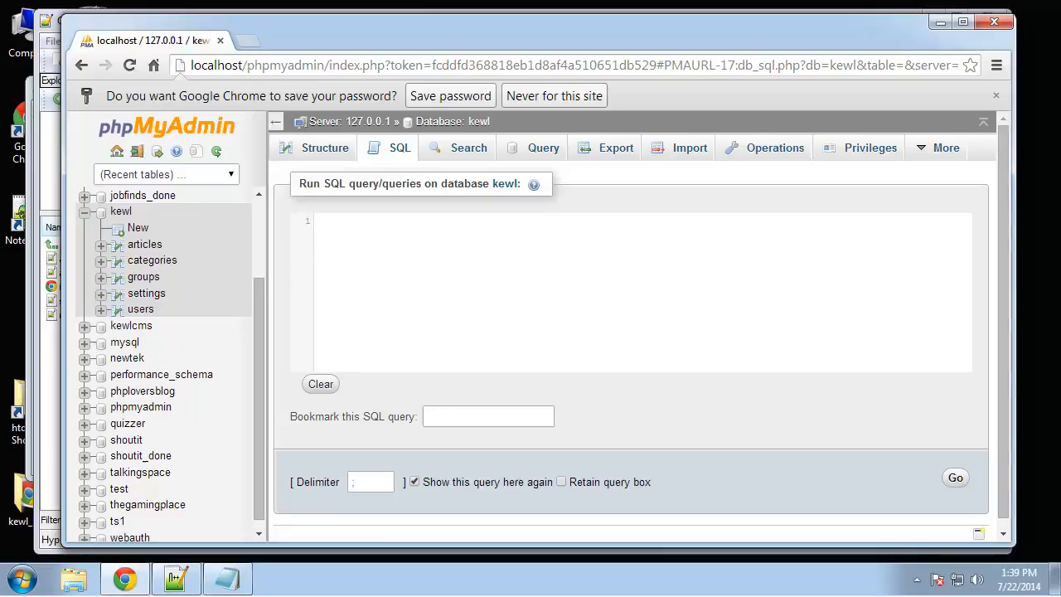
pyautogui.moveTo(461, 336)
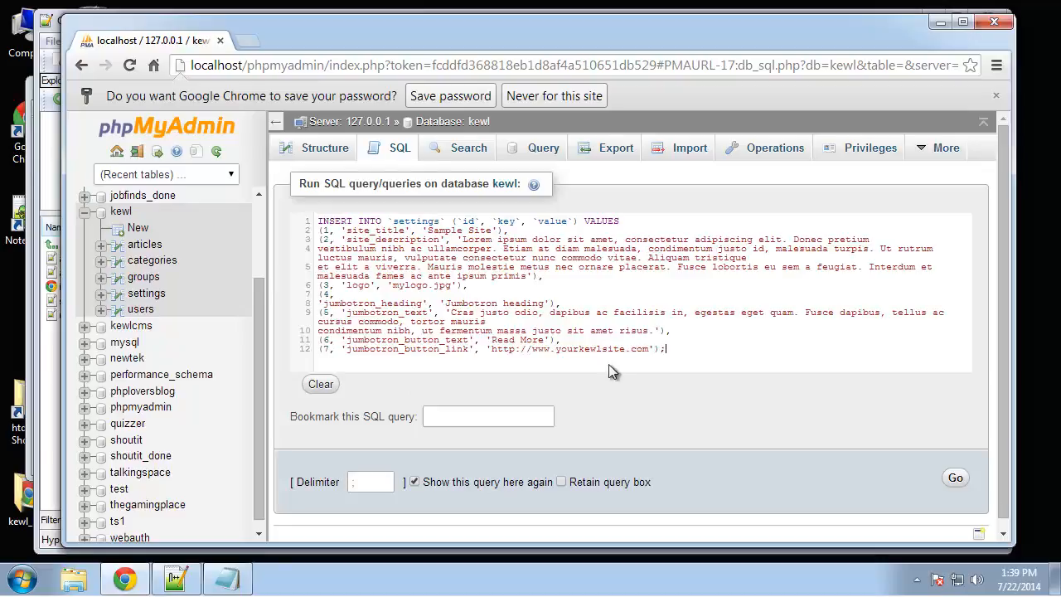
pyautogui.click(956, 478)
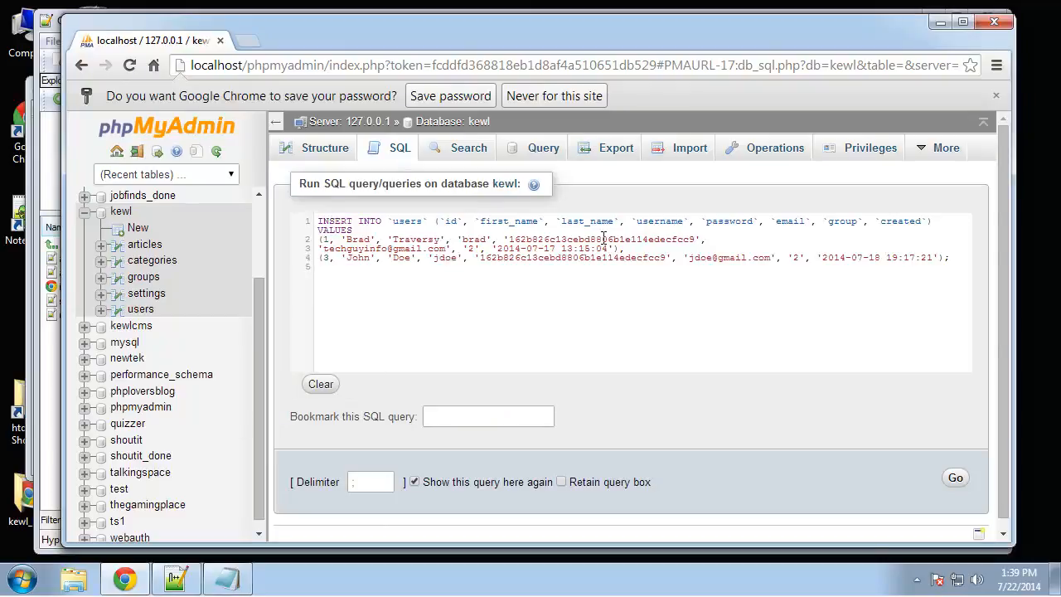
# - Run the users INSERT, rerun it with group corrected to group_id, then browse articles
pyautogui.click(955, 477)
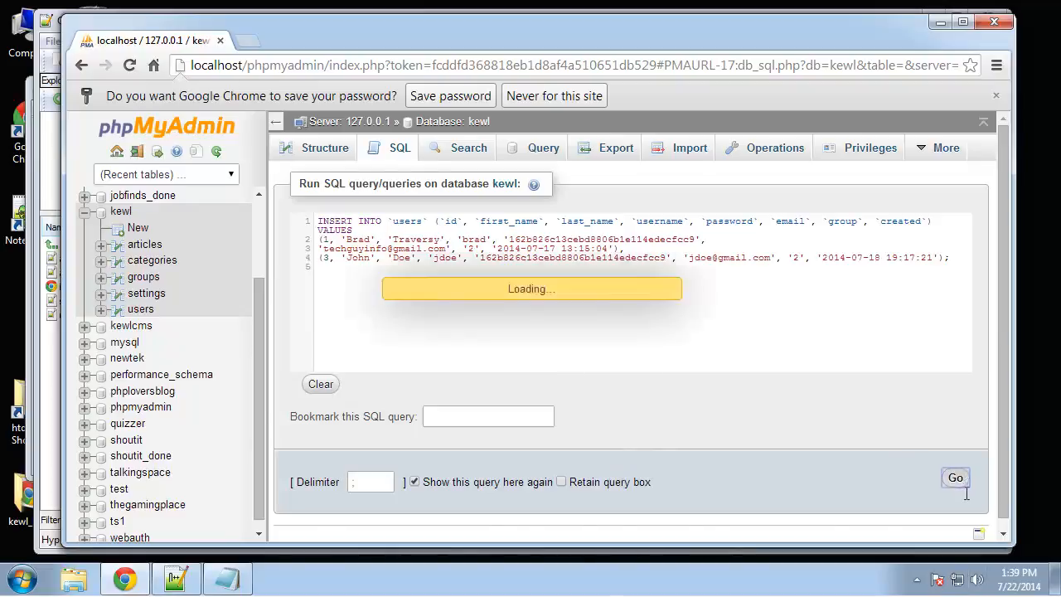
pyautogui.click(955, 477)
pyautogui.write('_id')
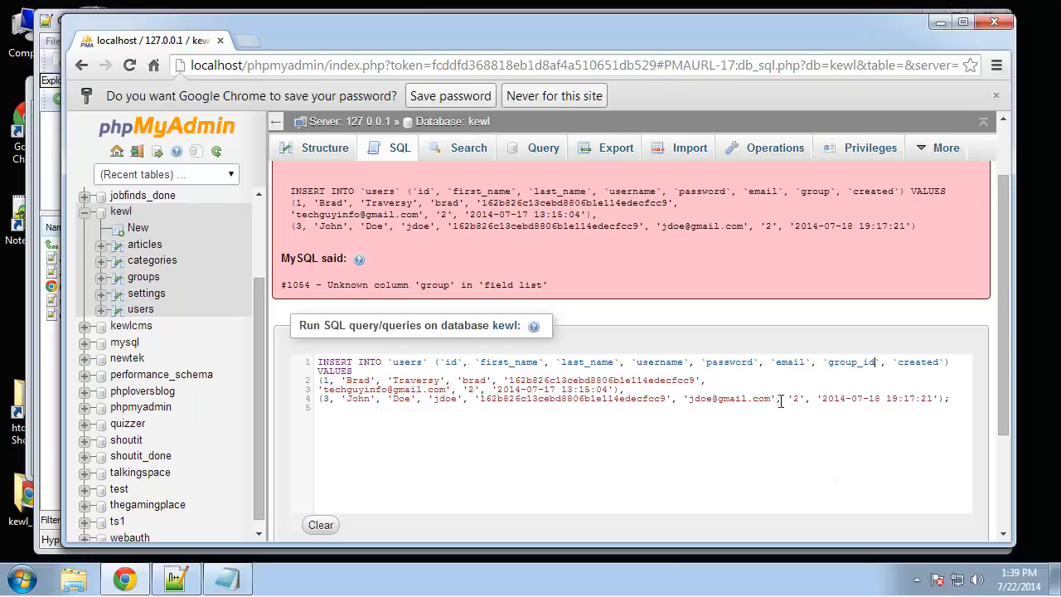
pyautogui.moveTo(445, 501)
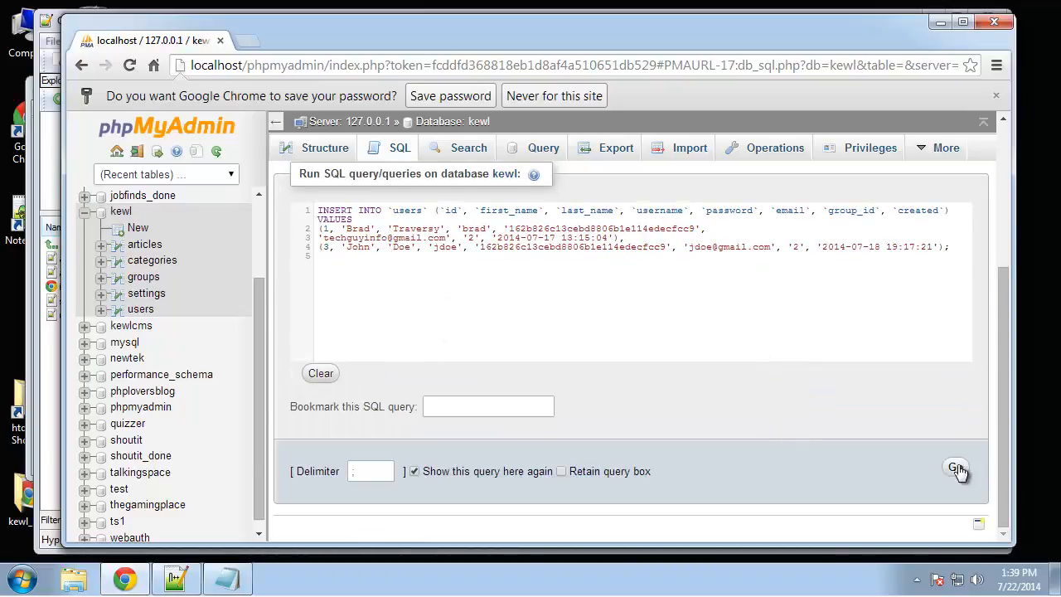
pyautogui.click(955, 468)
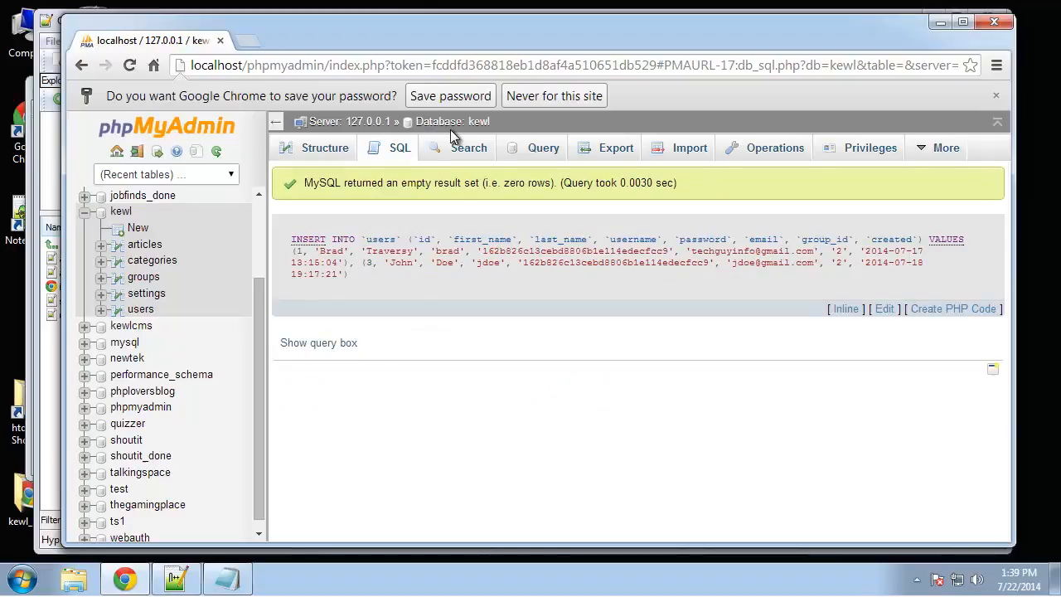
pyautogui.click(144, 243)
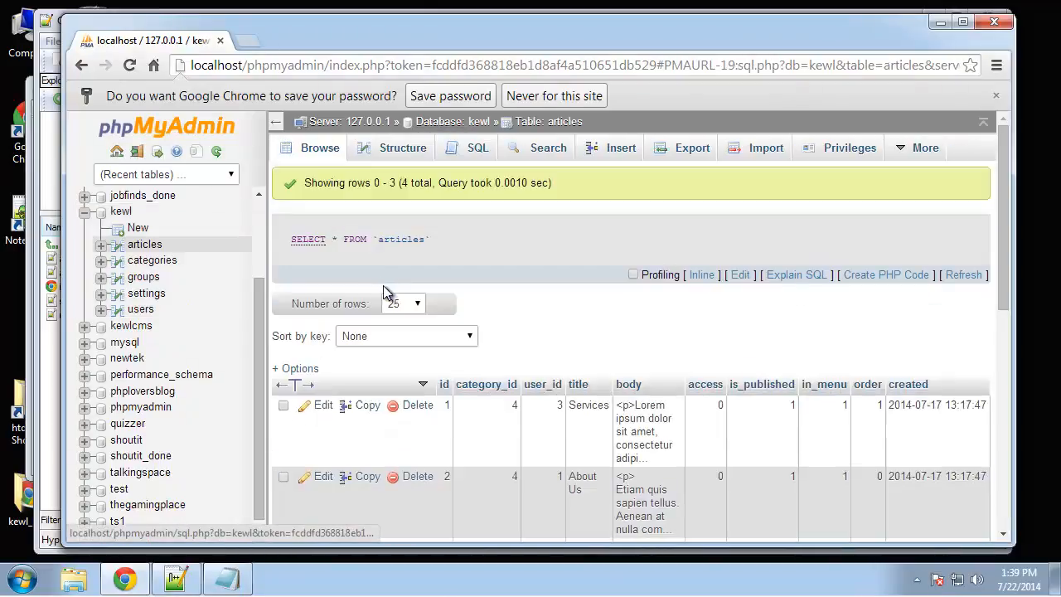
# - Go back from the articles rows to the kewl database overview of five tables
pyautogui.scroll(-3)
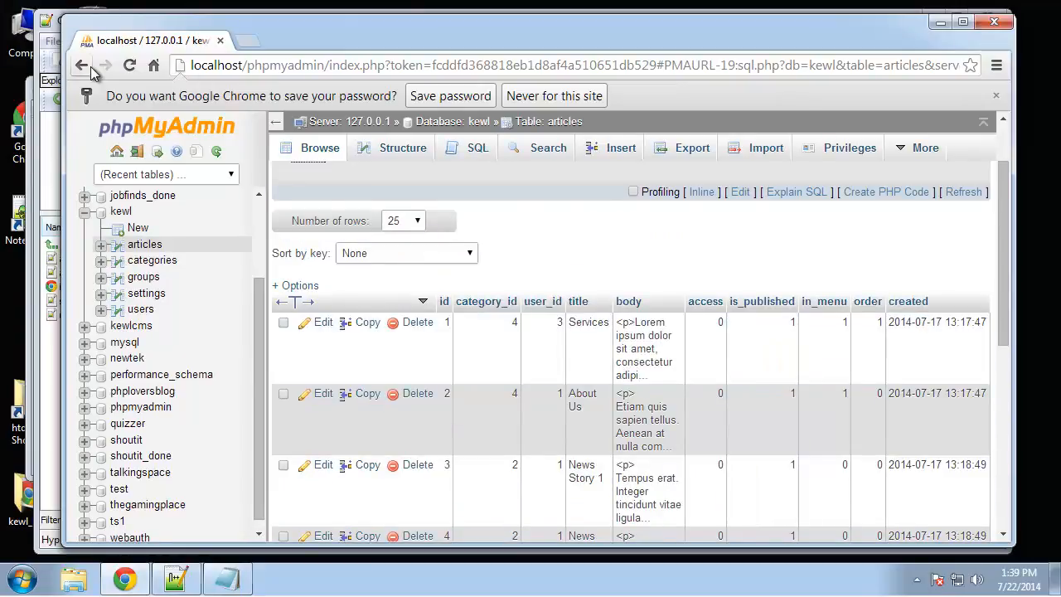
pyautogui.click(81, 64)
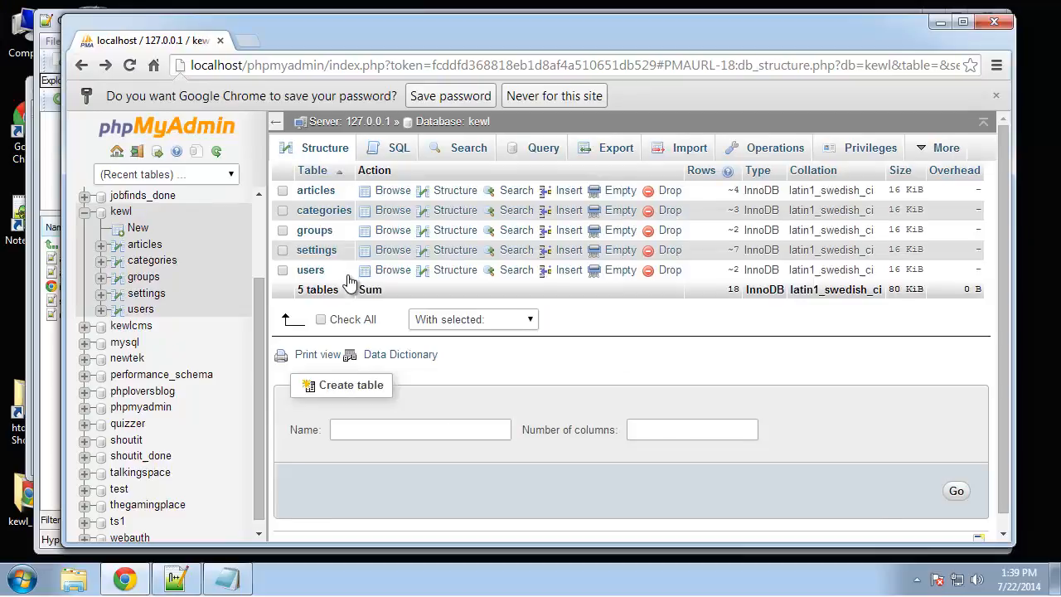
pyautogui.moveTo(371, 266)
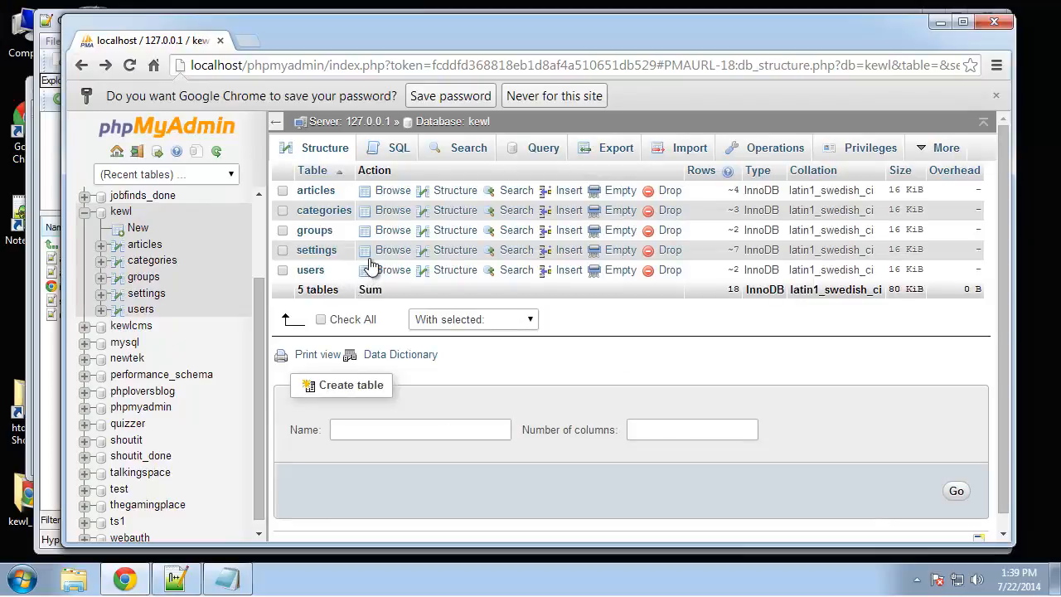